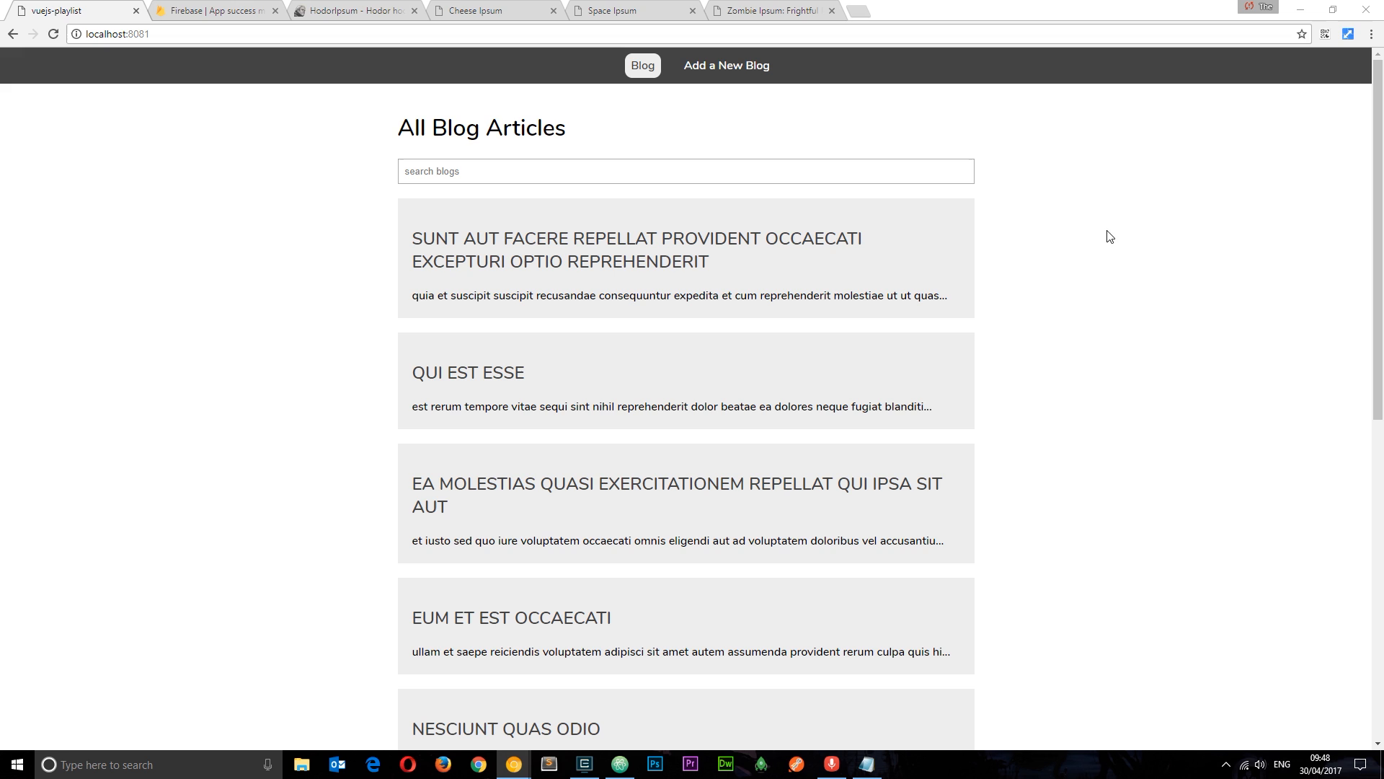
{"action": "mouse_move", "coordinate": [965, 389]}
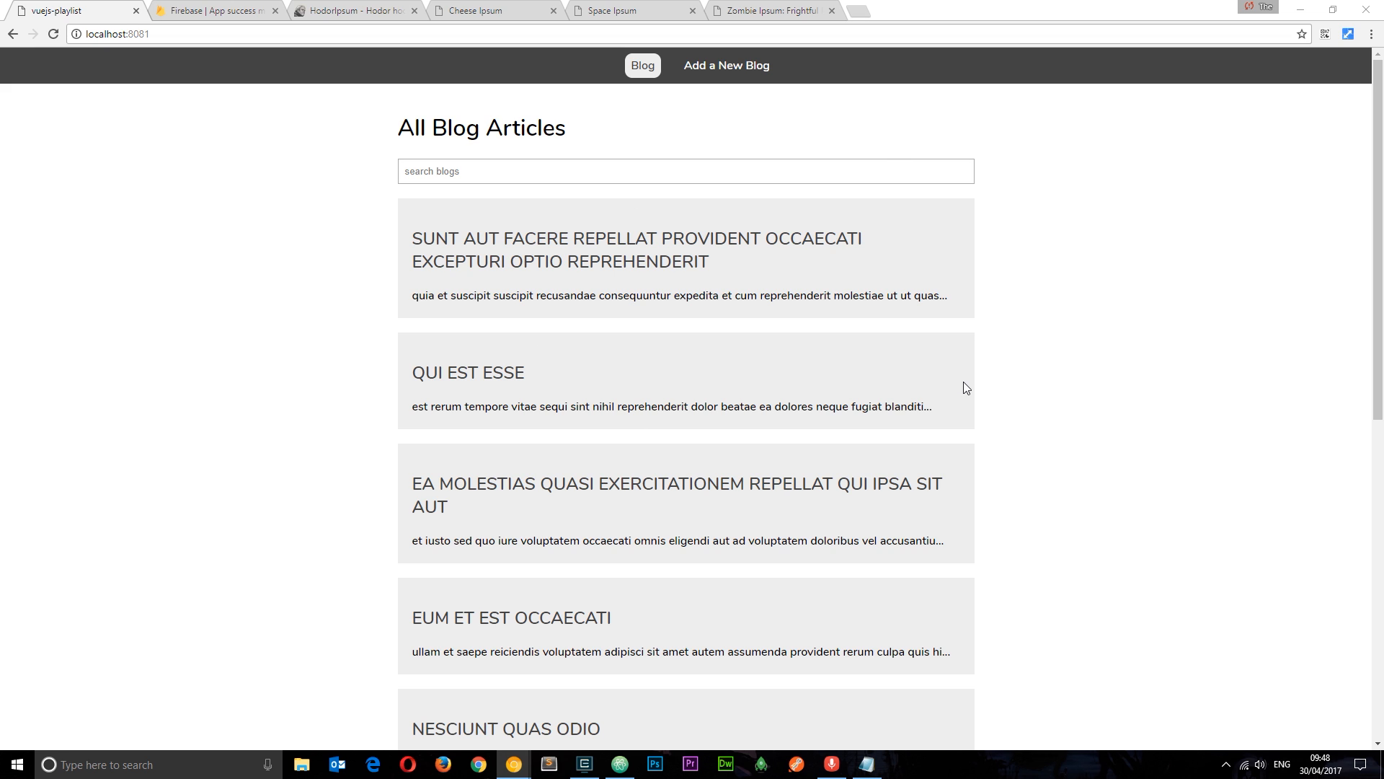
{"action": "mouse_move", "coordinate": [1369, 107]}
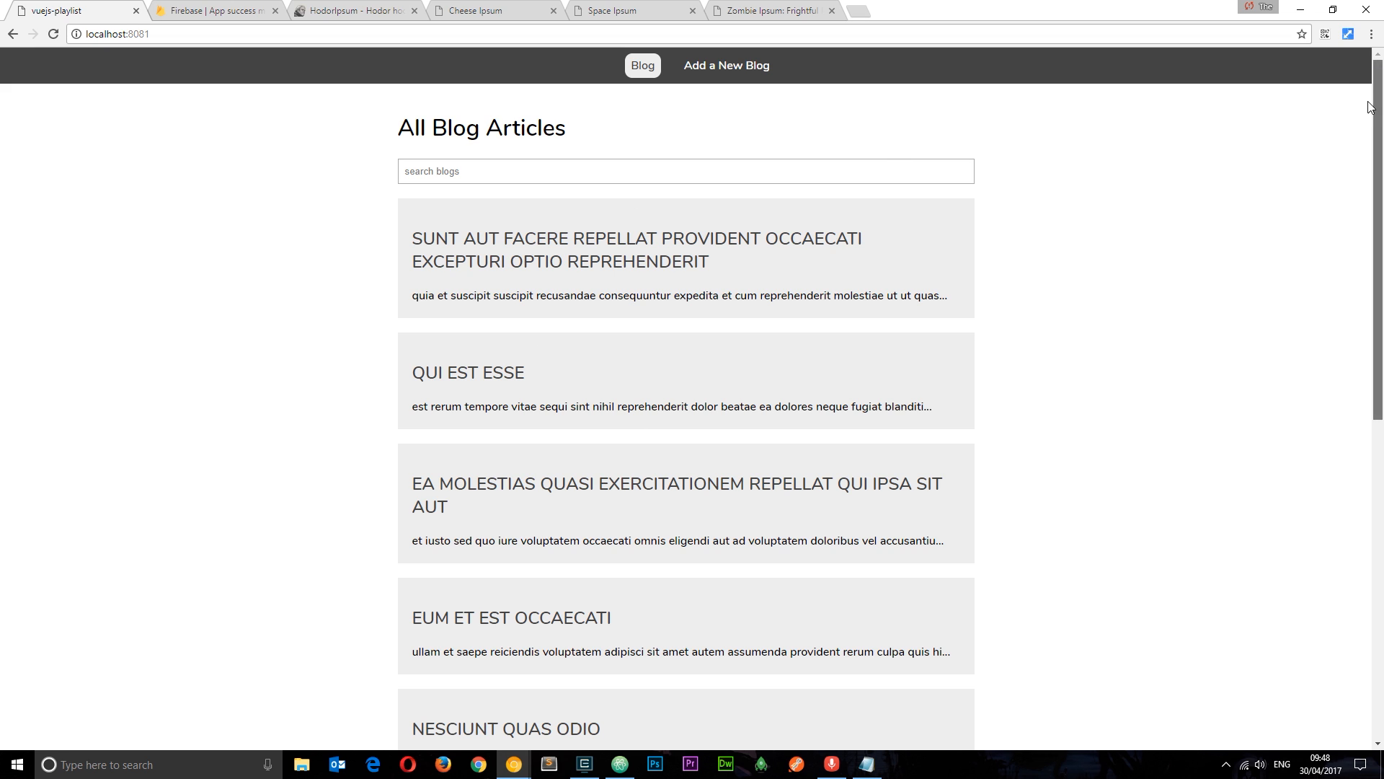
- Search the blog list for 'sun', view the matching article, and return to the list
{"action": "left_click", "coordinate": [530, 170]}
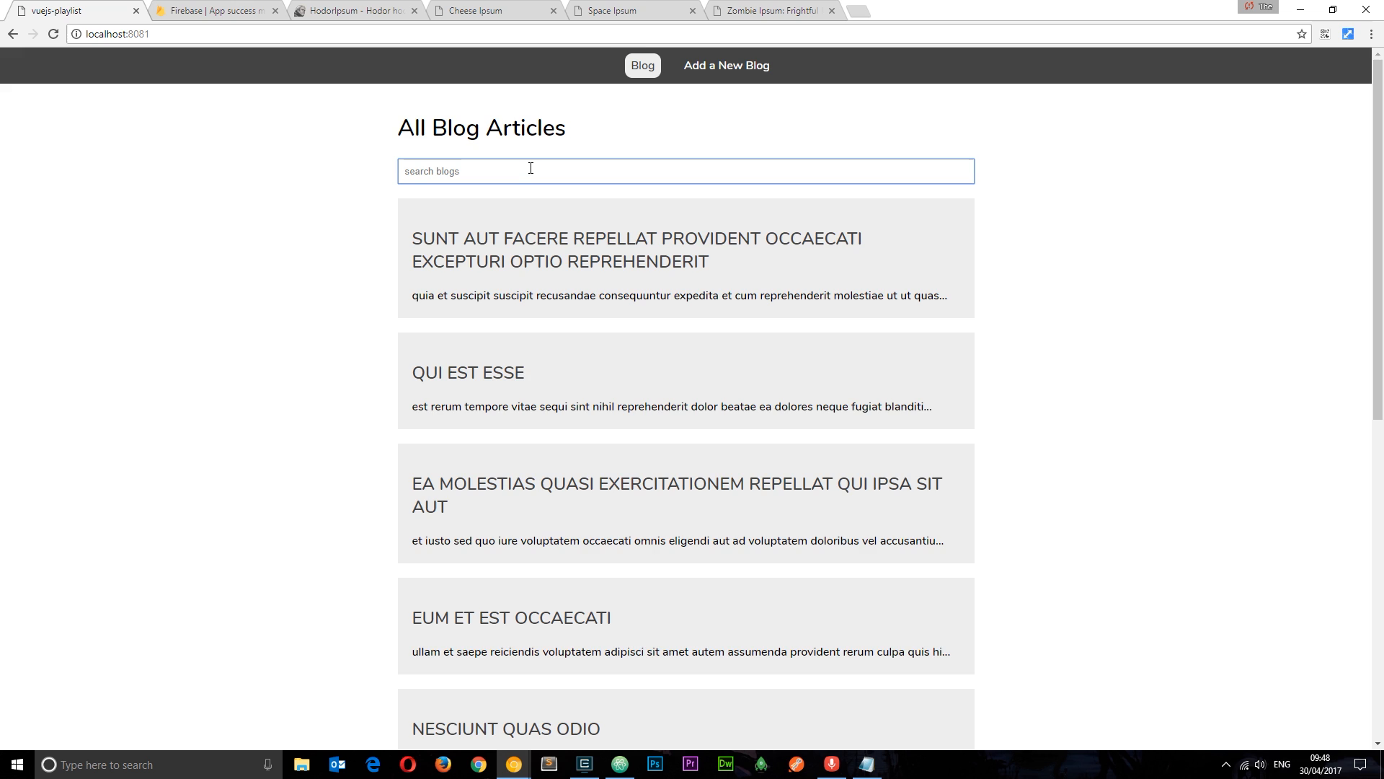
{"action": "type", "text": "sun"}
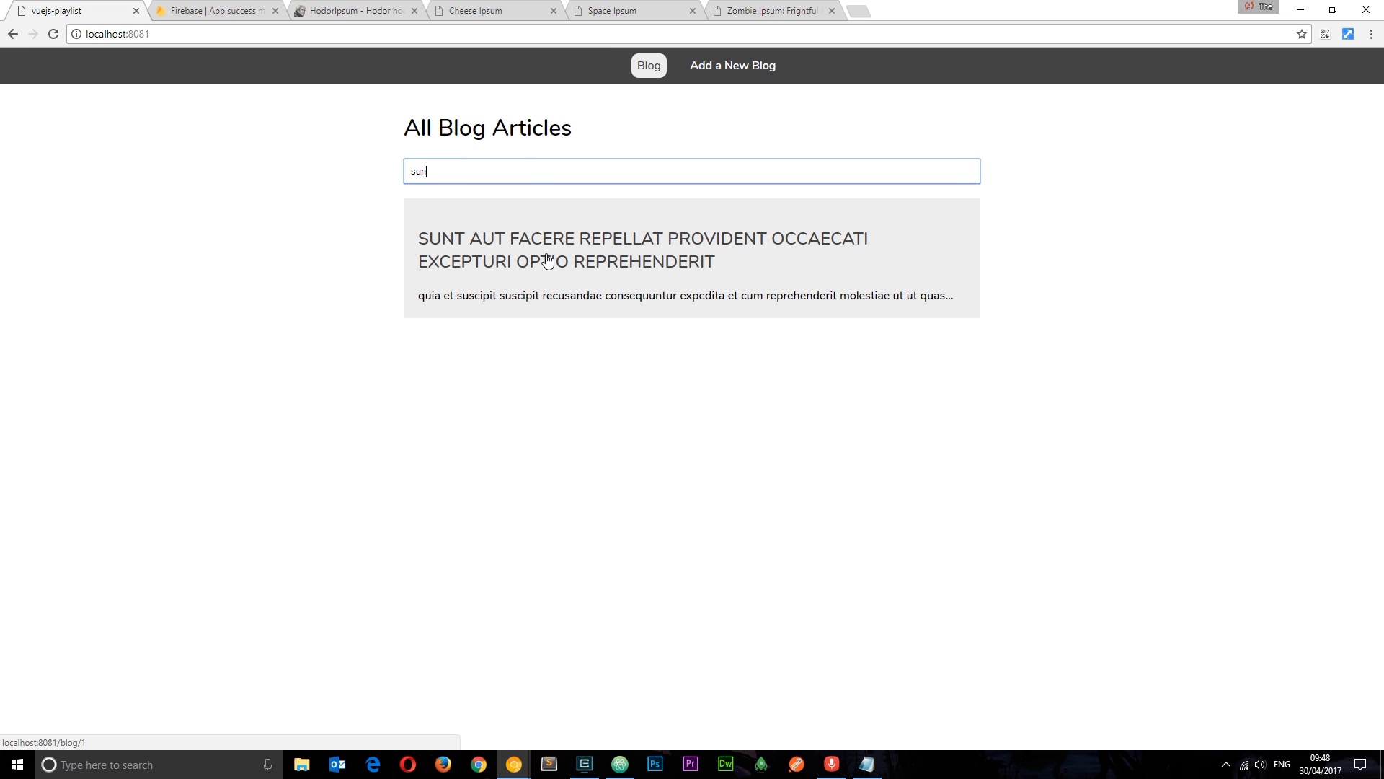
{"action": "left_click", "coordinate": [643, 250]}
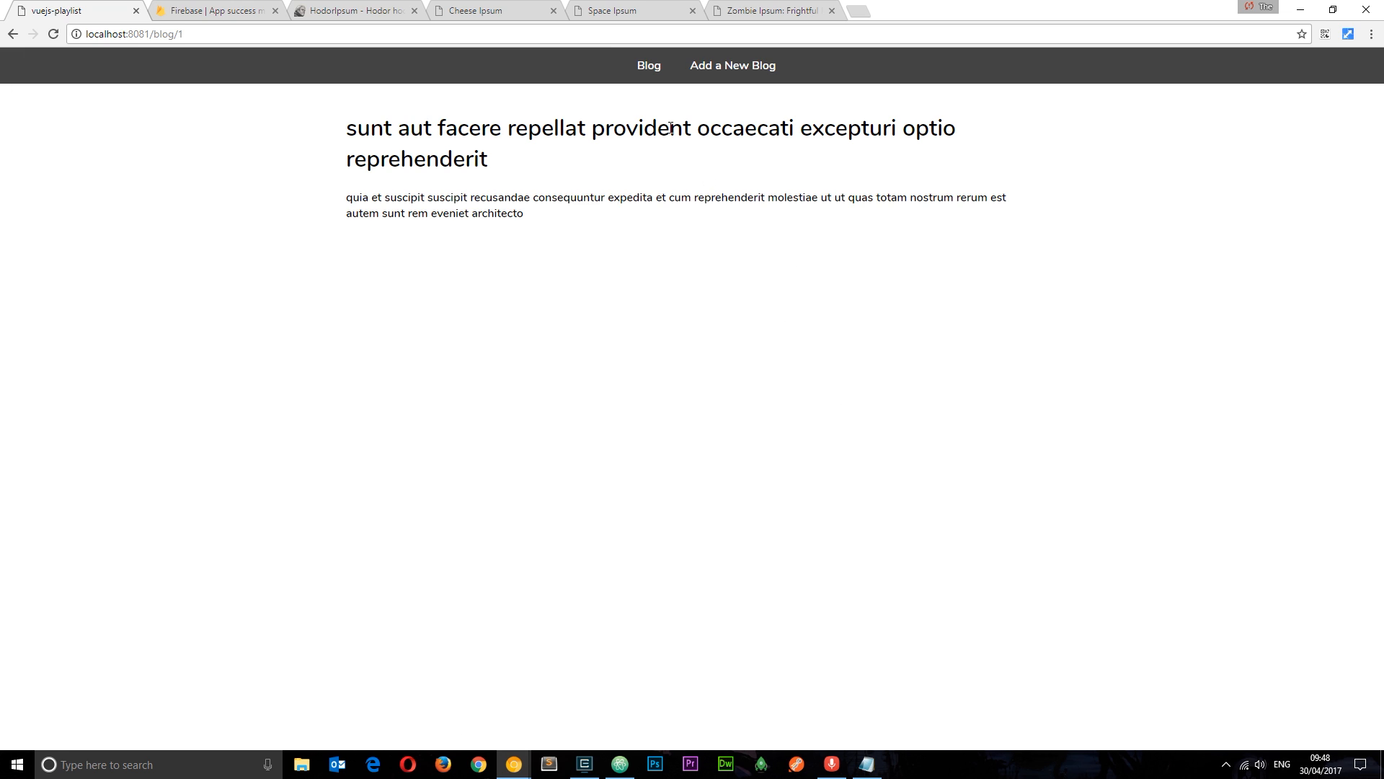
{"action": "left_click", "coordinate": [649, 65]}
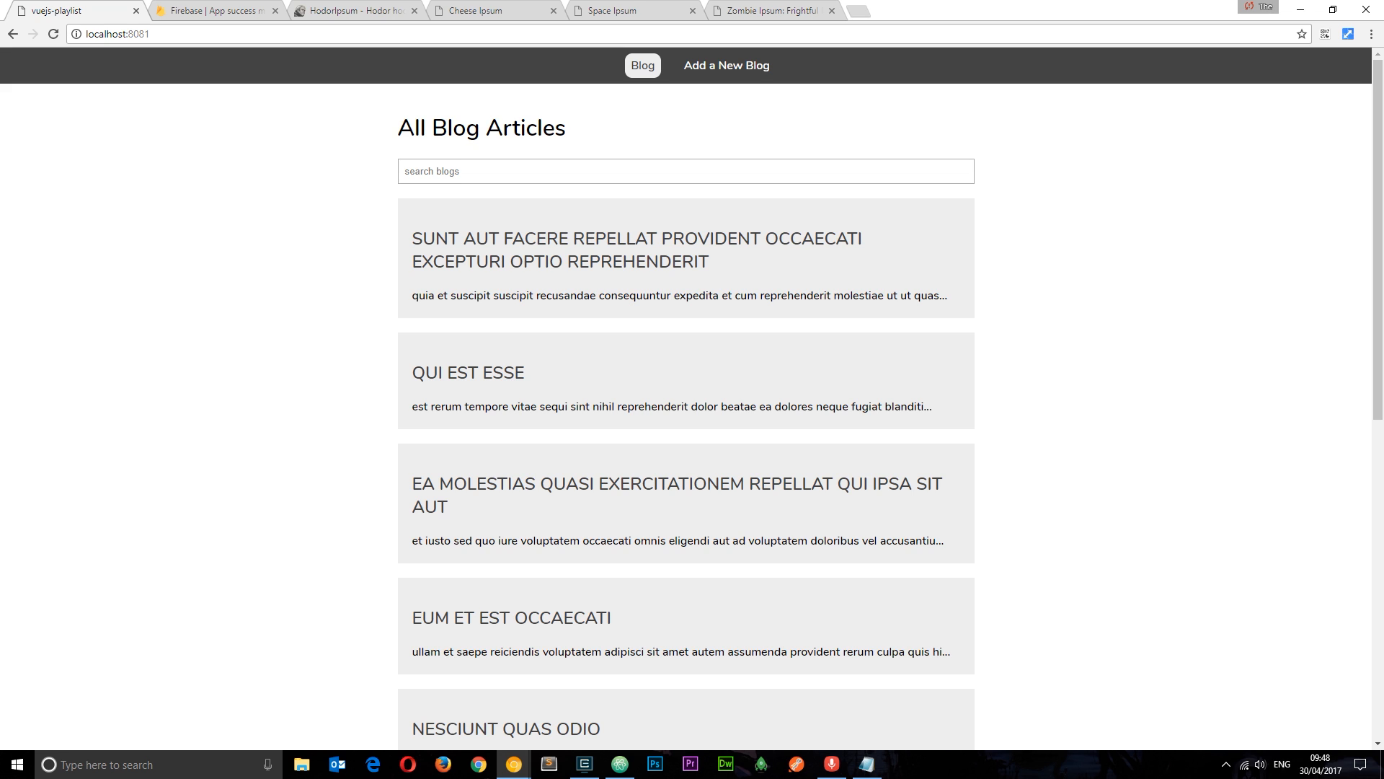
{"action": "mouse_move", "coordinate": [740, 104]}
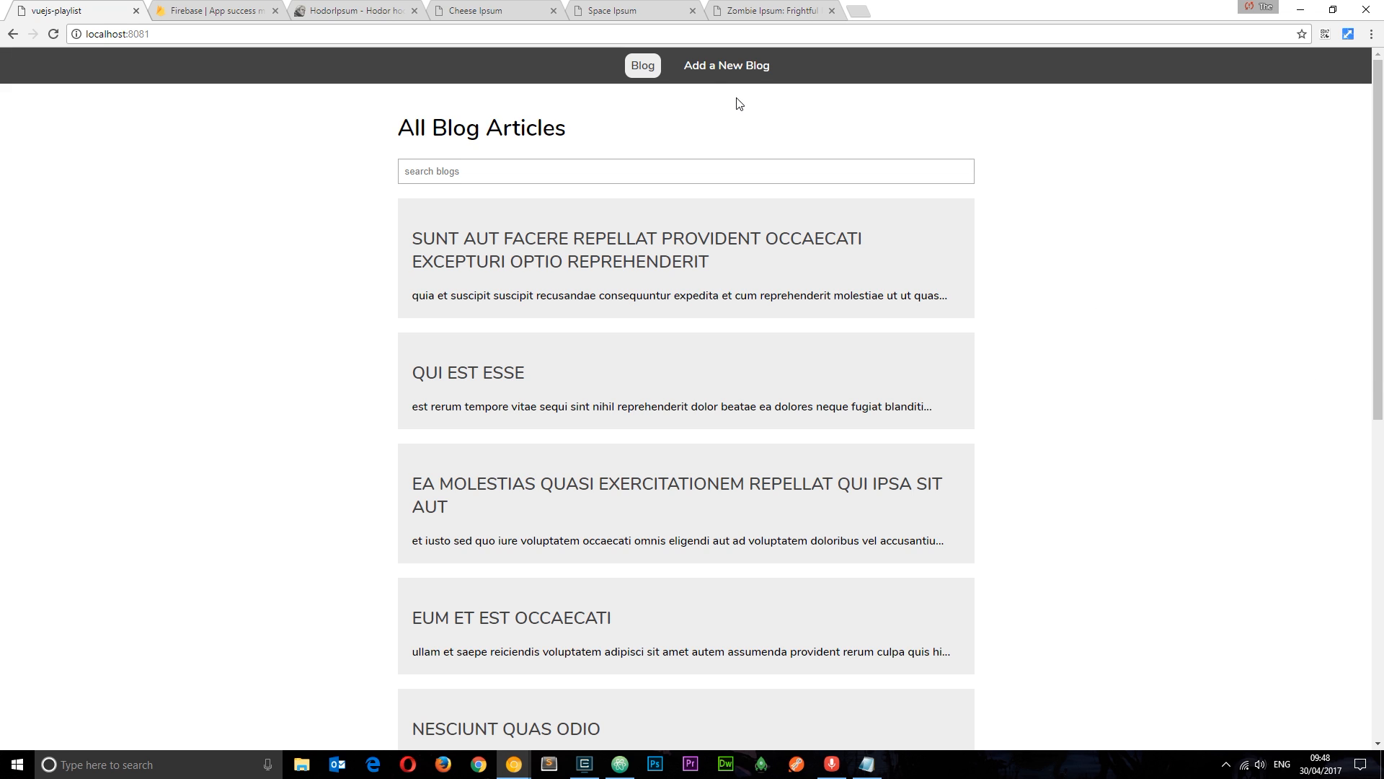
- Check the add-blog page, then go to the Firebase site and enter its console
{"action": "left_click", "coordinate": [726, 66]}
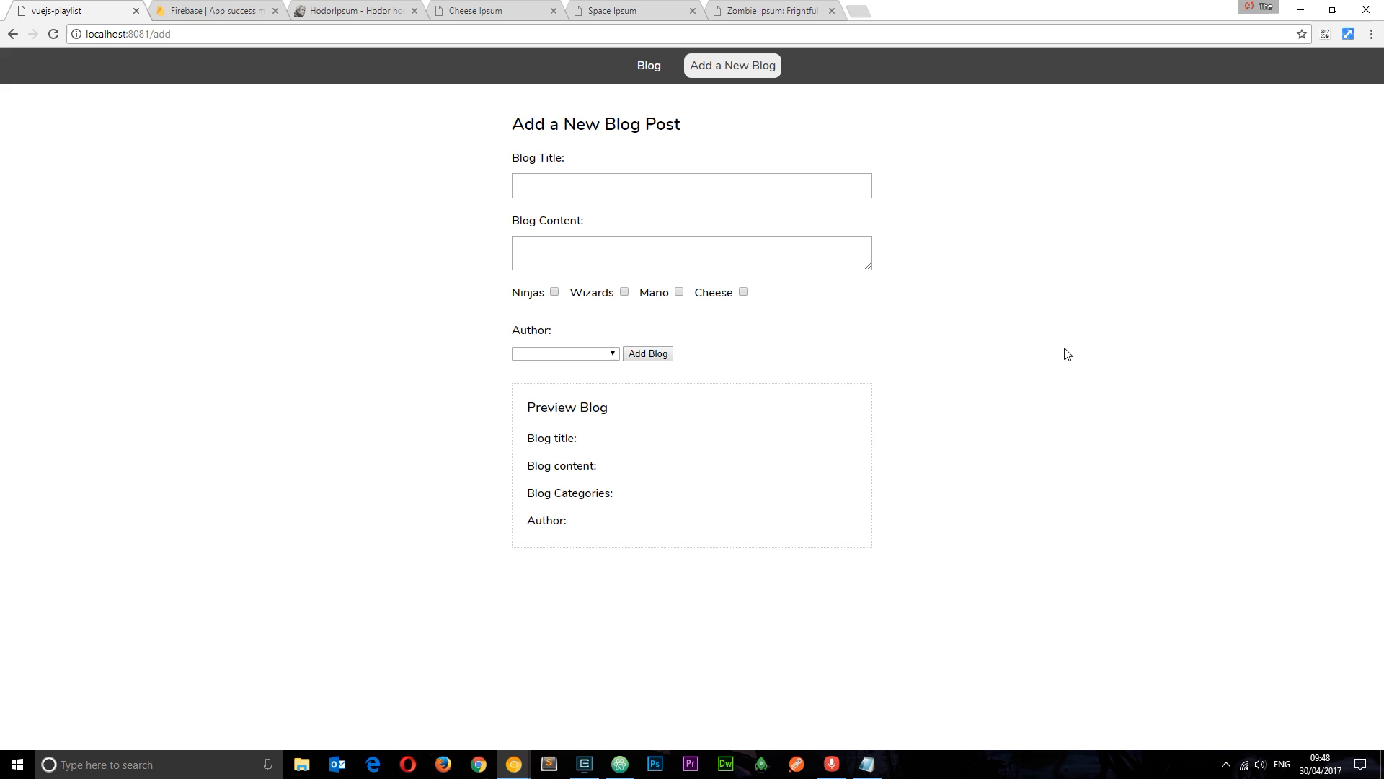
{"action": "mouse_move", "coordinate": [736, 131]}
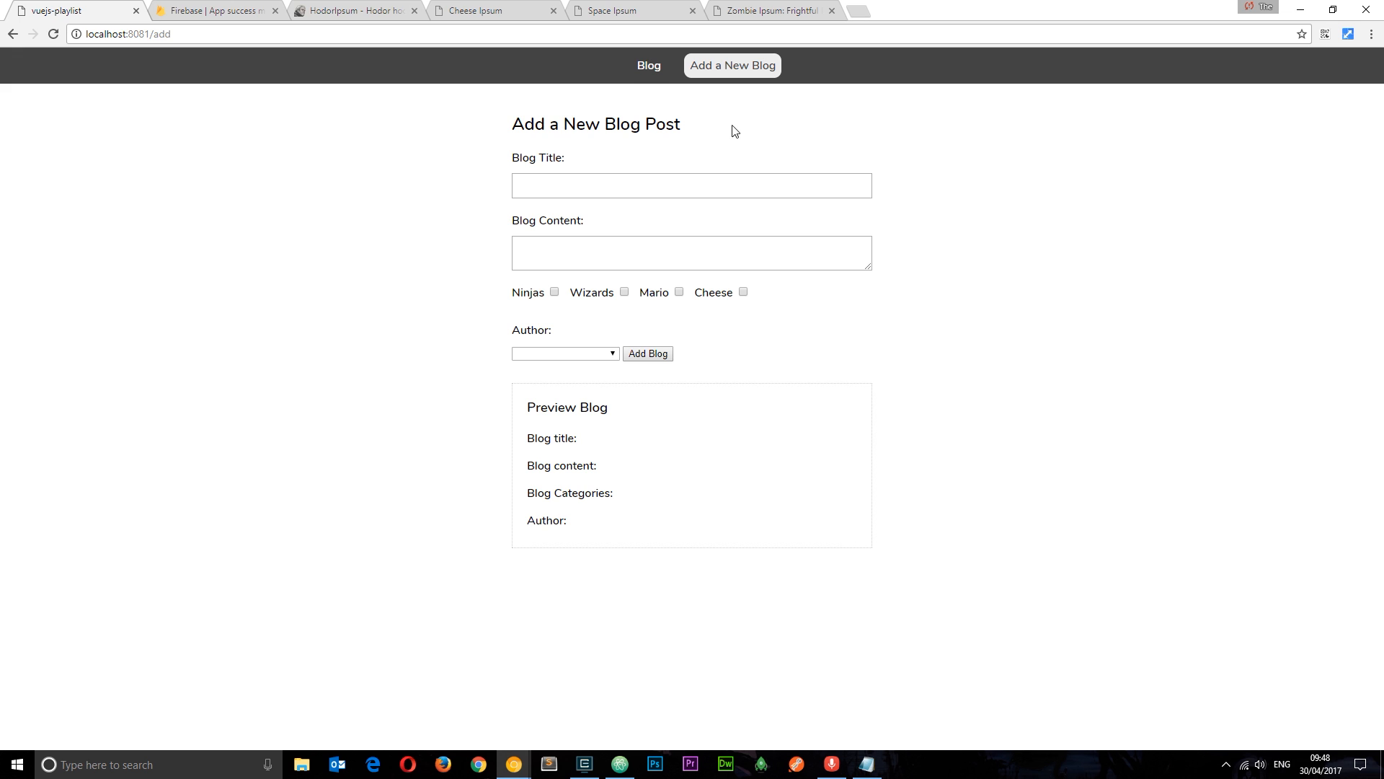
{"action": "left_click", "coordinate": [649, 65]}
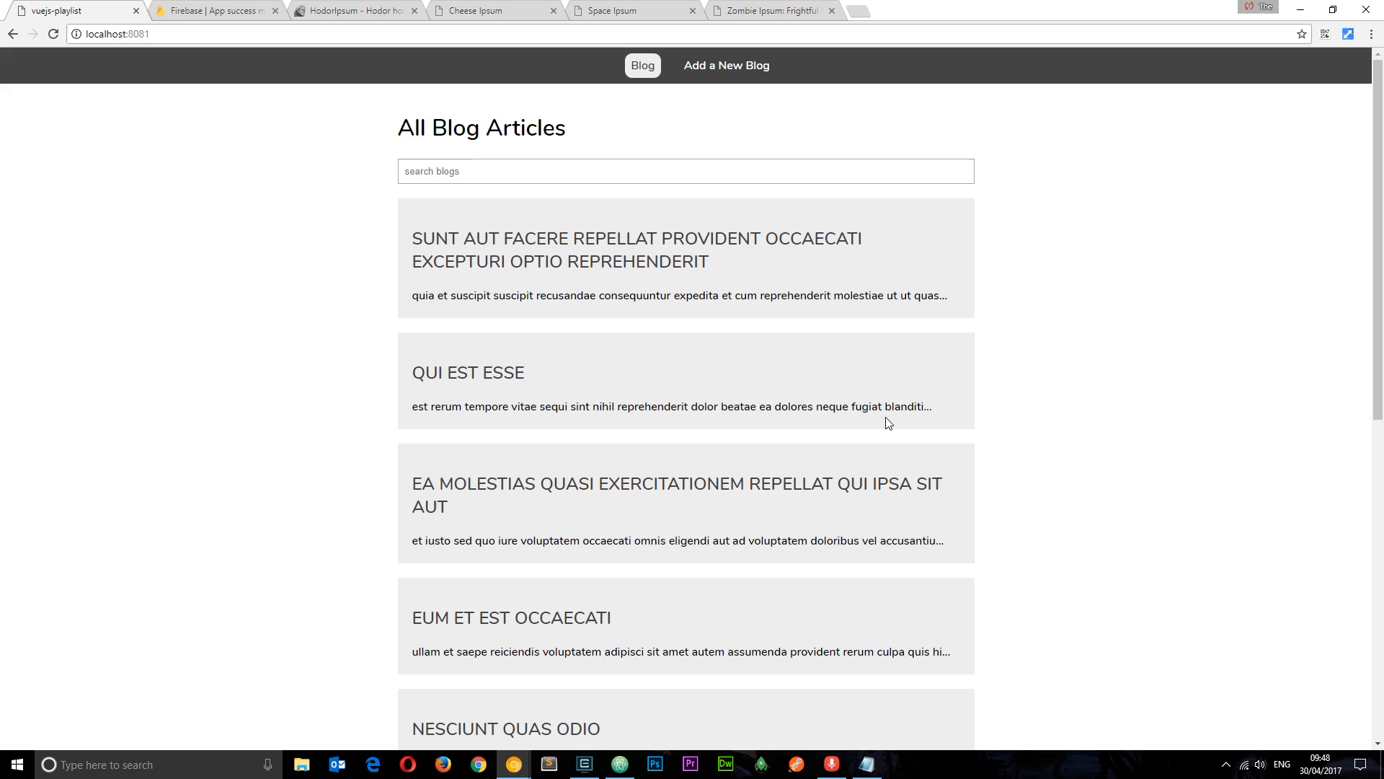
{"action": "mouse_move", "coordinate": [450, 93]}
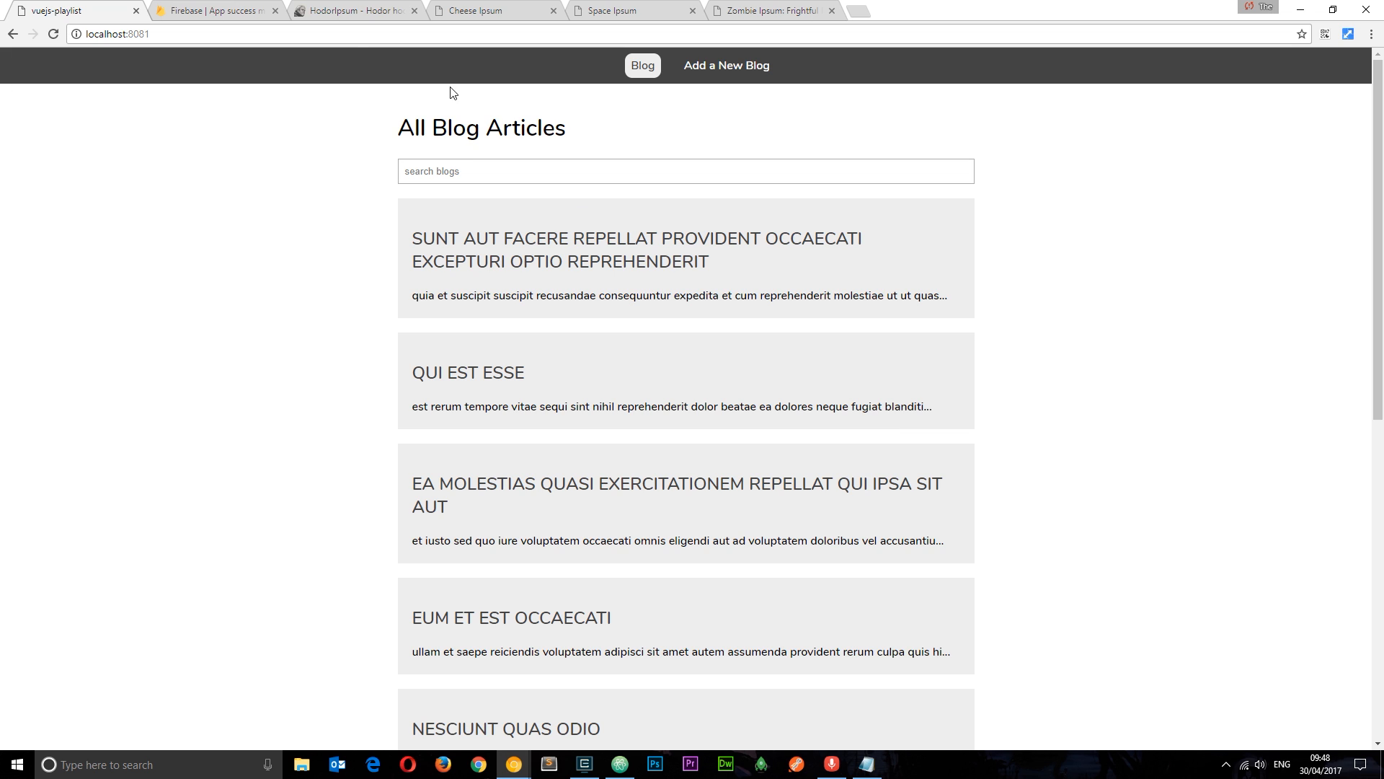
{"action": "left_click", "coordinate": [216, 11]}
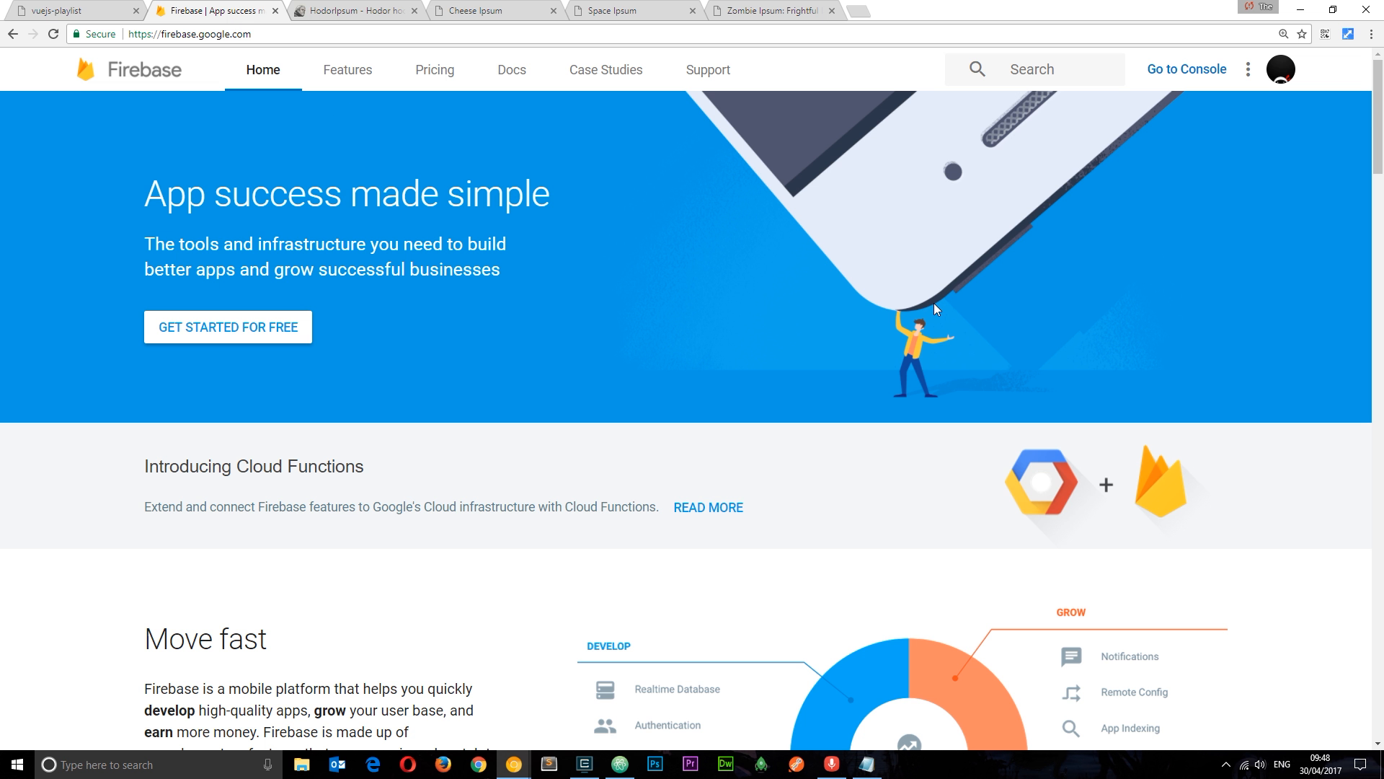
{"action": "mouse_move", "coordinate": [494, 362]}
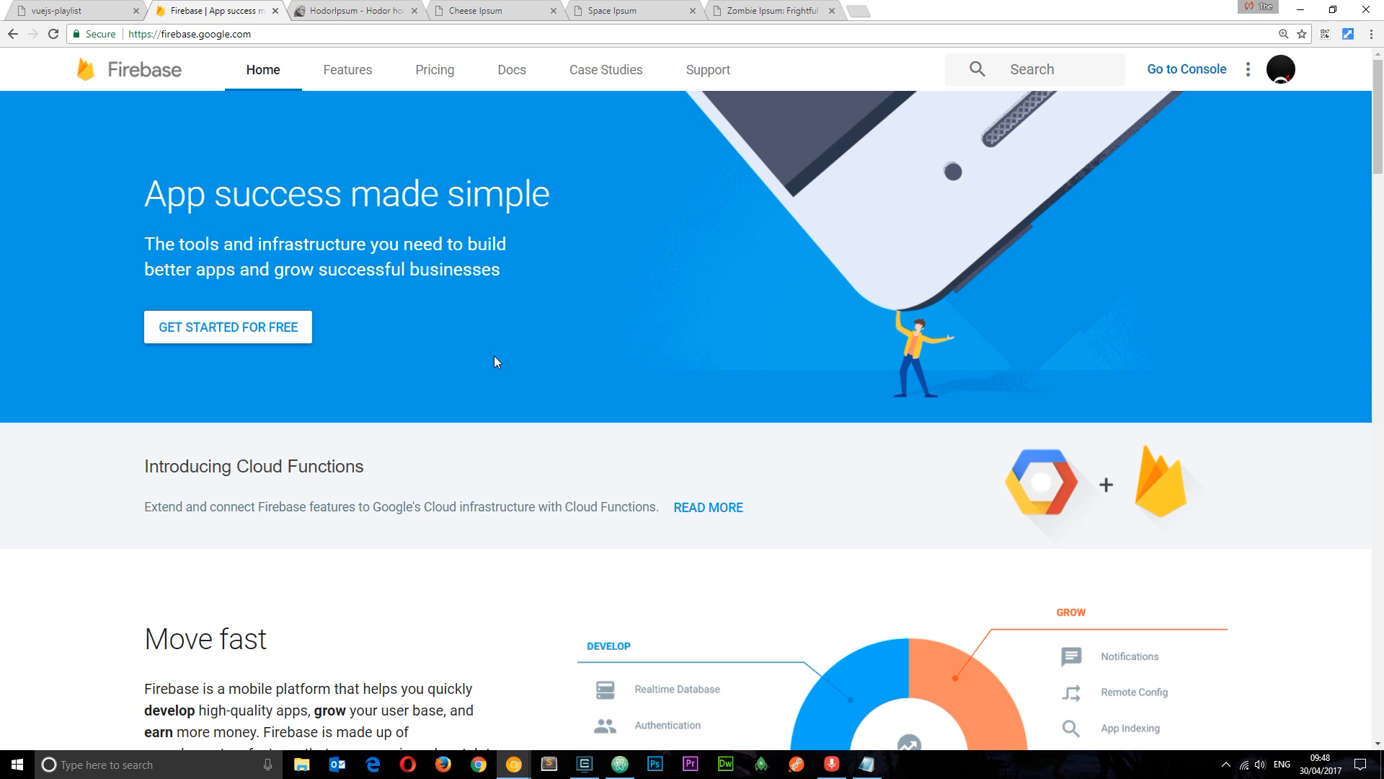
{"action": "mouse_move", "coordinate": [813, 437]}
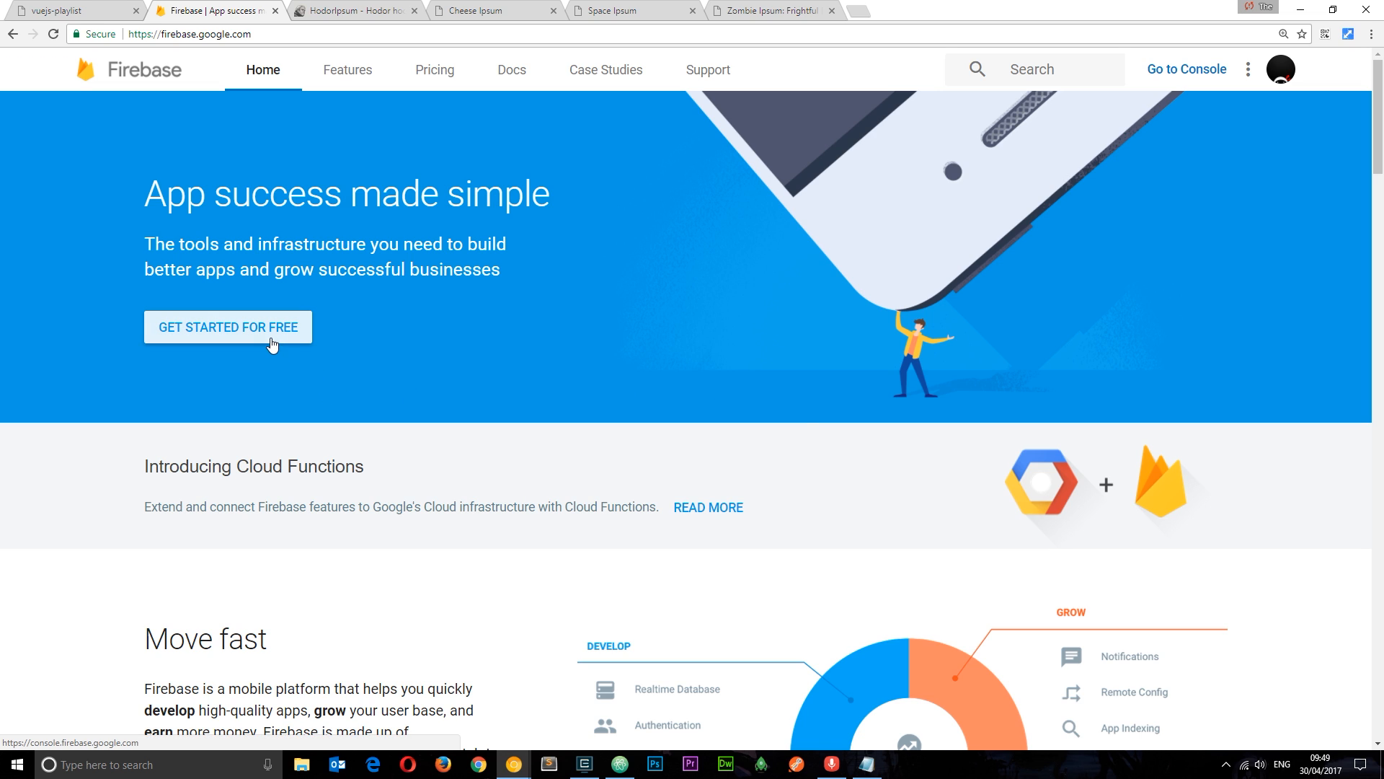
{"action": "mouse_move", "coordinate": [529, 399]}
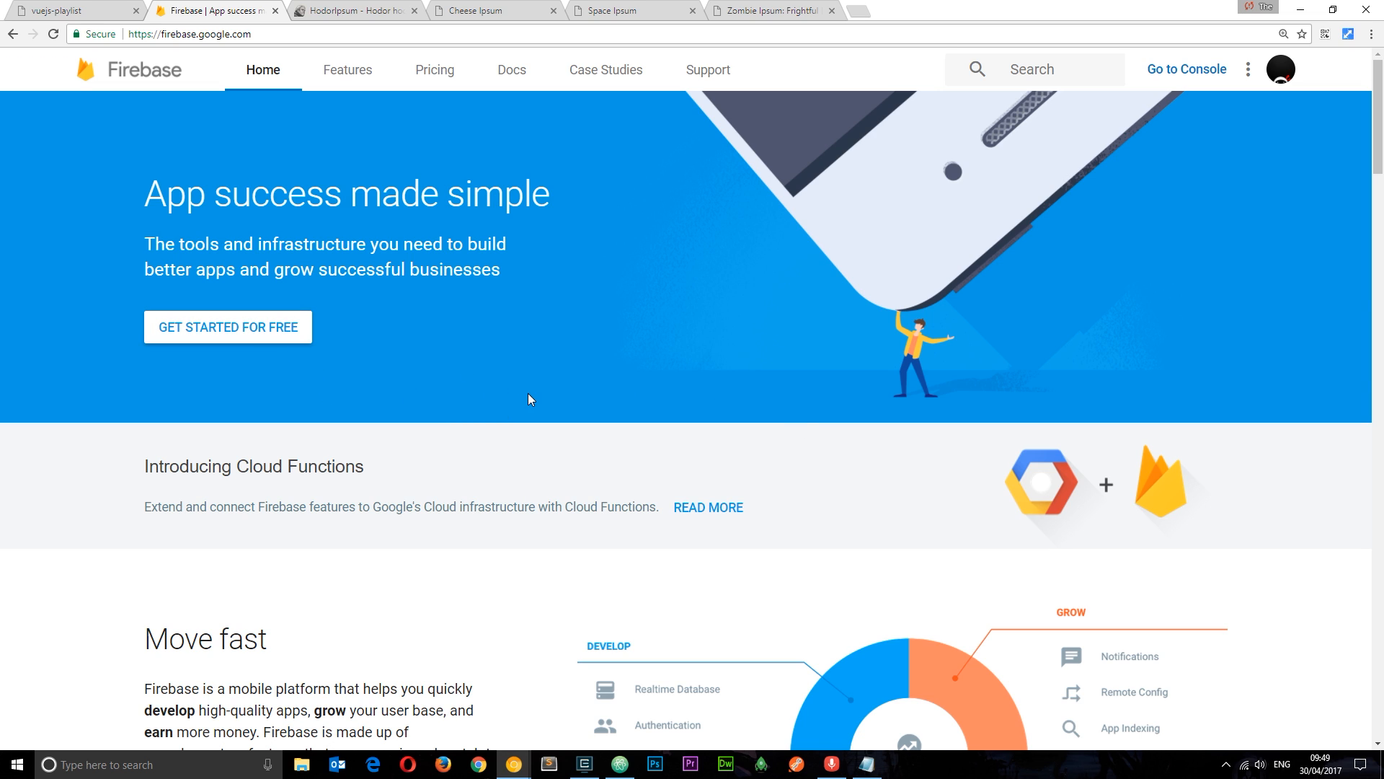
{"action": "mouse_move", "coordinate": [1186, 69]}
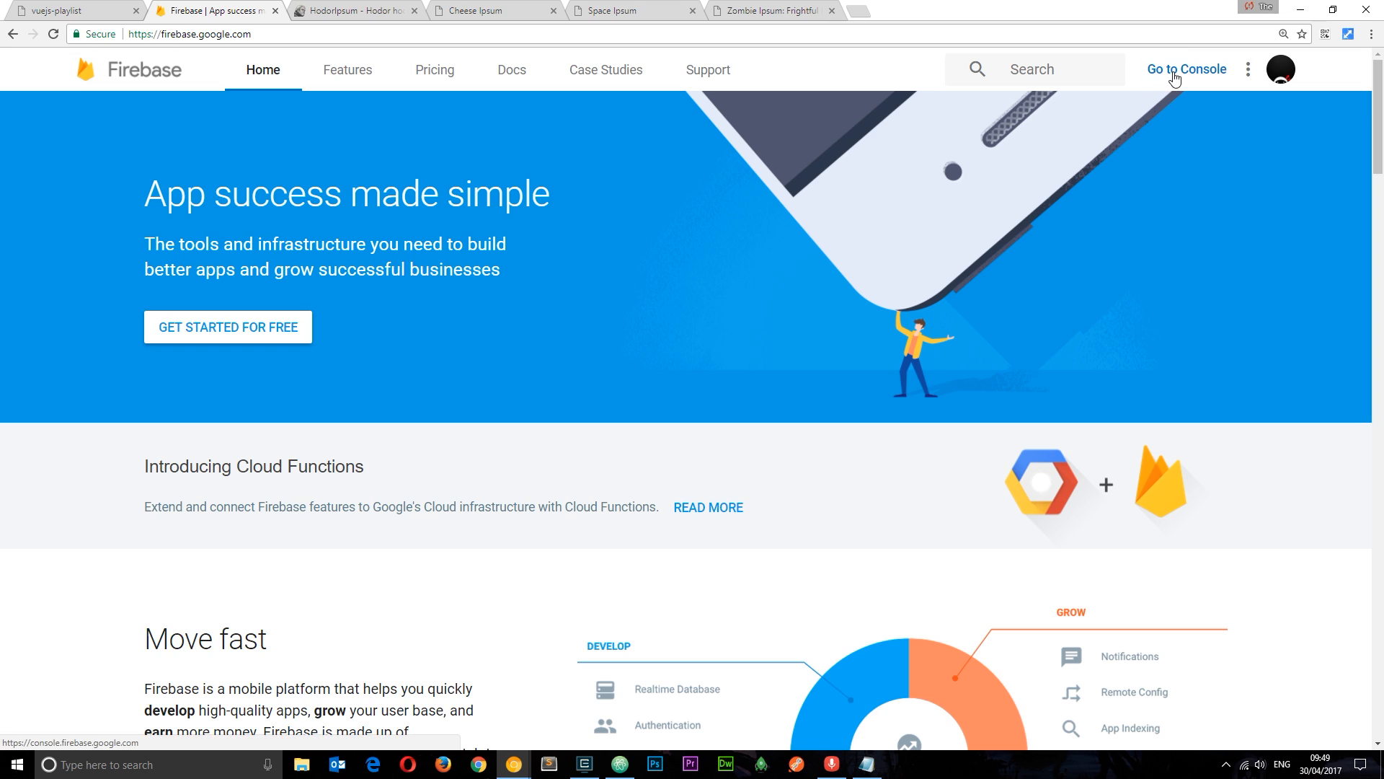
{"action": "left_click", "coordinate": [1187, 69]}
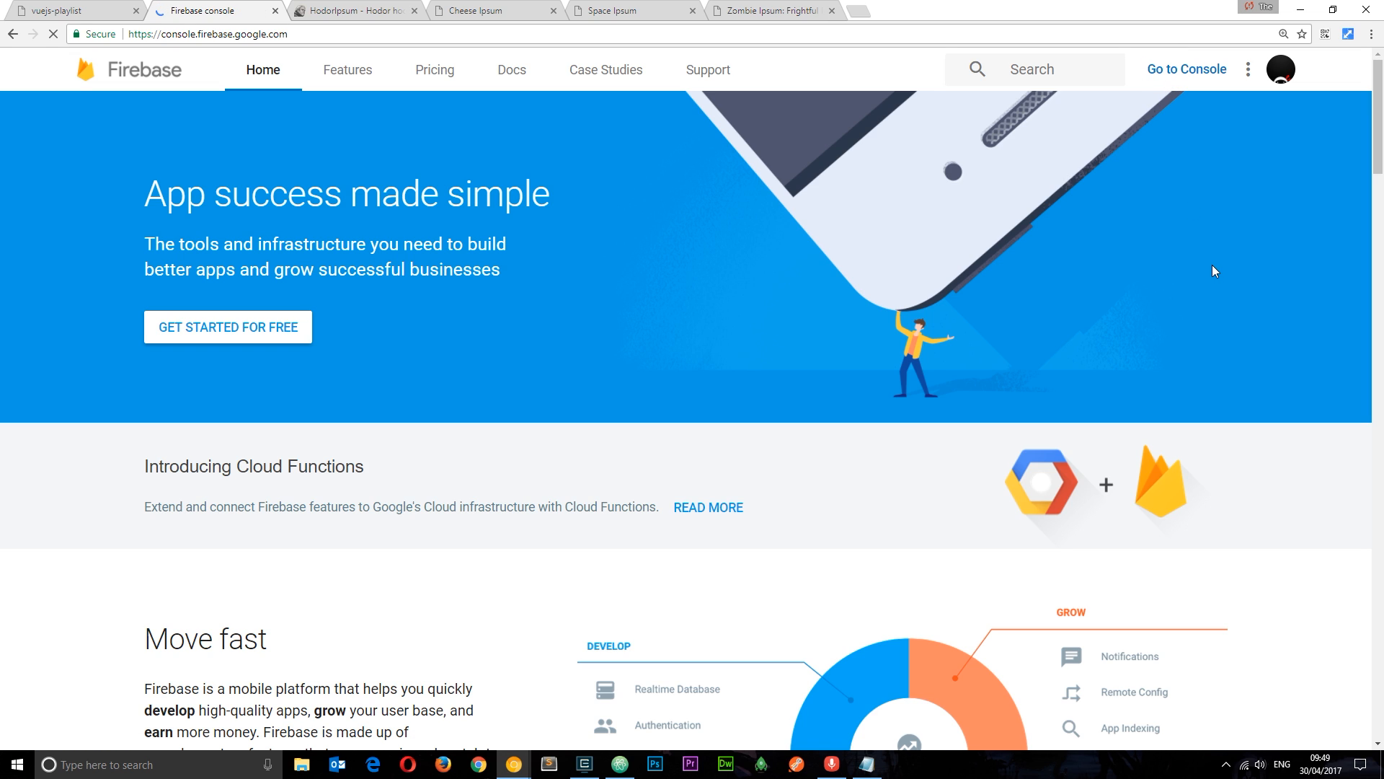
{"action": "left_click", "coordinate": [1187, 70]}
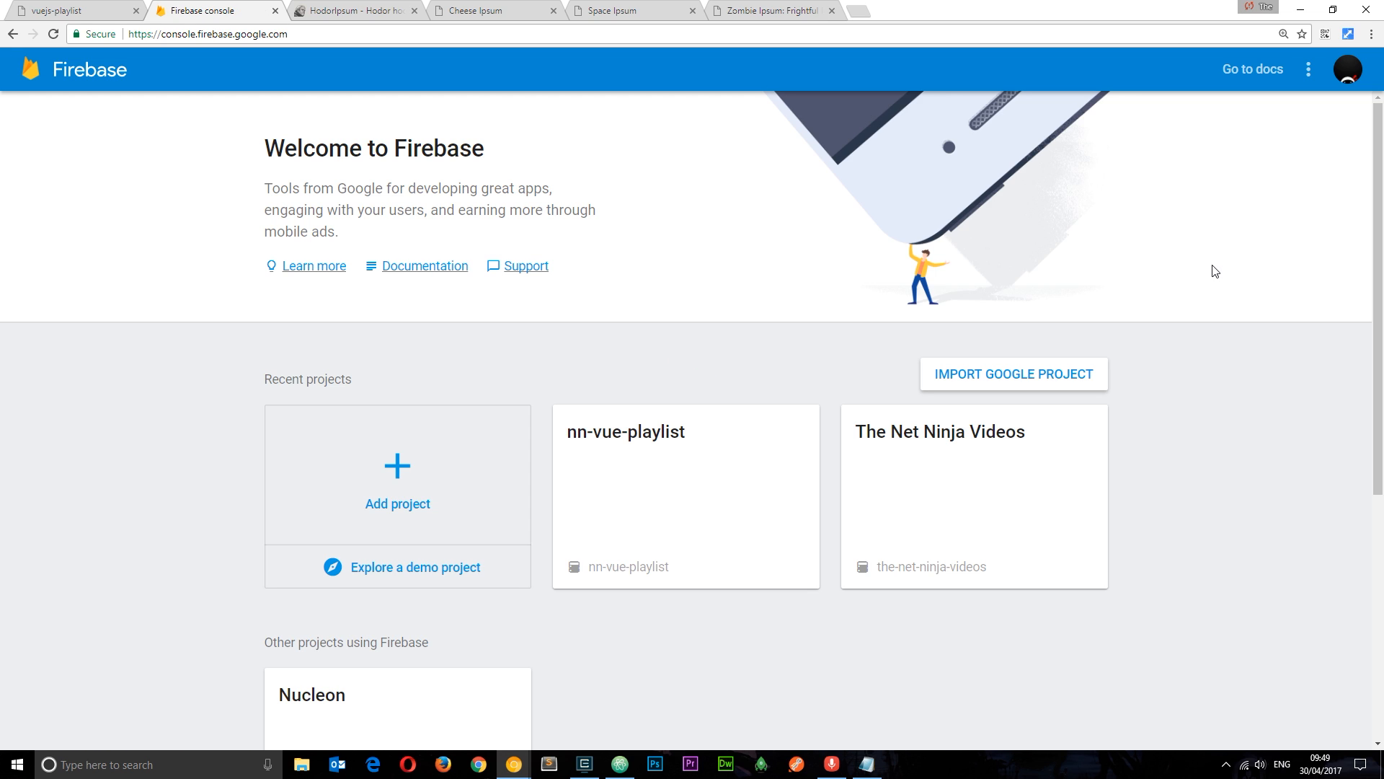
{"action": "mouse_move", "coordinate": [397, 466]}
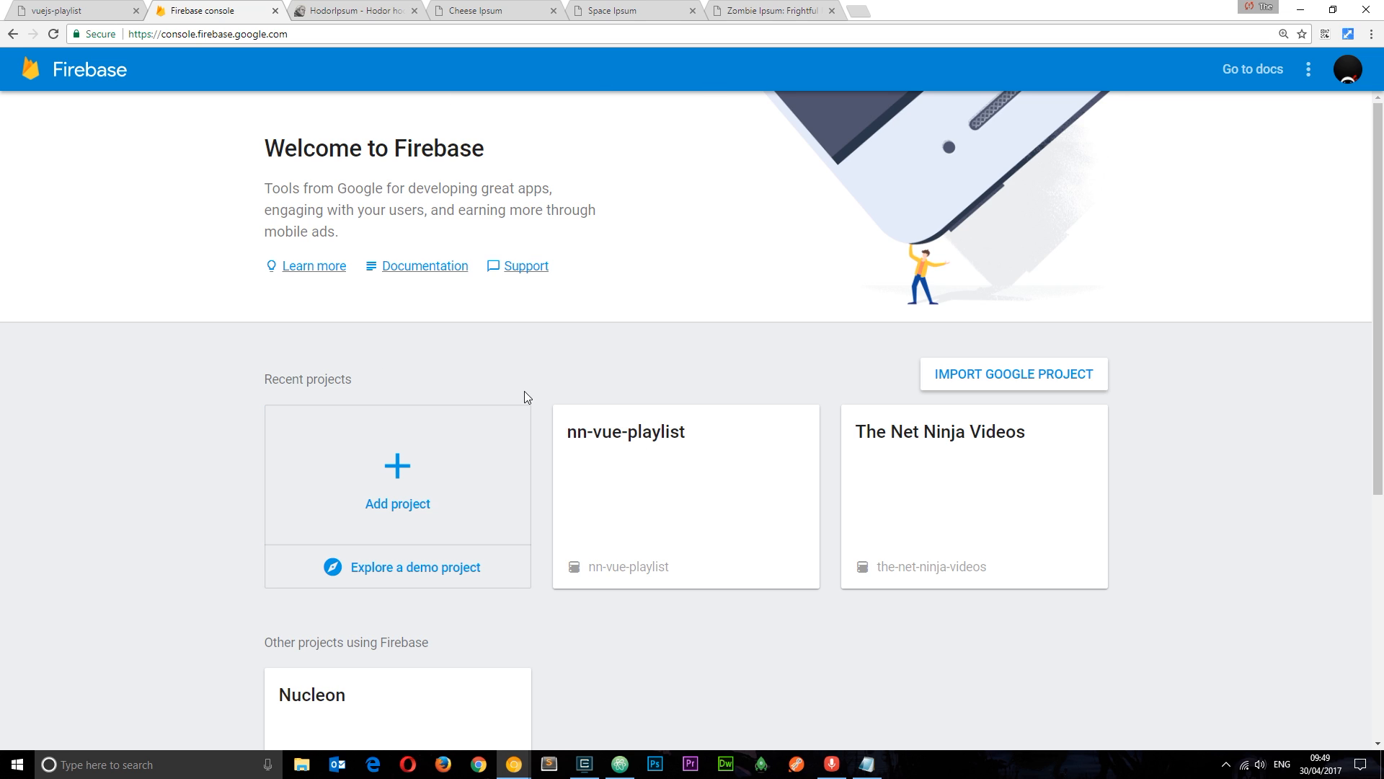
{"action": "mouse_move", "coordinate": [483, 463]}
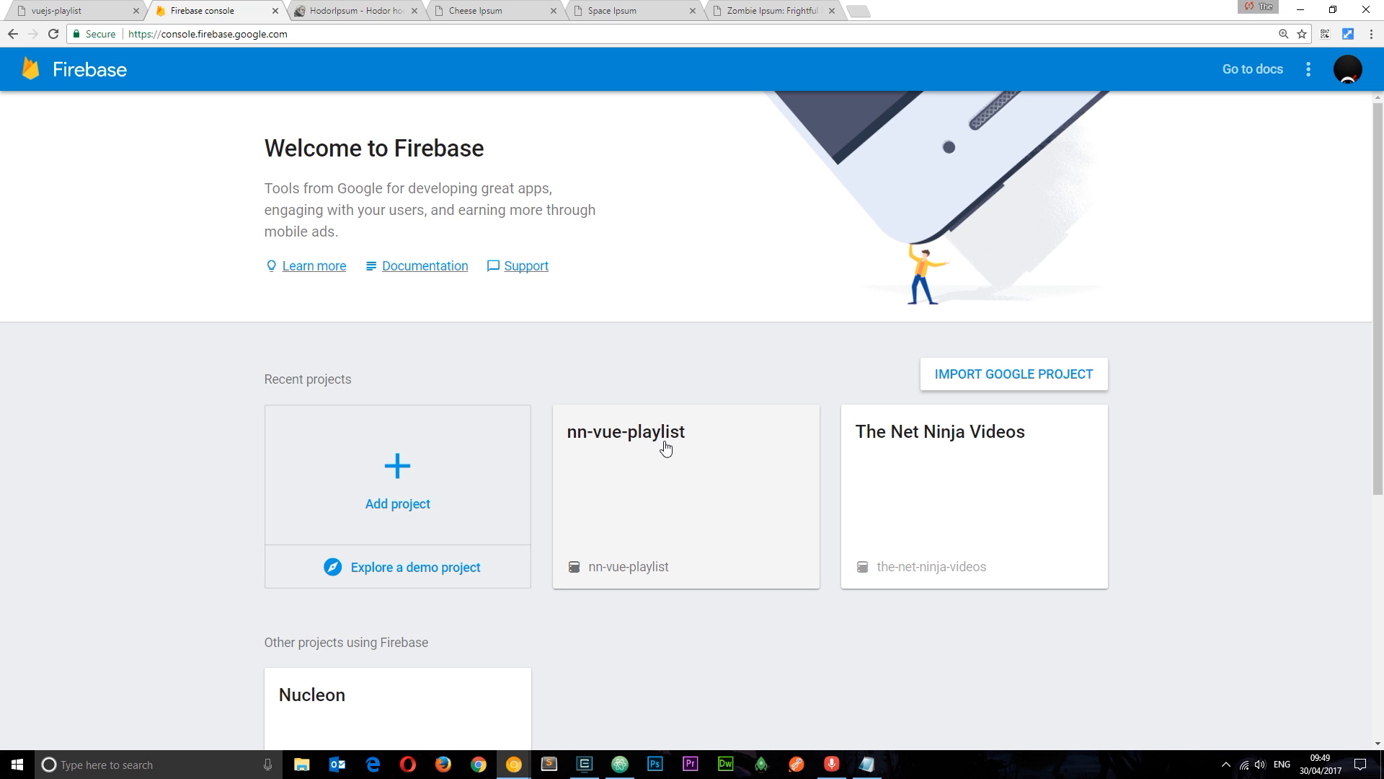
- Enter the nn-vue-playlist project and show its Realtime Database data with a null root
{"action": "left_click", "coordinate": [667, 448]}
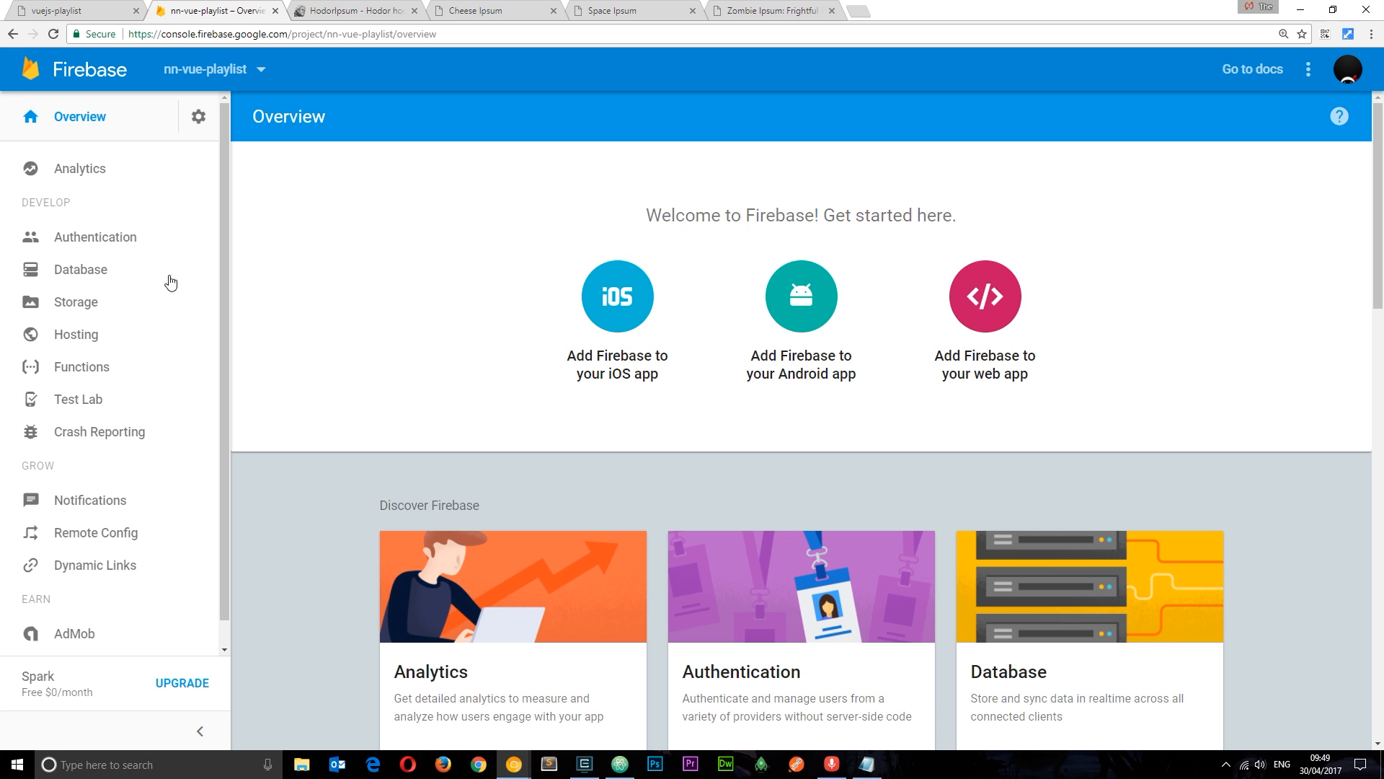
{"action": "mouse_move", "coordinate": [75, 301]}
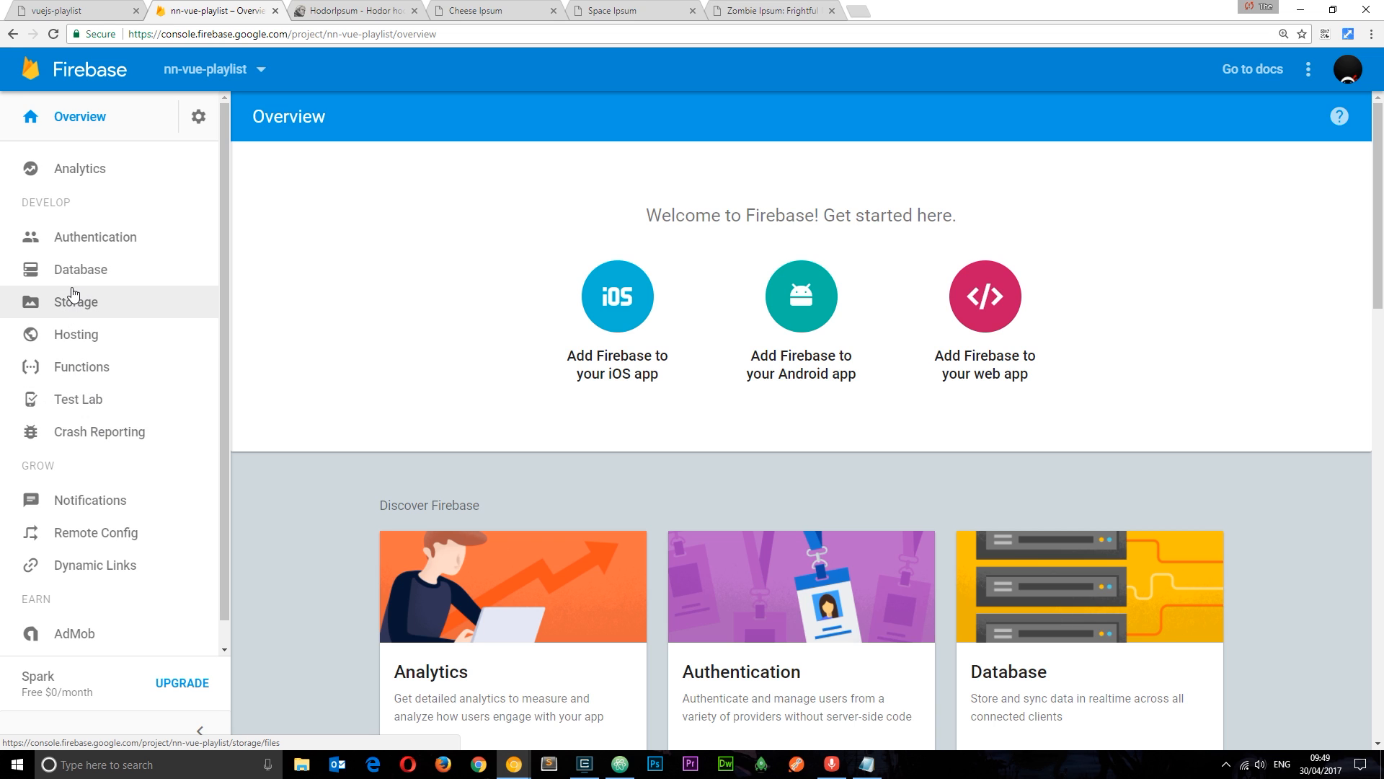
{"action": "left_click", "coordinate": [80, 268]}
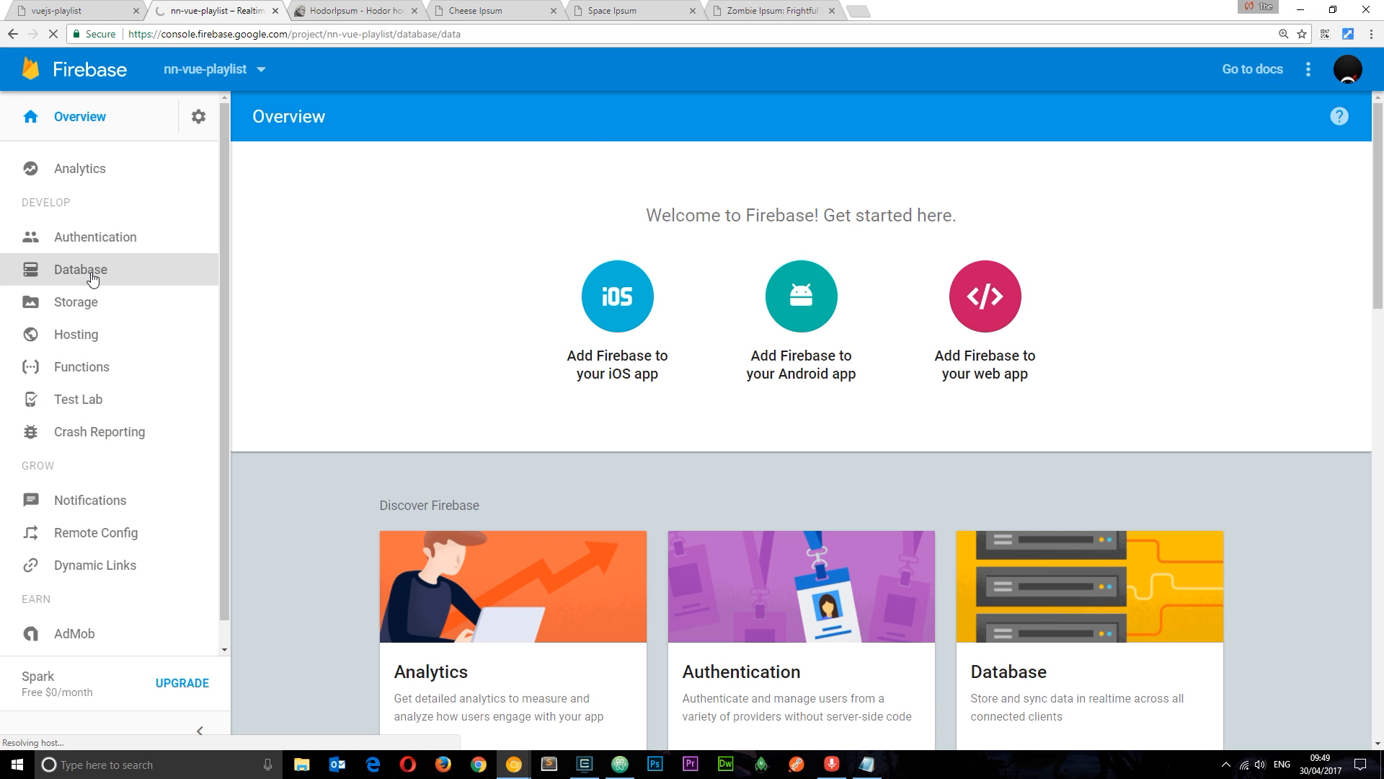
{"action": "left_click", "coordinate": [80, 269]}
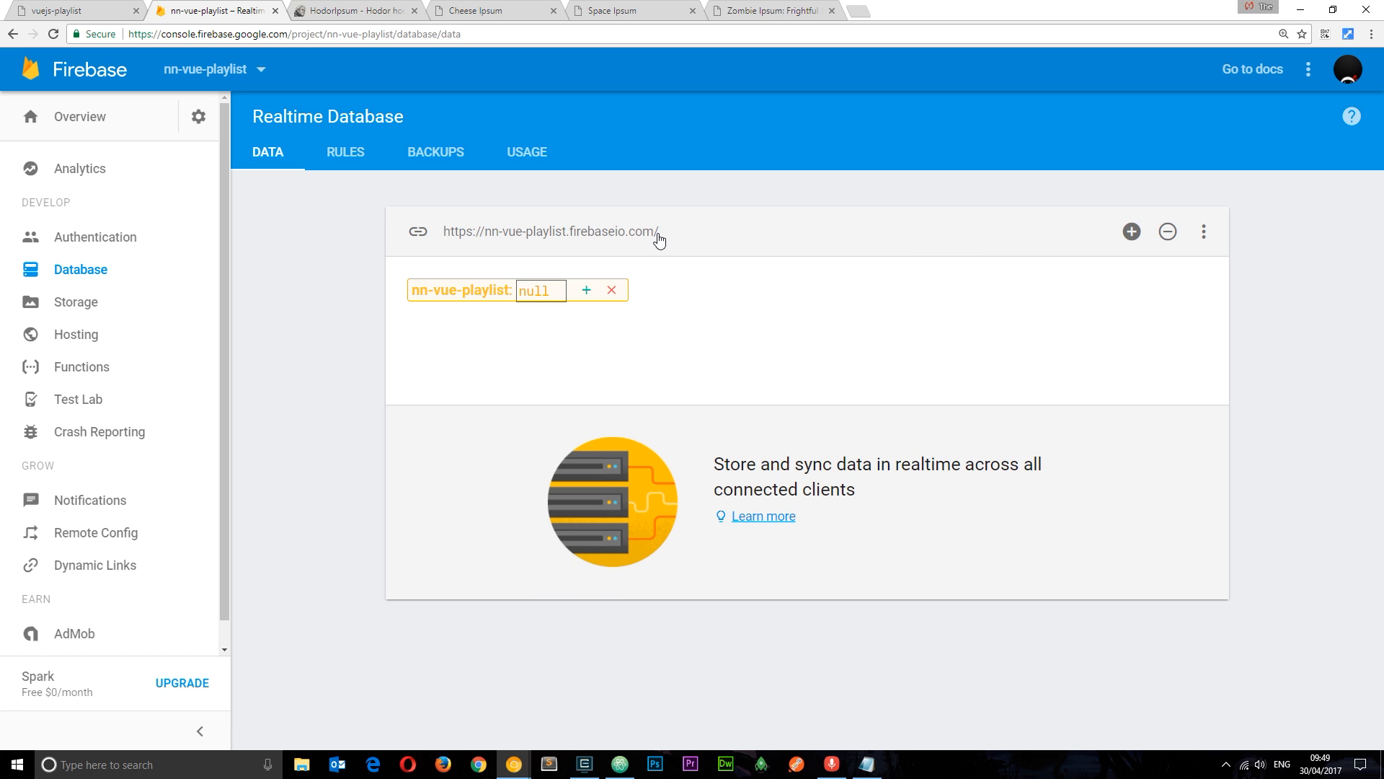
{"action": "left_click", "coordinate": [657, 299]}
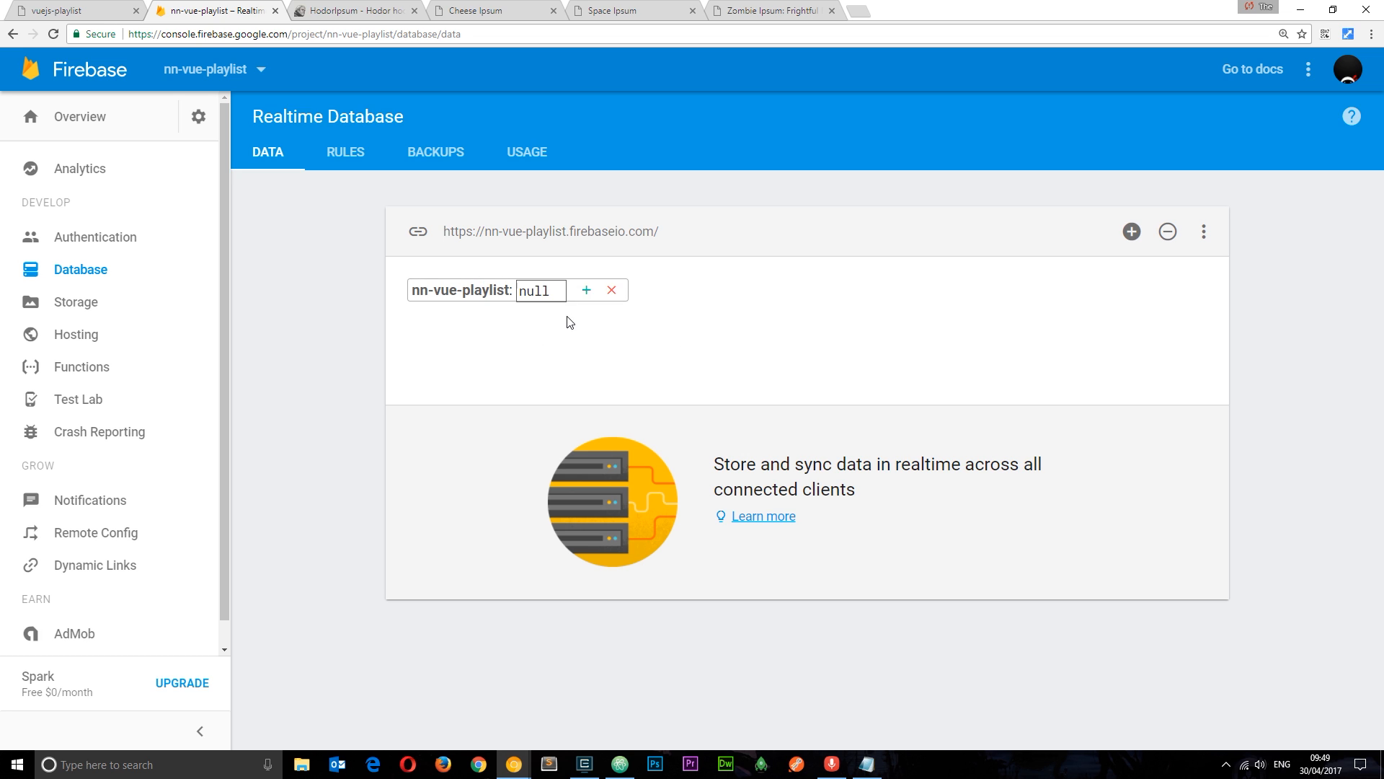
{"action": "left_click", "coordinate": [589, 339]}
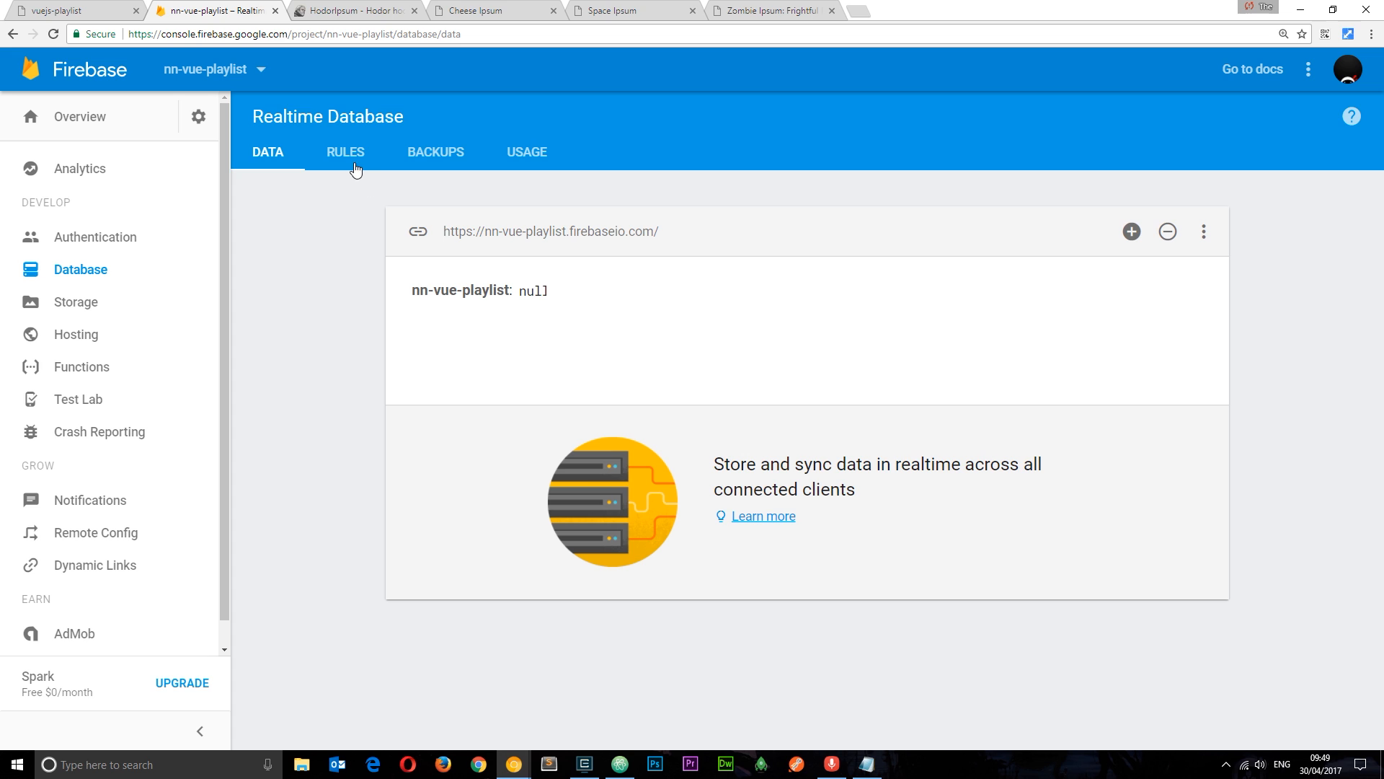
- Set the database .write rule to true, publish the rules, and return to the data view
{"action": "left_click", "coordinate": [345, 152]}
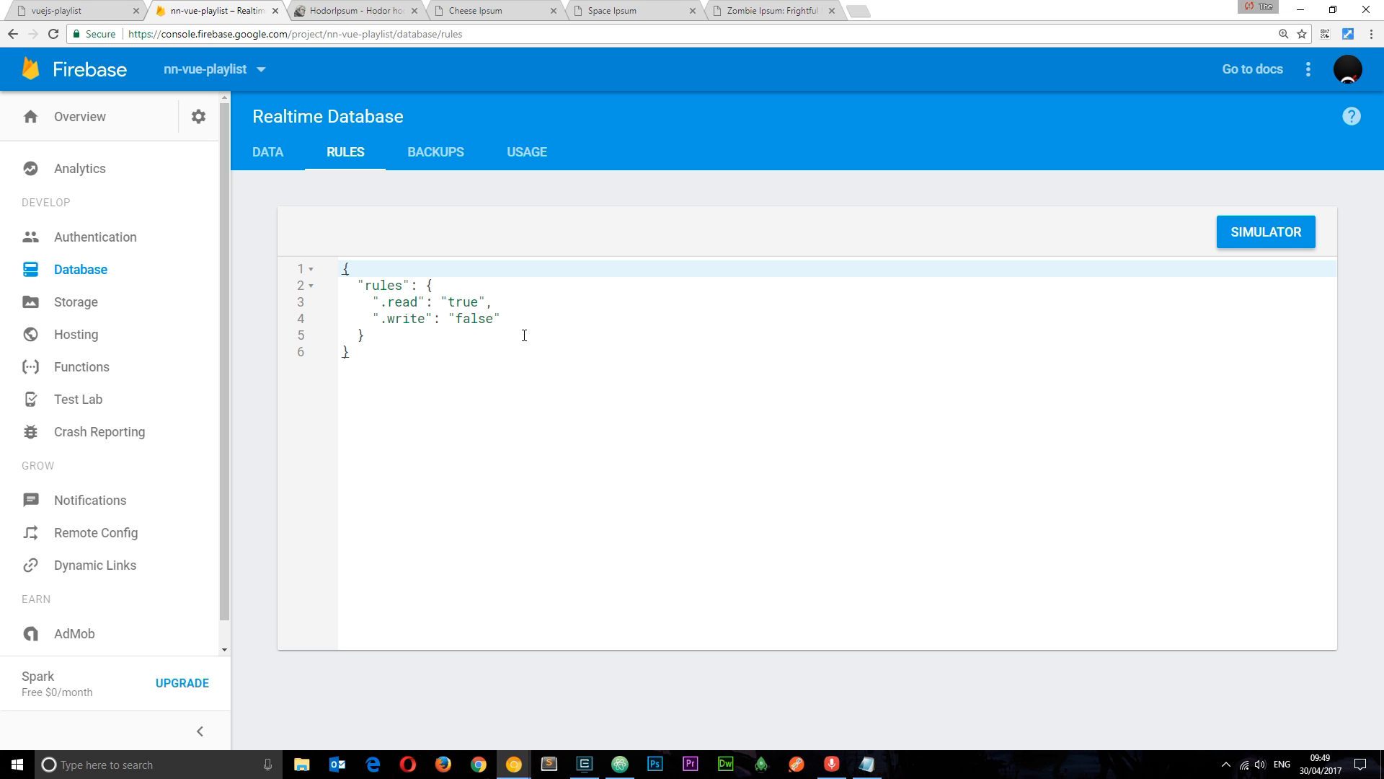
{"action": "mouse_move", "coordinate": [761, 481]}
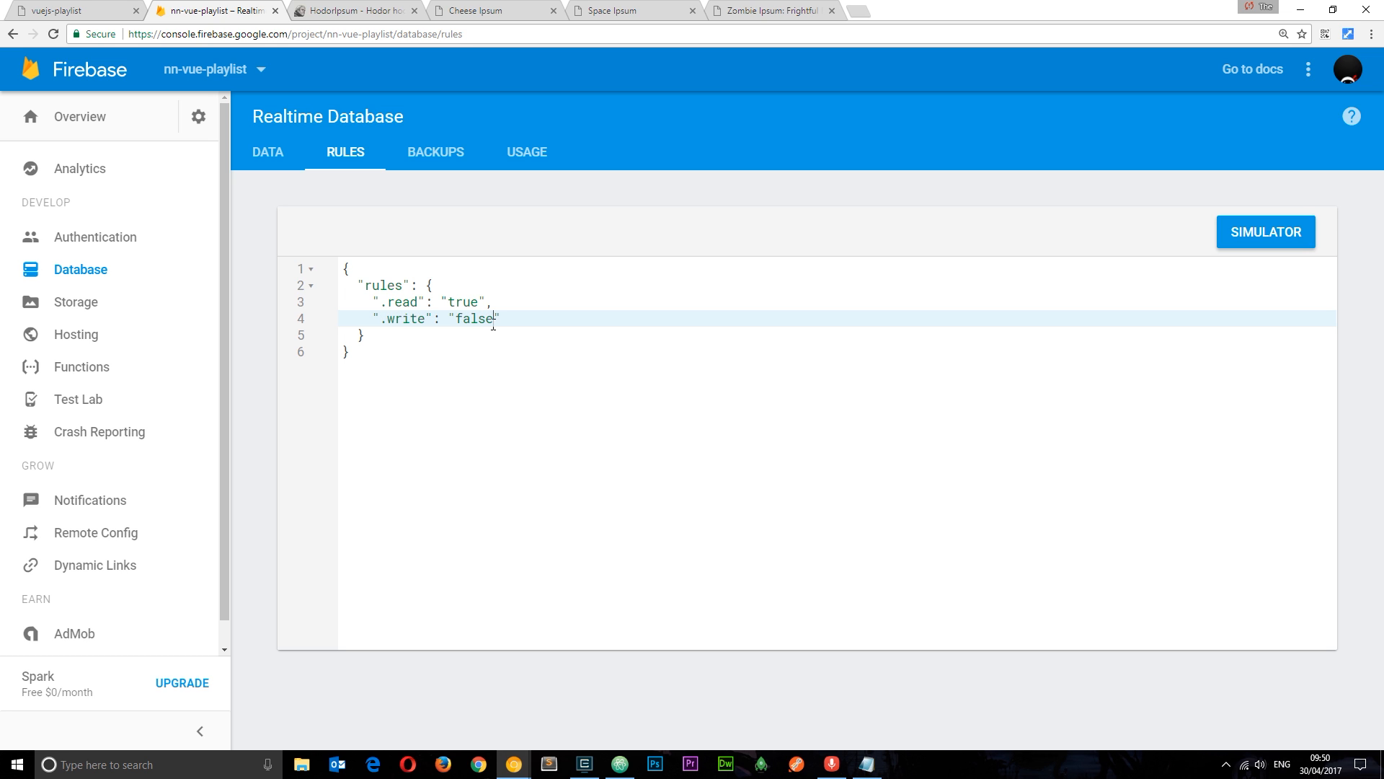
{"action": "key", "text": "Backspace"}
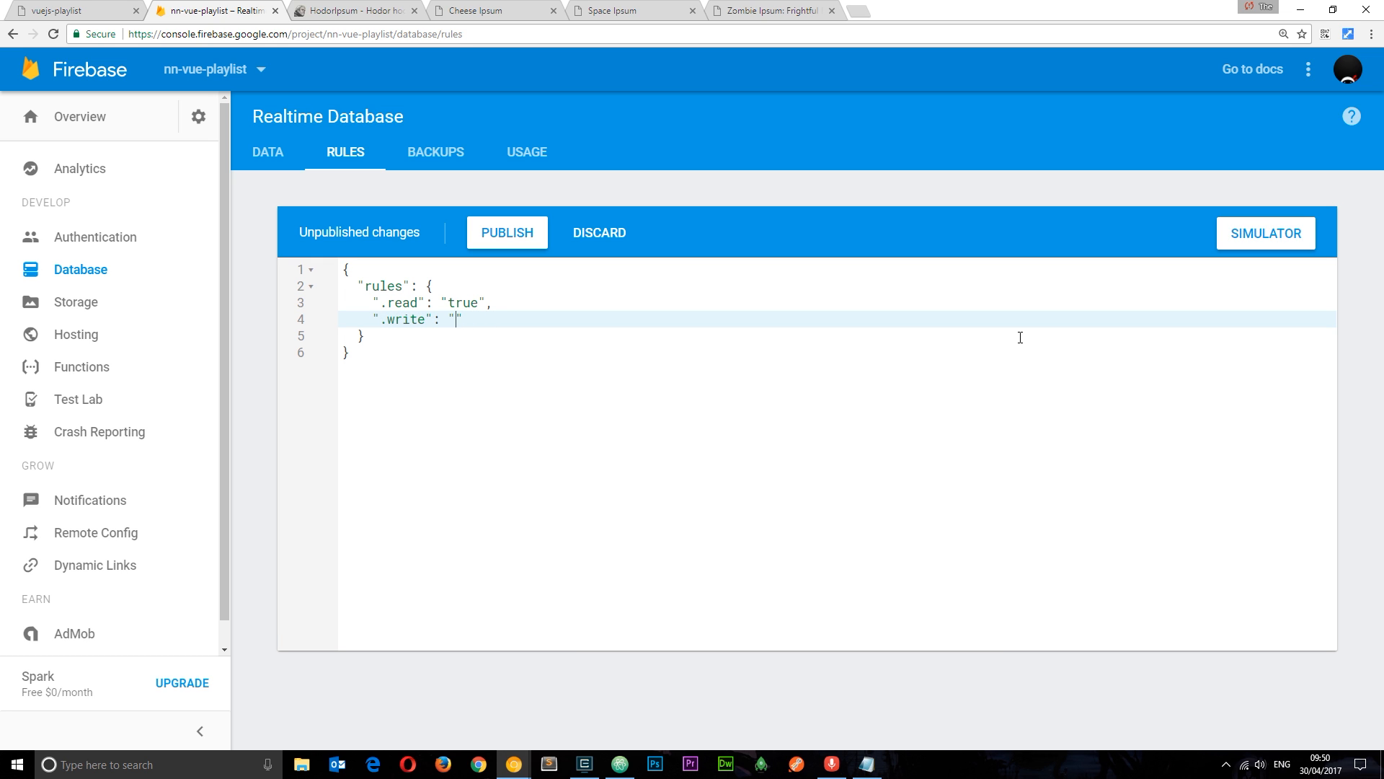
{"action": "type", "text": "true"}
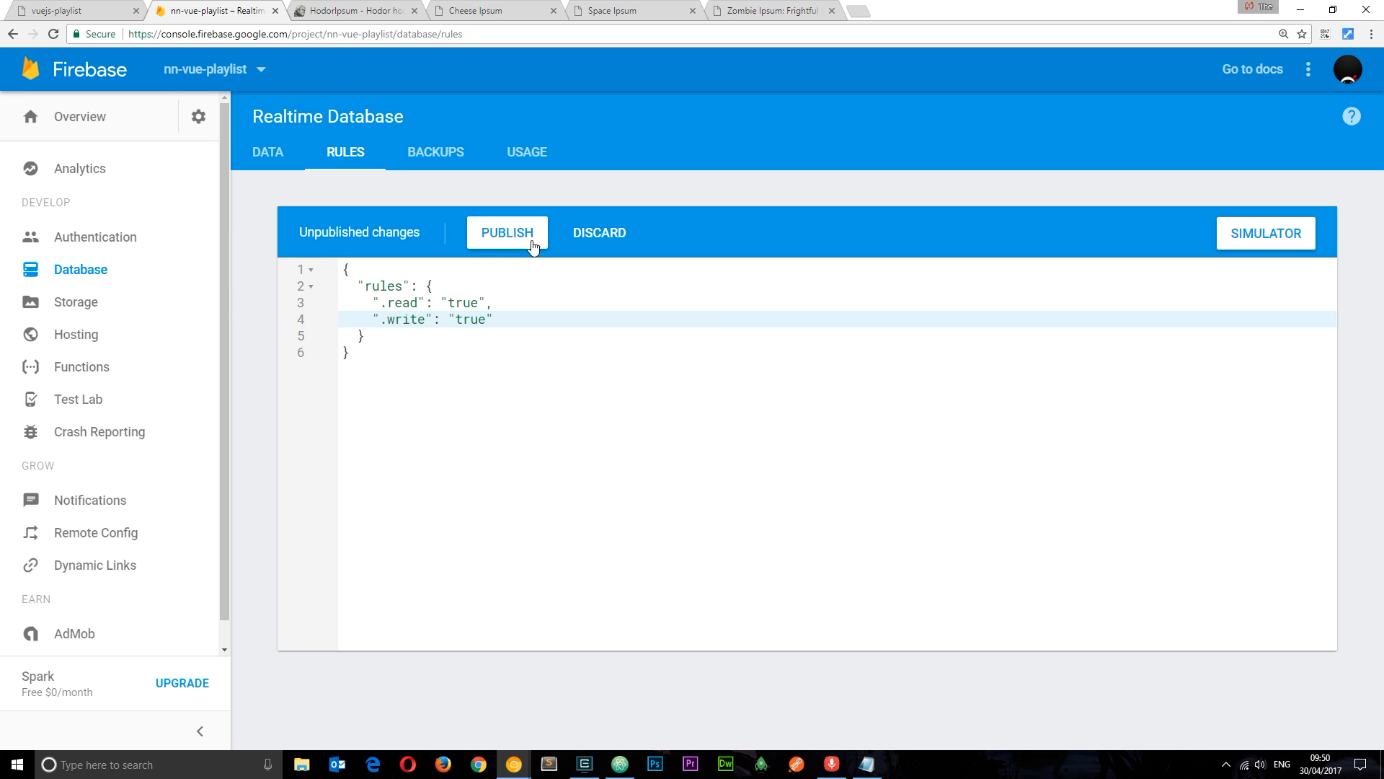
{"action": "left_click", "coordinate": [507, 232]}
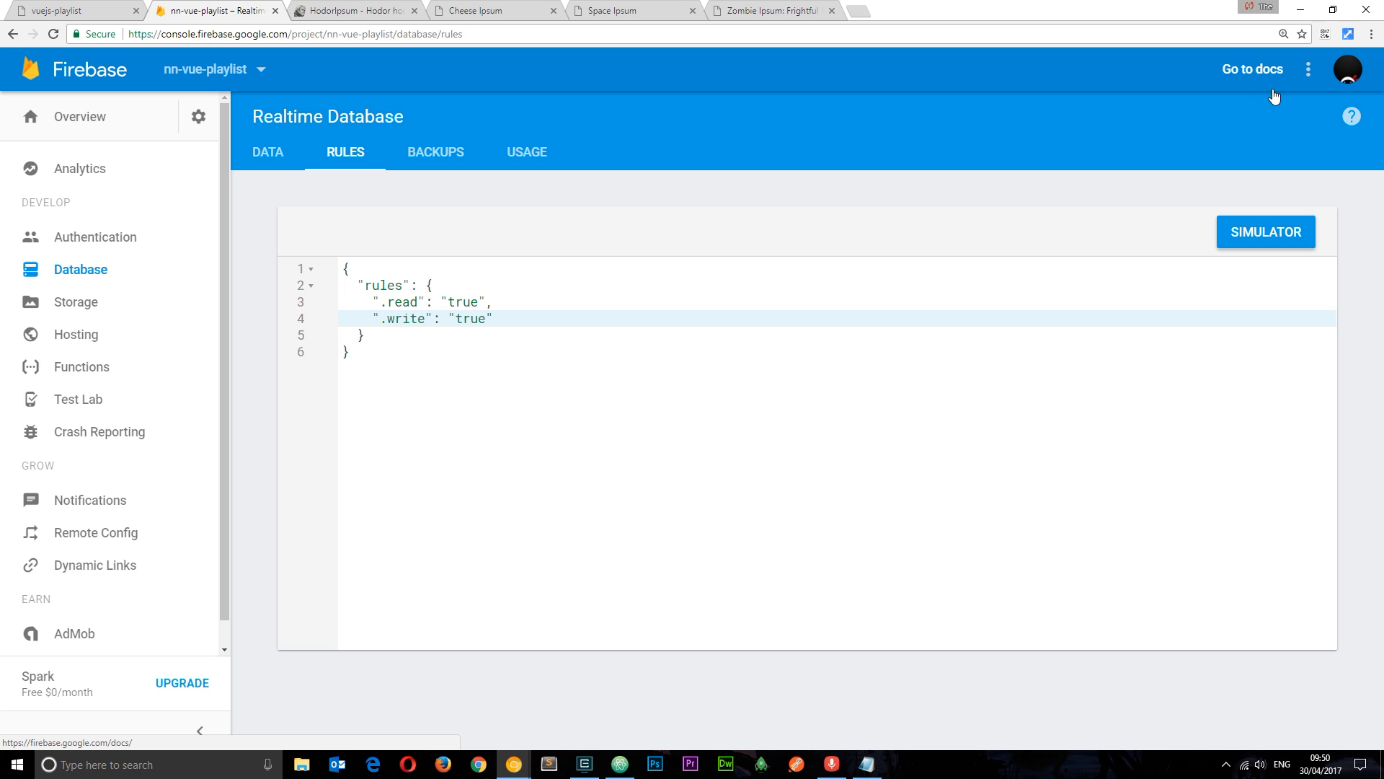
{"action": "mouse_move", "coordinate": [1114, 173]}
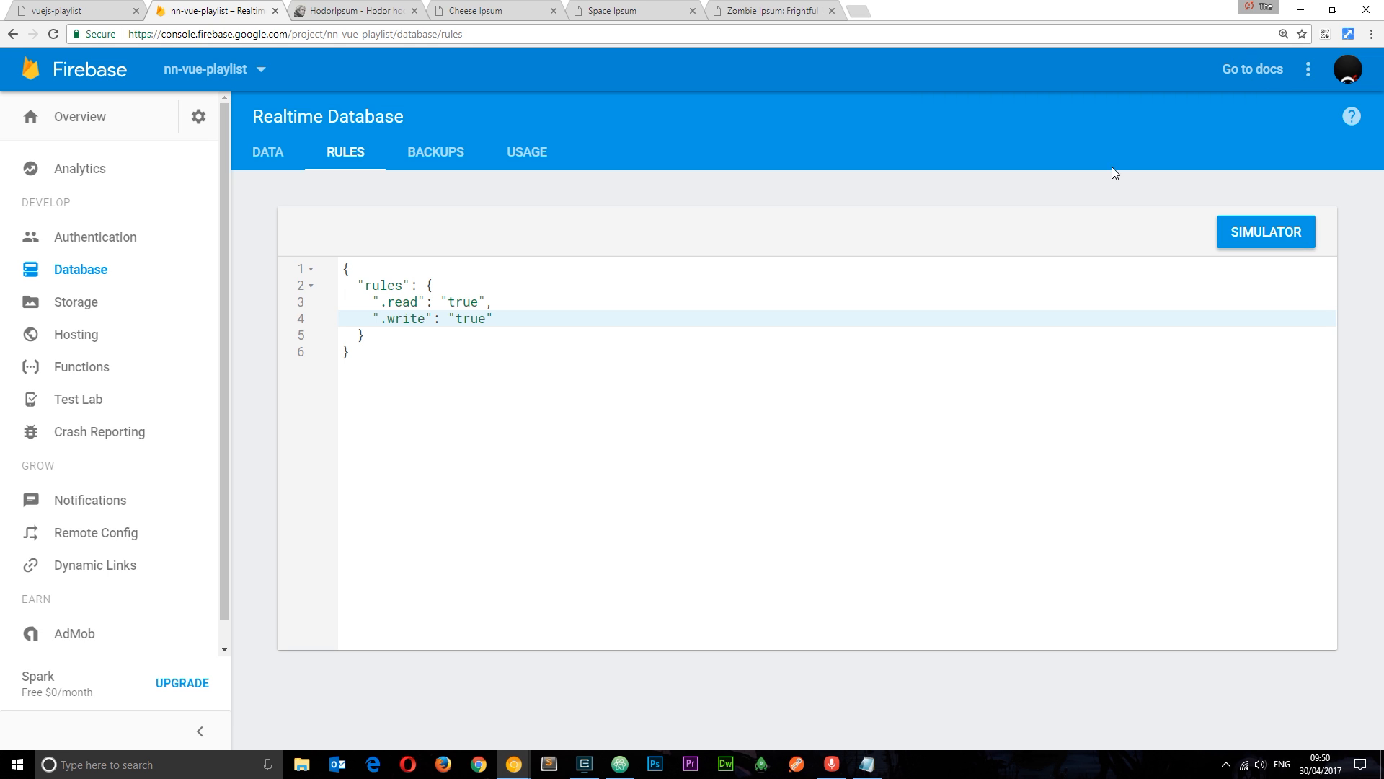
{"action": "mouse_move", "coordinate": [910, 460]}
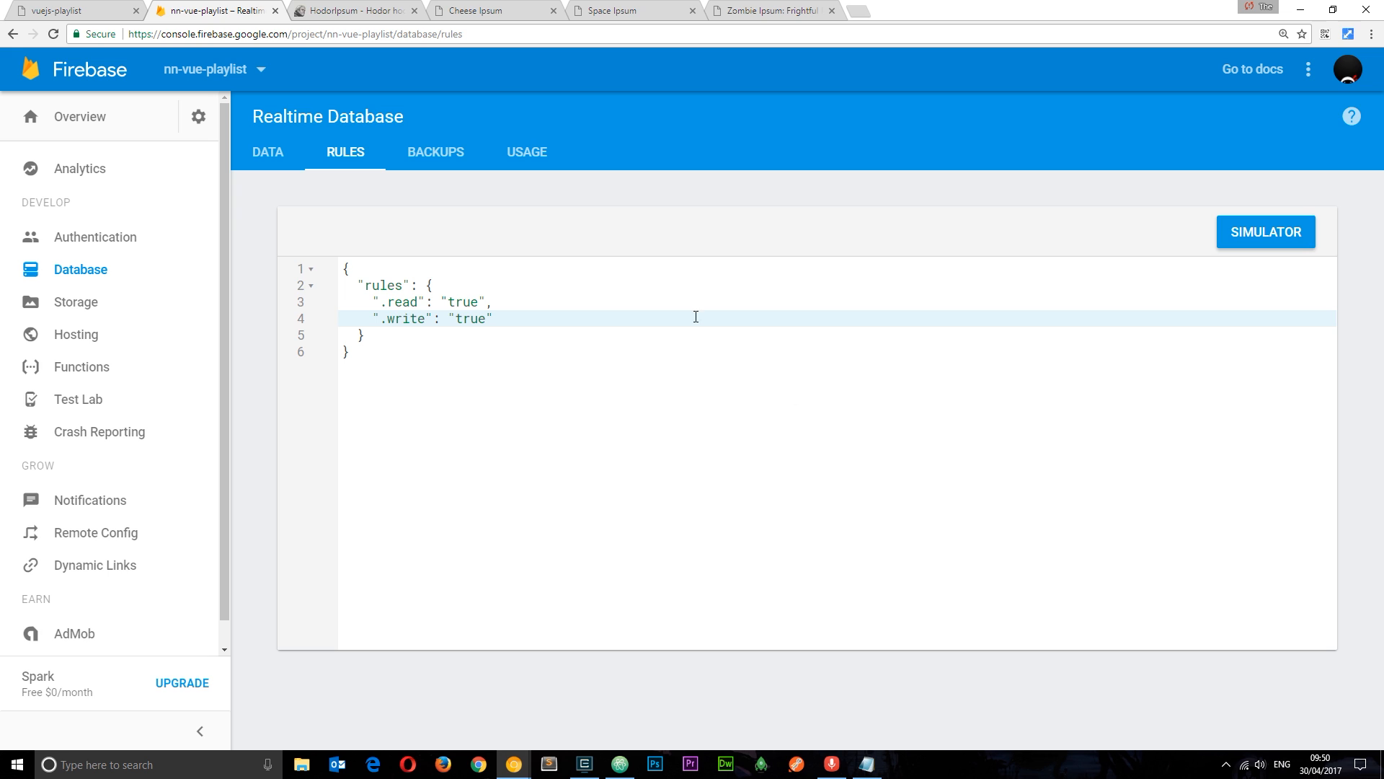
{"action": "left_click", "coordinate": [267, 151]}
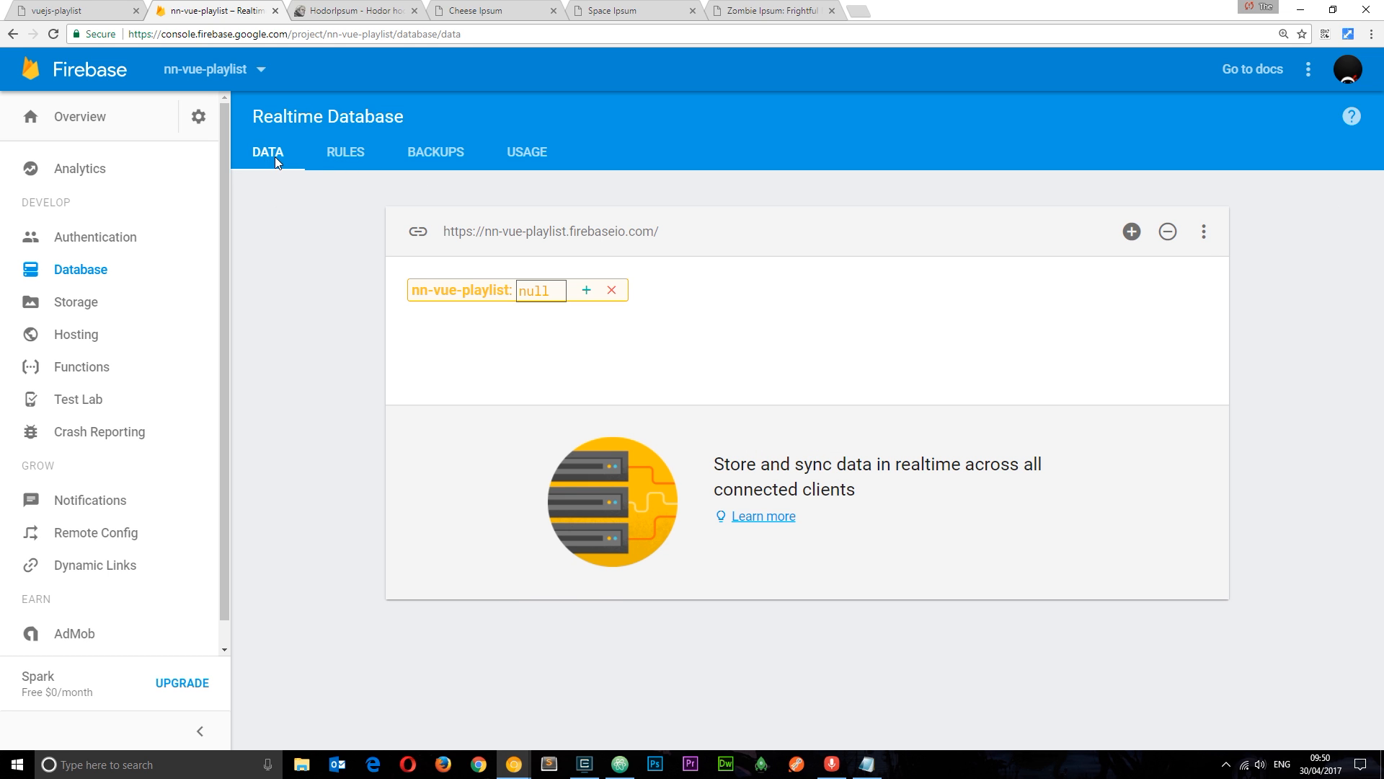
- Bring up addBlog.vue in Atom and locate the post method's $http.post Firebase URL
{"action": "left_click", "coordinate": [550, 232]}
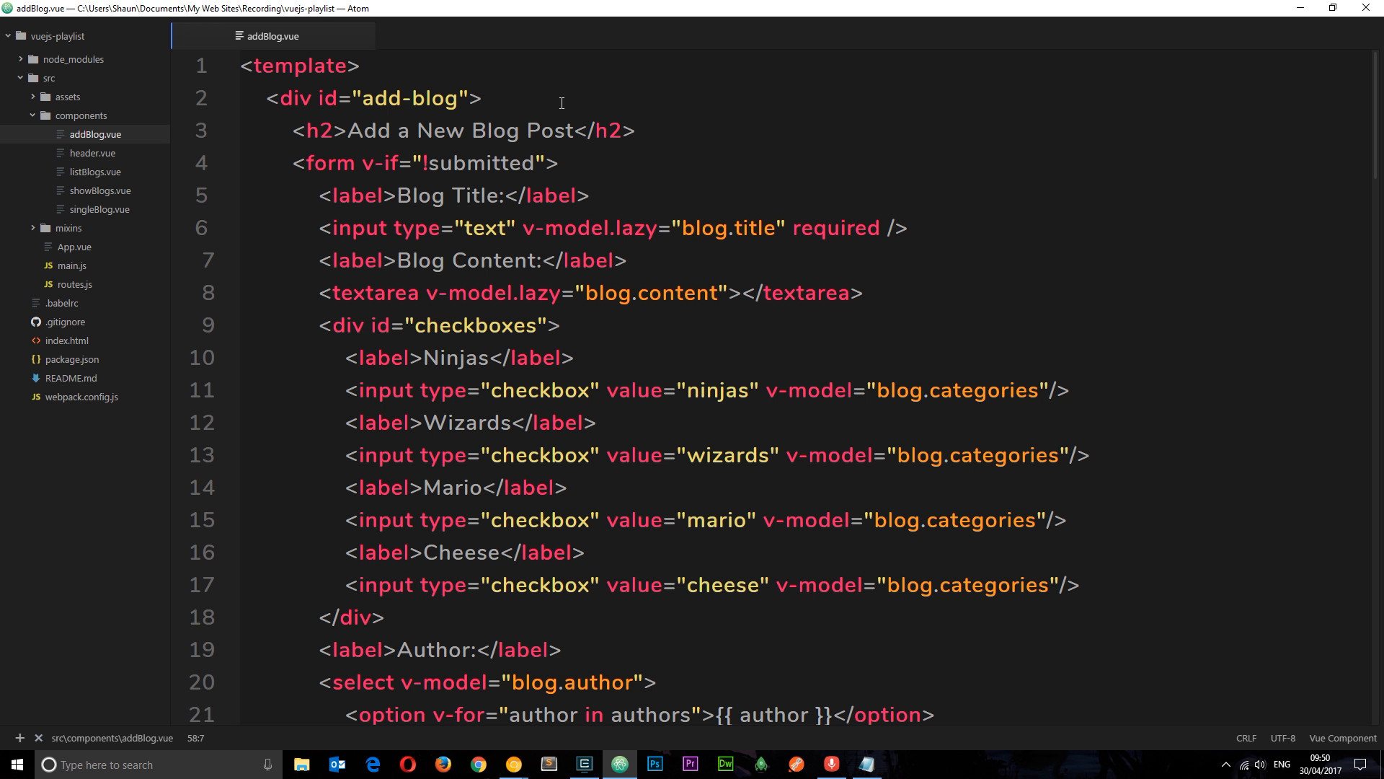
{"action": "mouse_move", "coordinate": [1375, 59]}
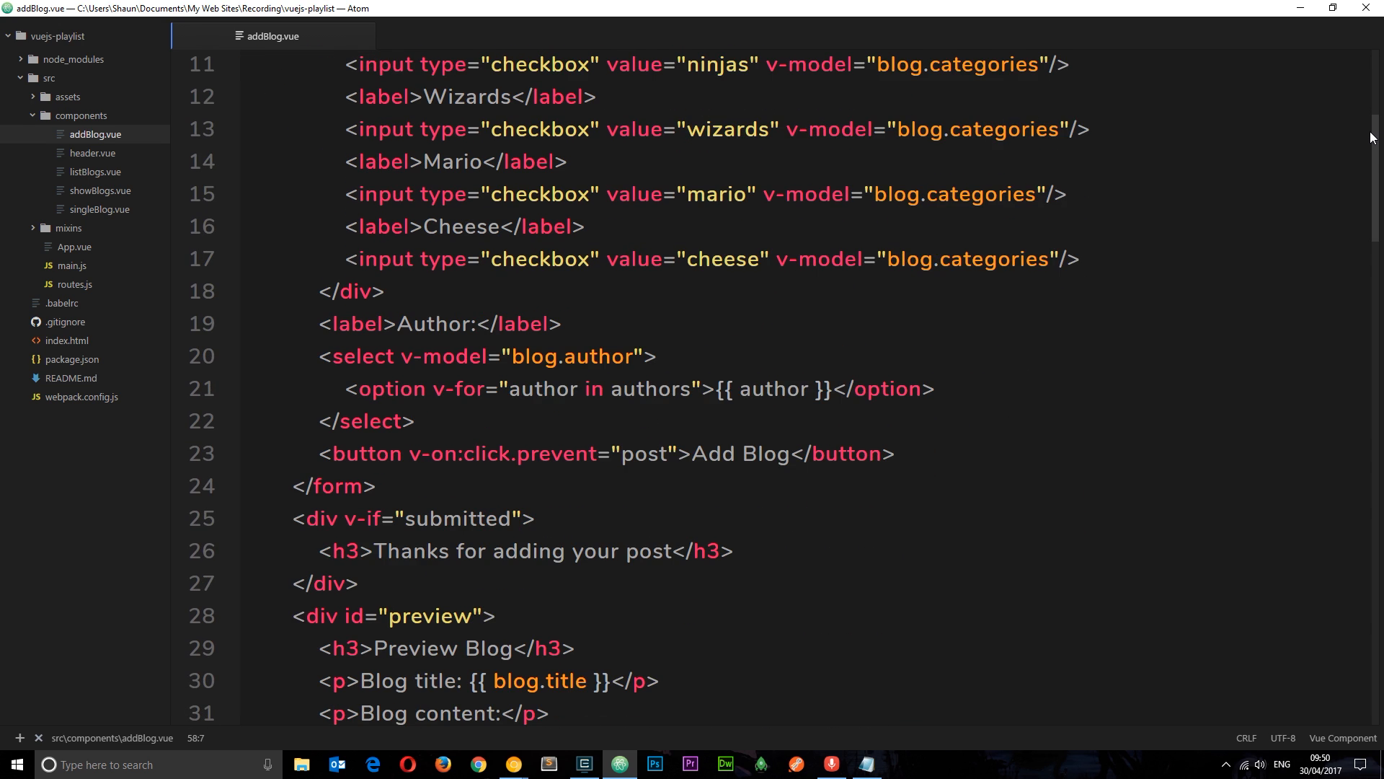
{"action": "scroll", "scroll_direction": "down", "scroll_amount": 3}
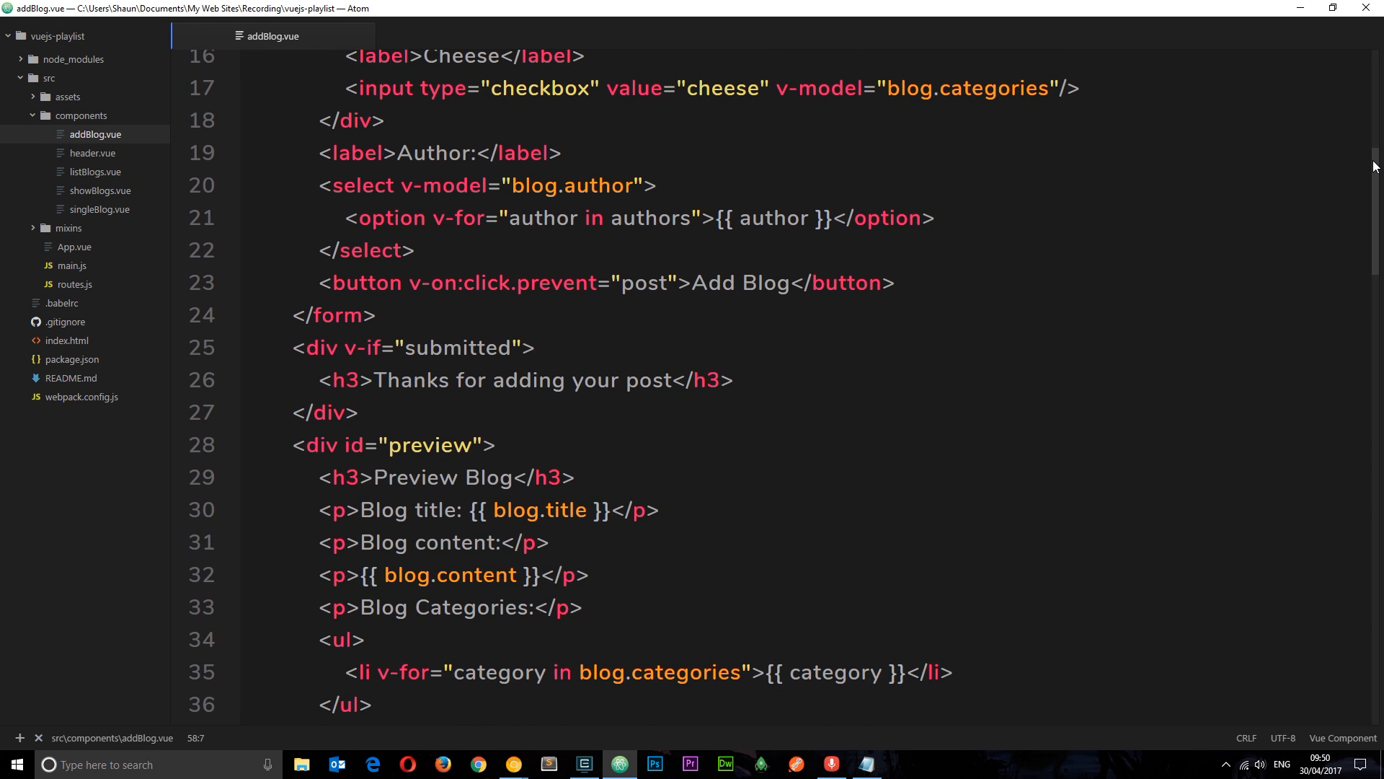
{"action": "left_click", "coordinate": [666, 283]}
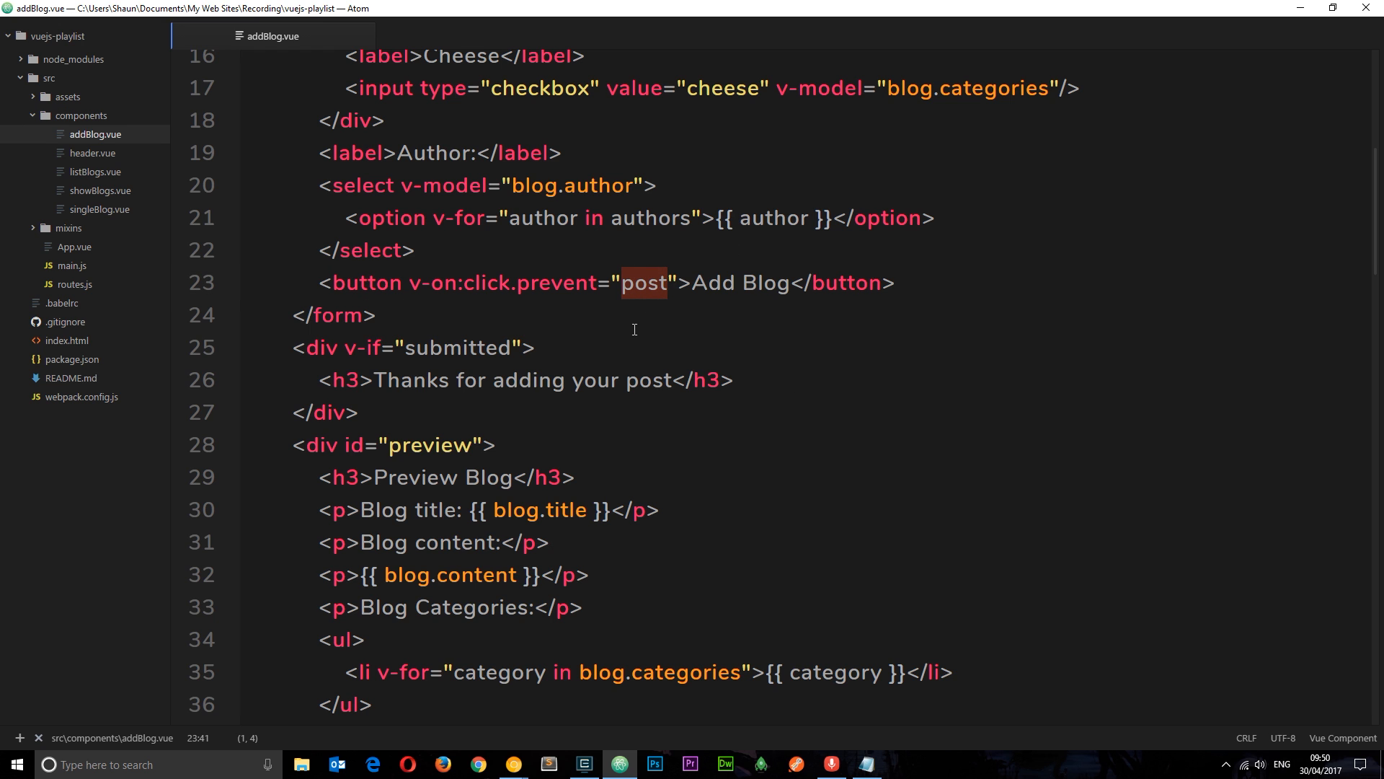
{"action": "scroll", "scroll_direction": "down", "scroll_amount": 3}
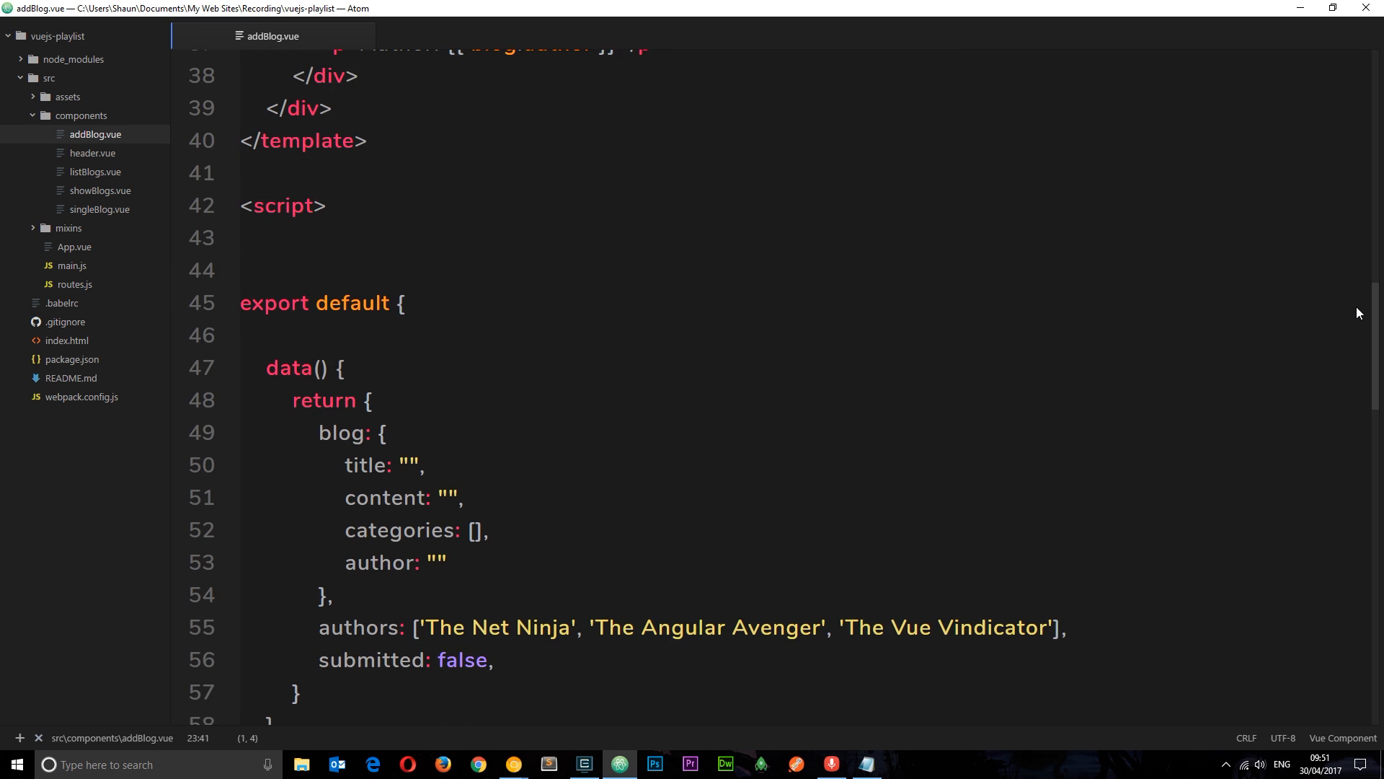
{"action": "scroll", "scroll_direction": "down", "scroll_amount": 3}
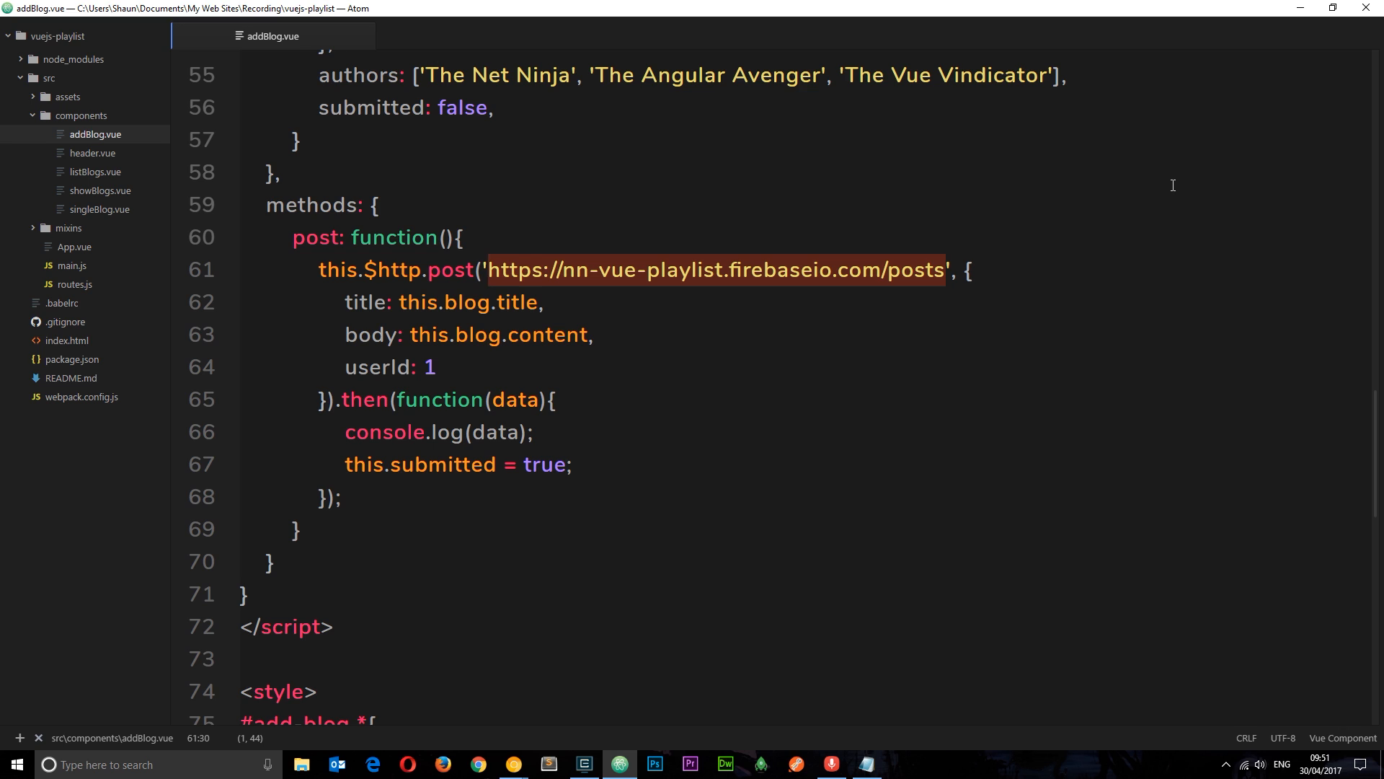
- Point the request URL at posts.json and drop the userId line from the payload
{"action": "key", "text": "Backspace"}
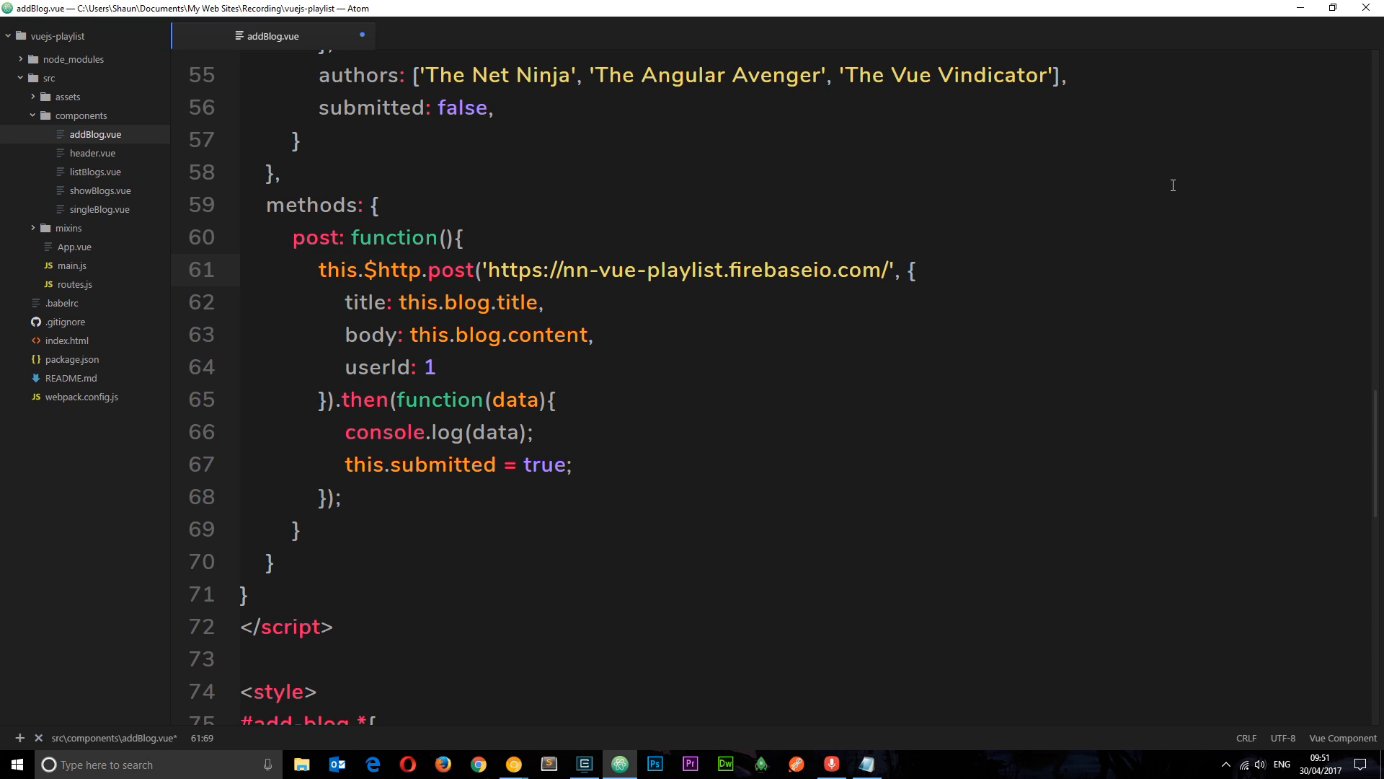
{"action": "type", "text": "posts"}
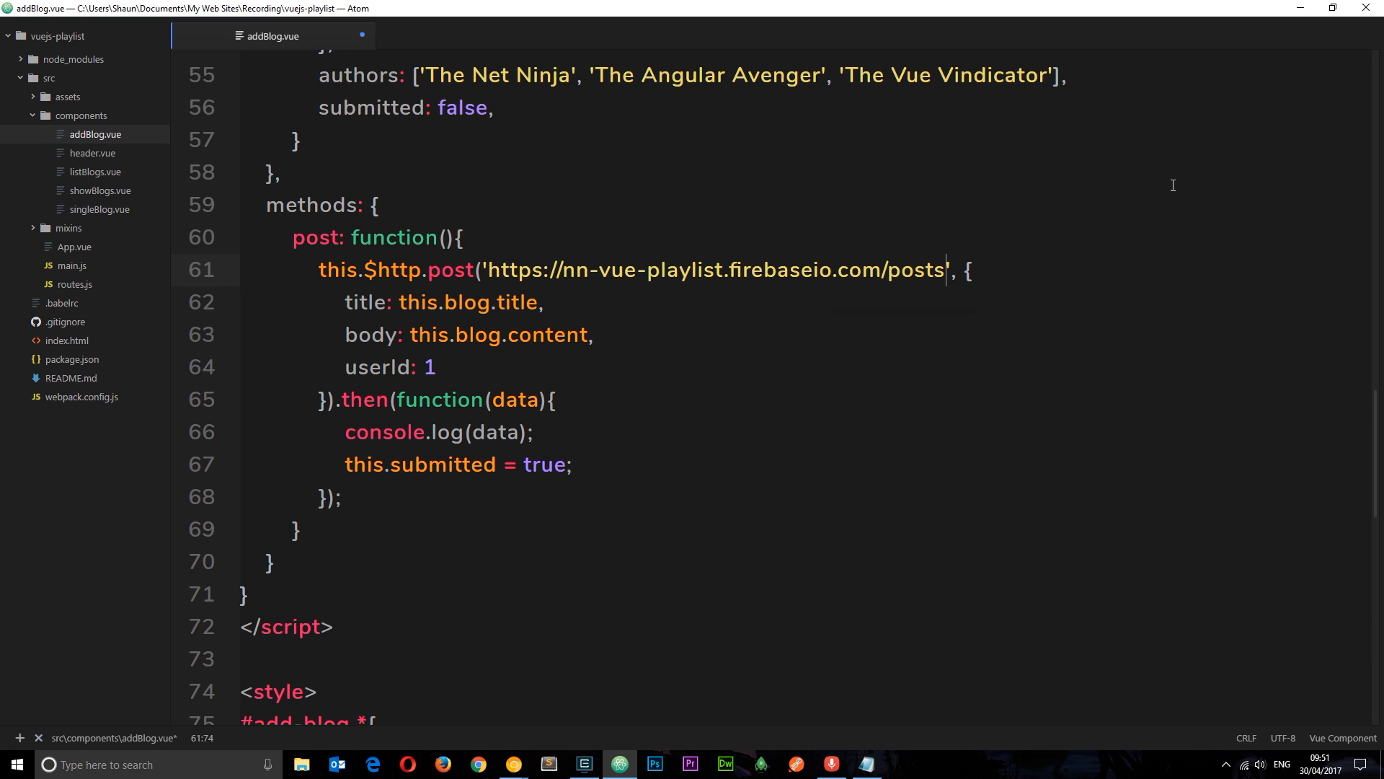
{"action": "type", "text": ".json"}
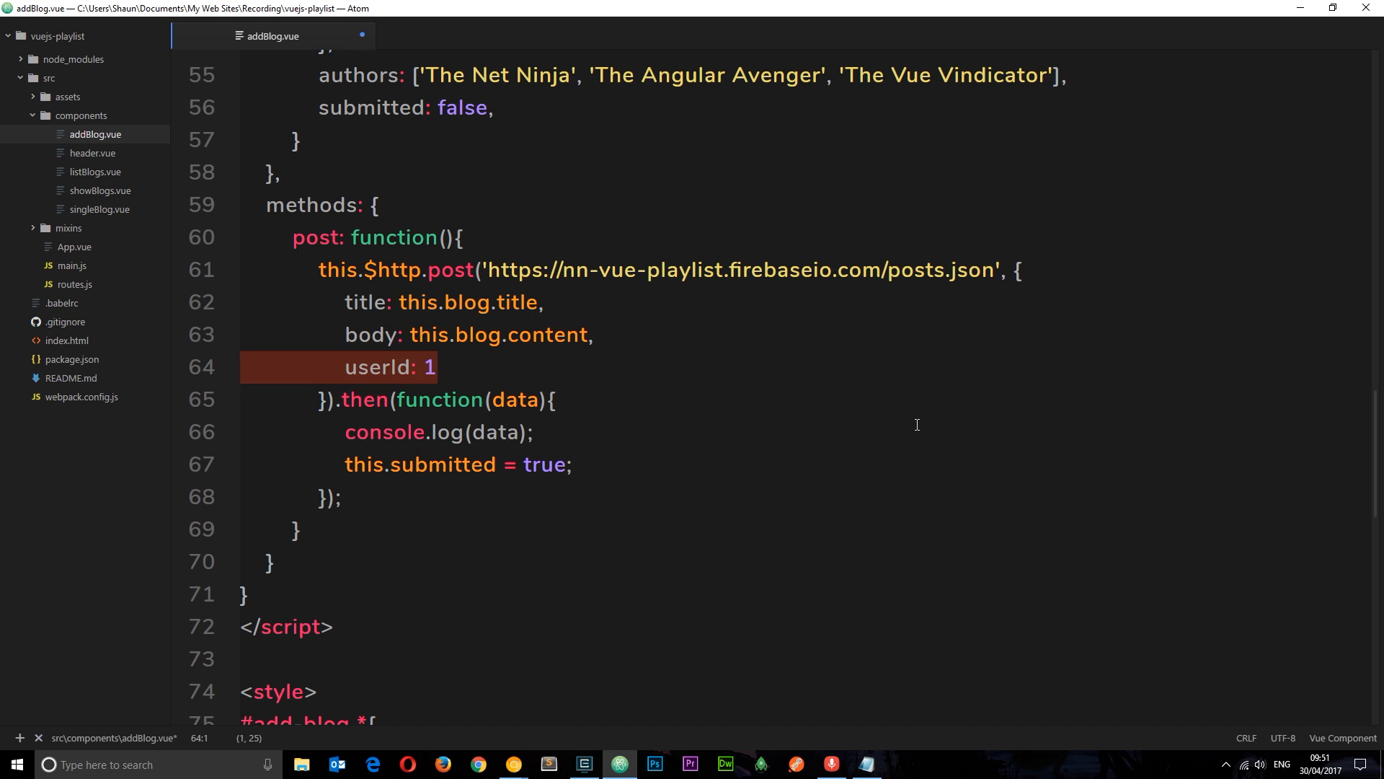
{"action": "key", "text": "Delete"}
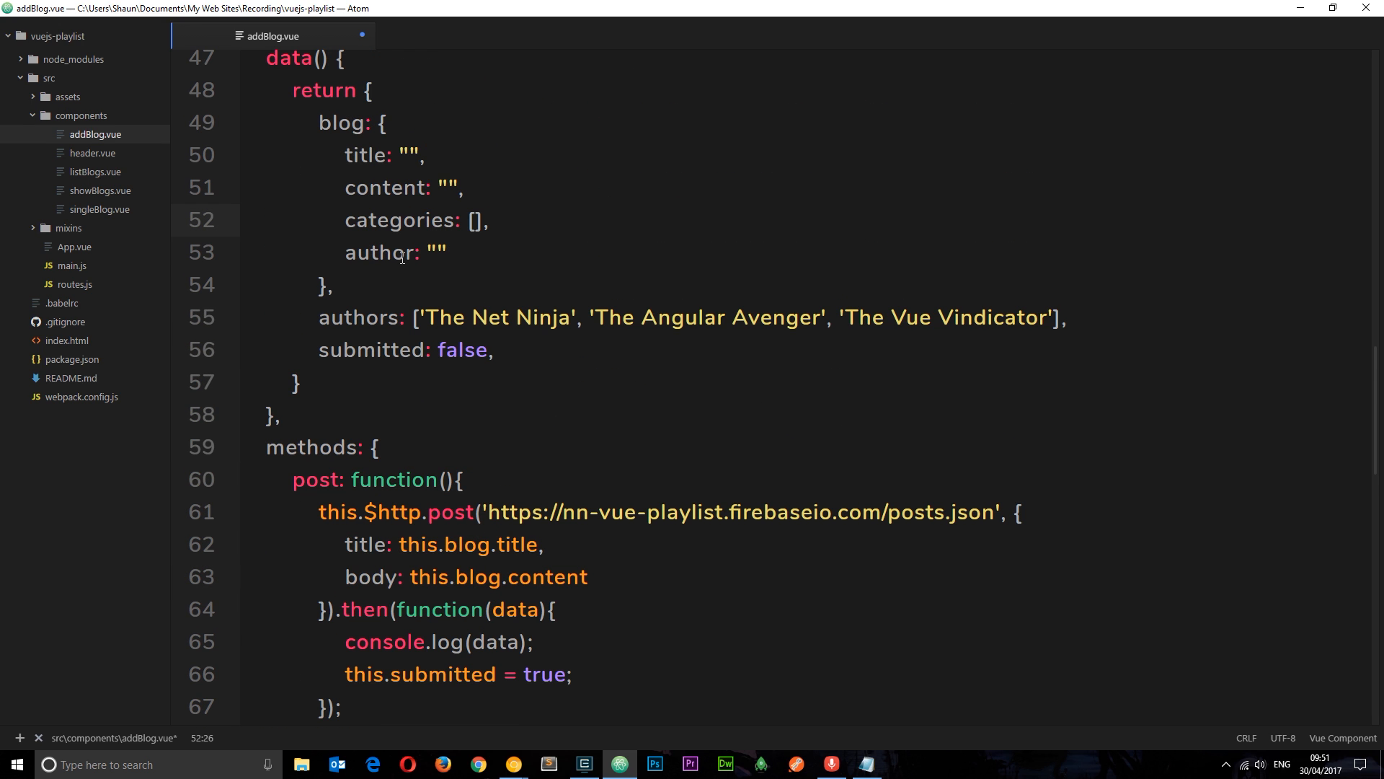
- Send this.blog as the request body and highlight the posts.json request line
{"action": "left_click", "coordinate": [589, 577]}
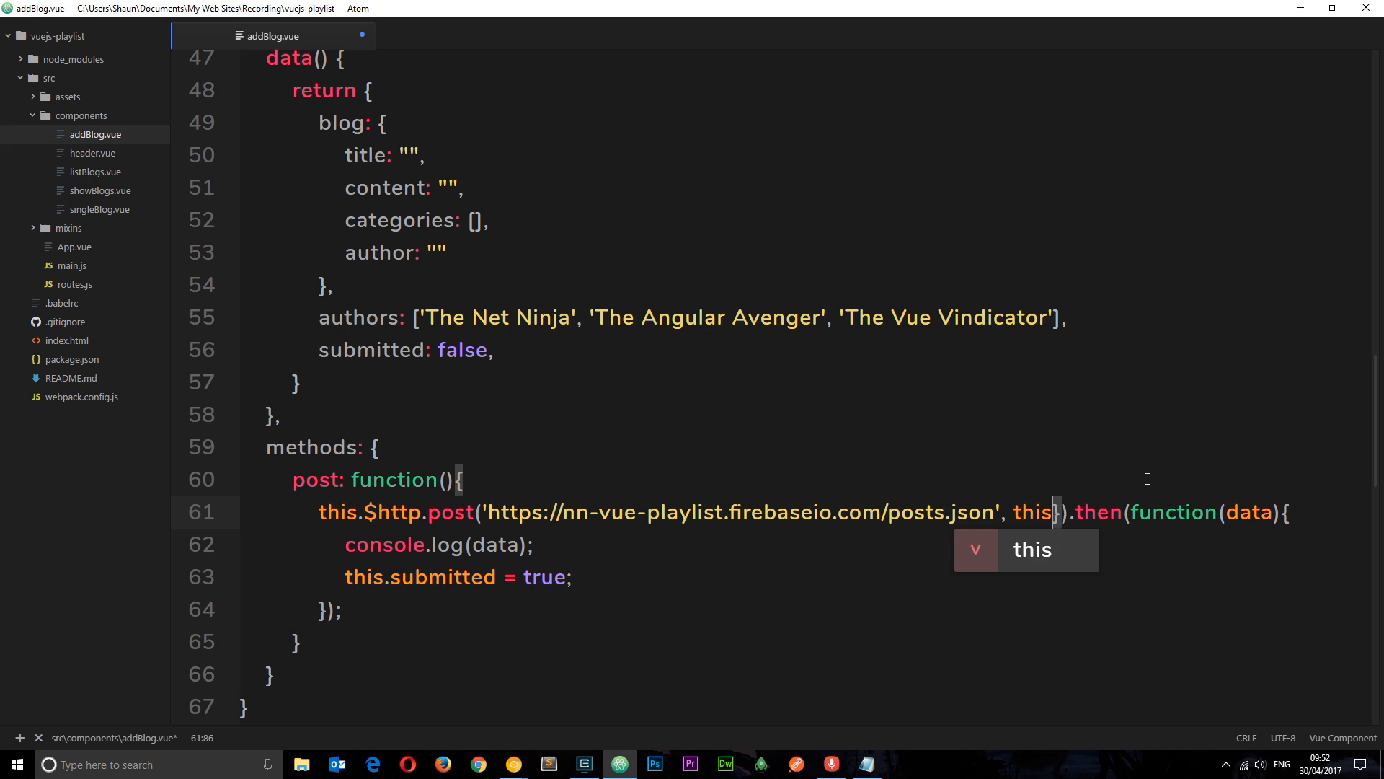
{"action": "type", "text": ".blog"}
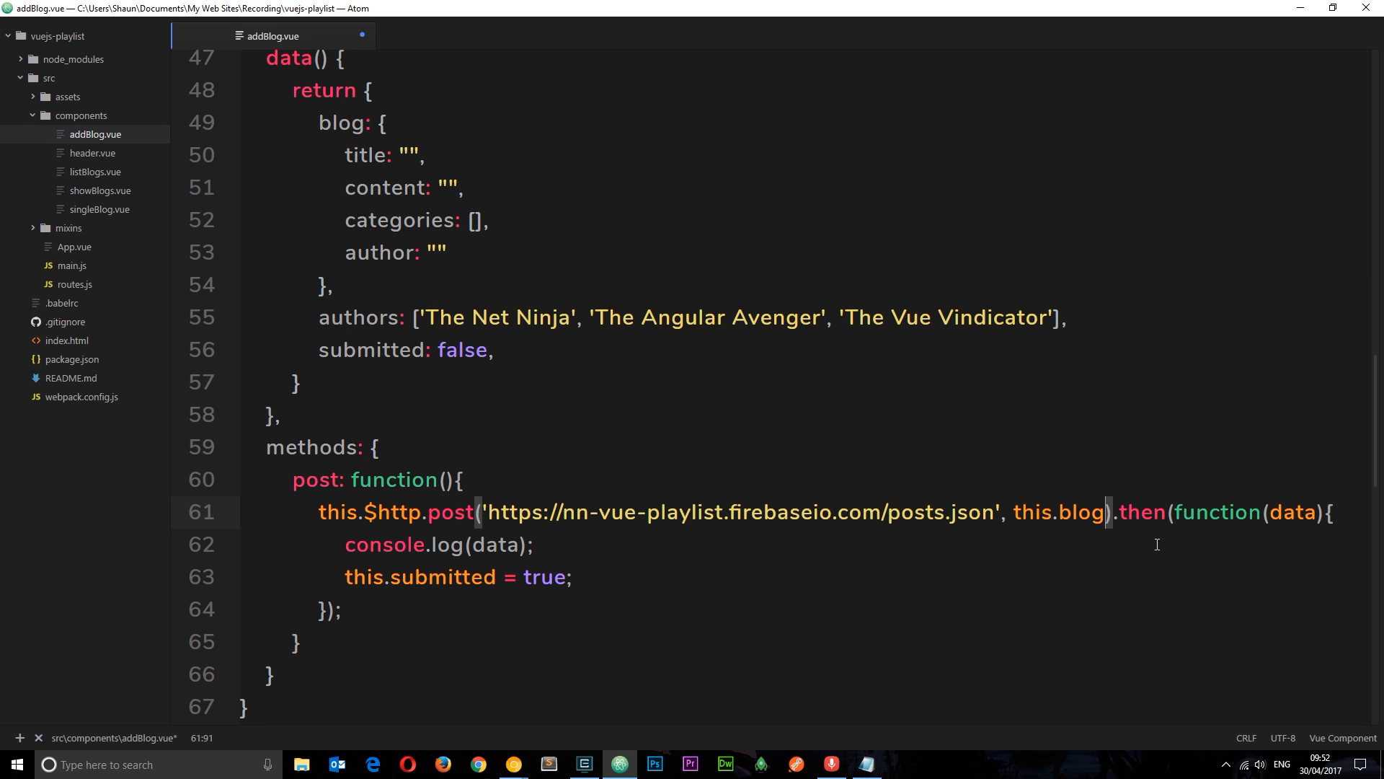
{"action": "mouse_move", "coordinate": [1059, 512]}
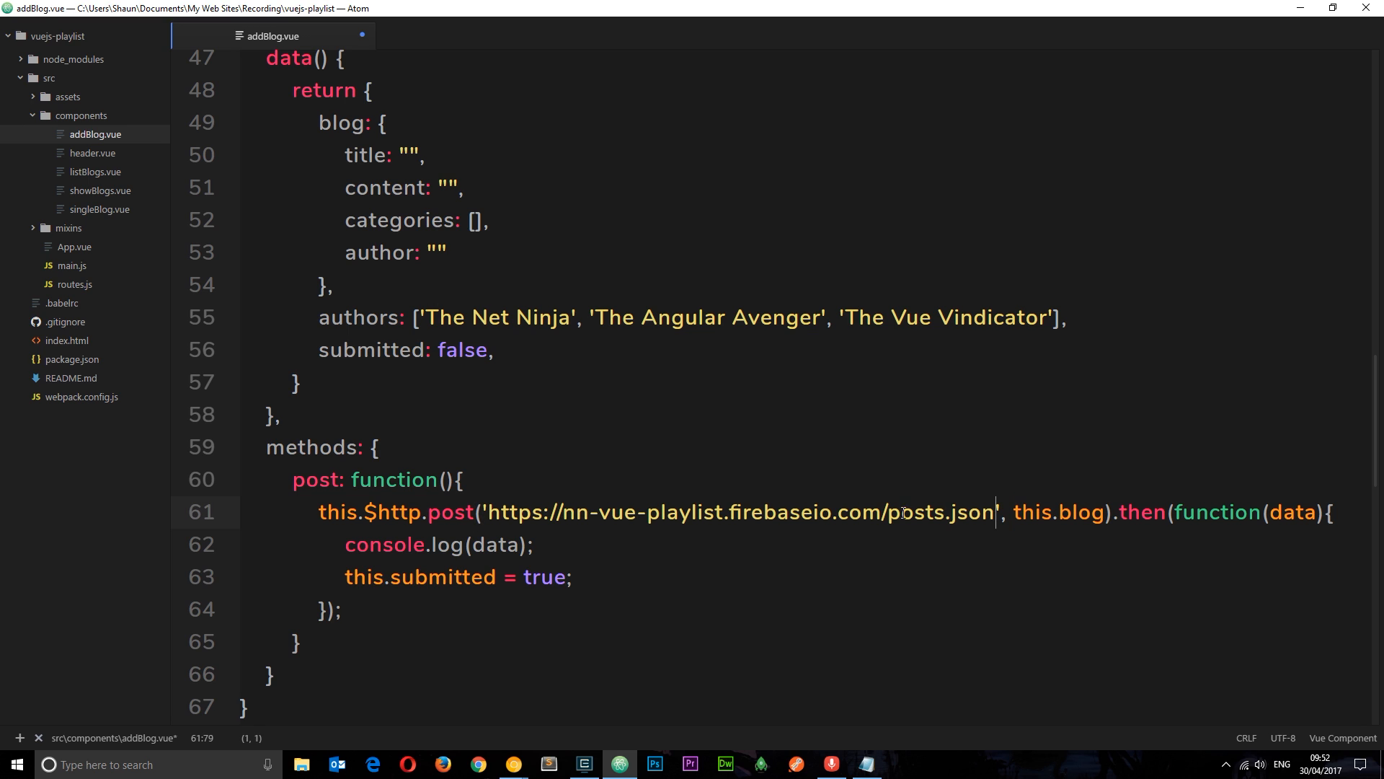
{"action": "left_click_drag", "start_coordinate": [994, 512], "coordinate": [351, 511]}
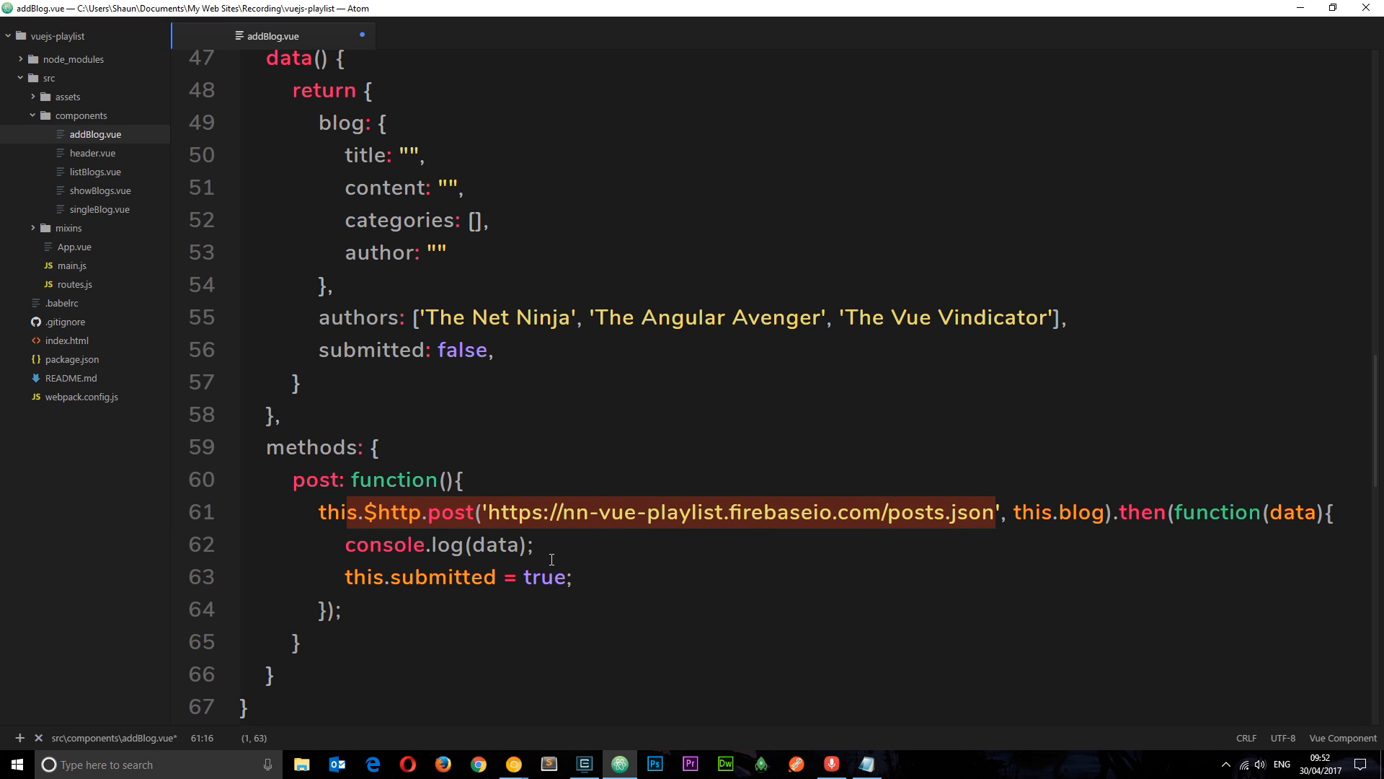
{"action": "double_click", "coordinate": [494, 545]}
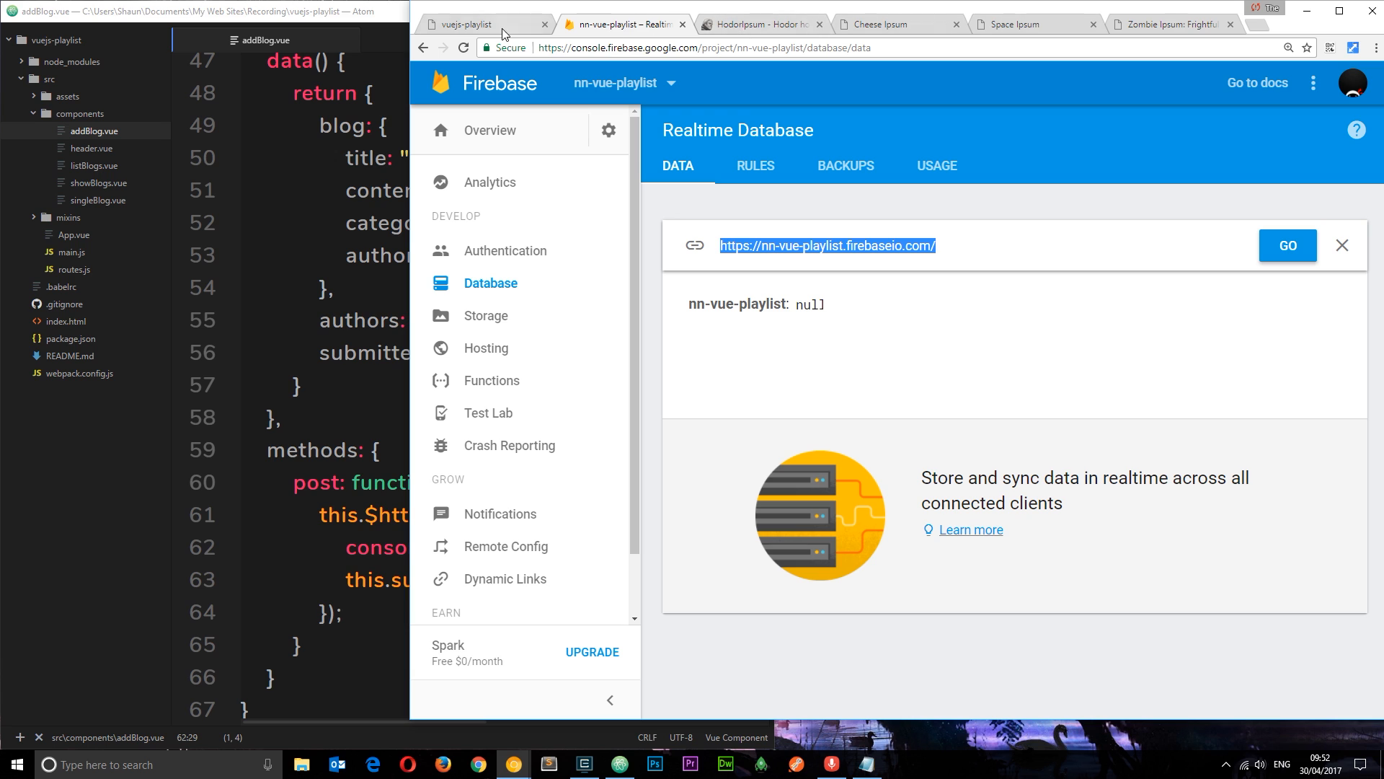
- Title a new post 'Hodor!' and paste a paragraph of Hodor ipsum as its content
{"action": "left_click", "coordinate": [481, 24]}
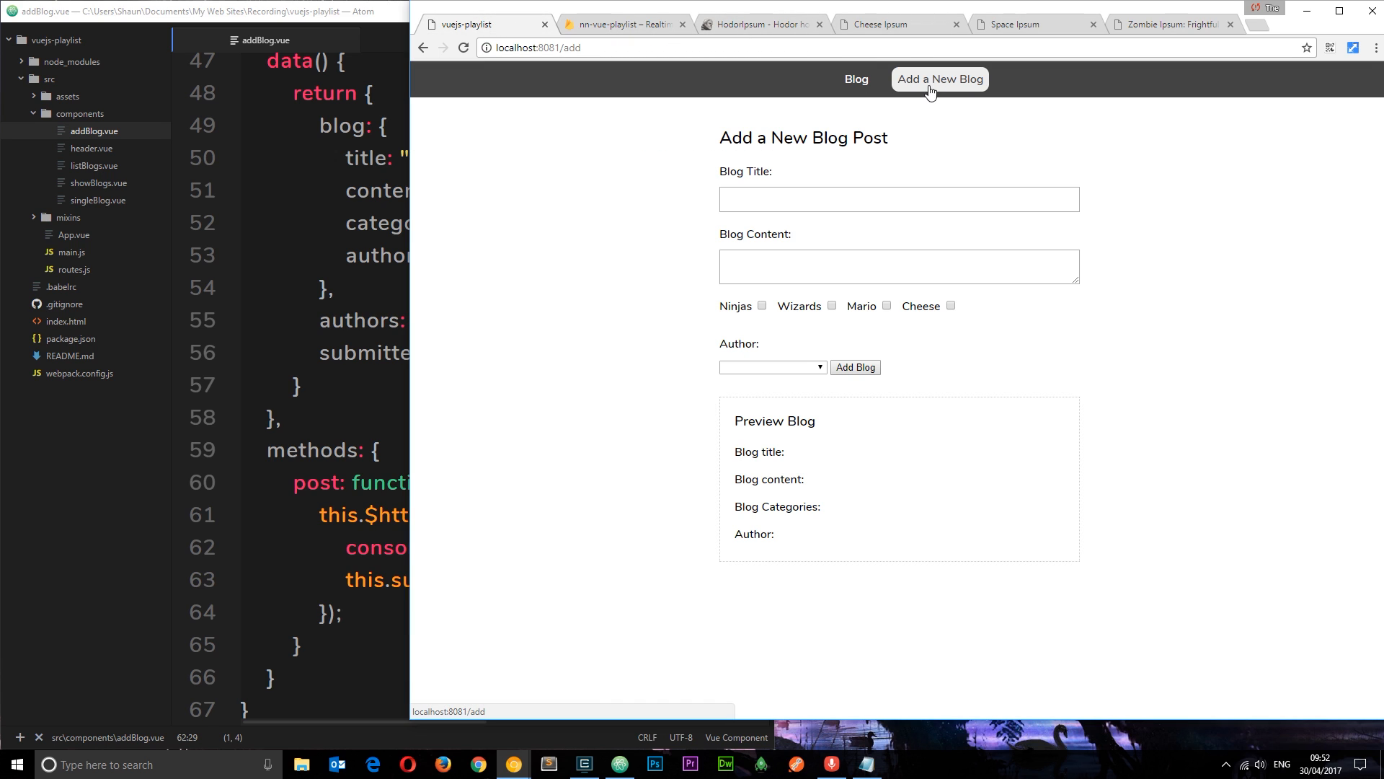
{"action": "type", "text": "H"}
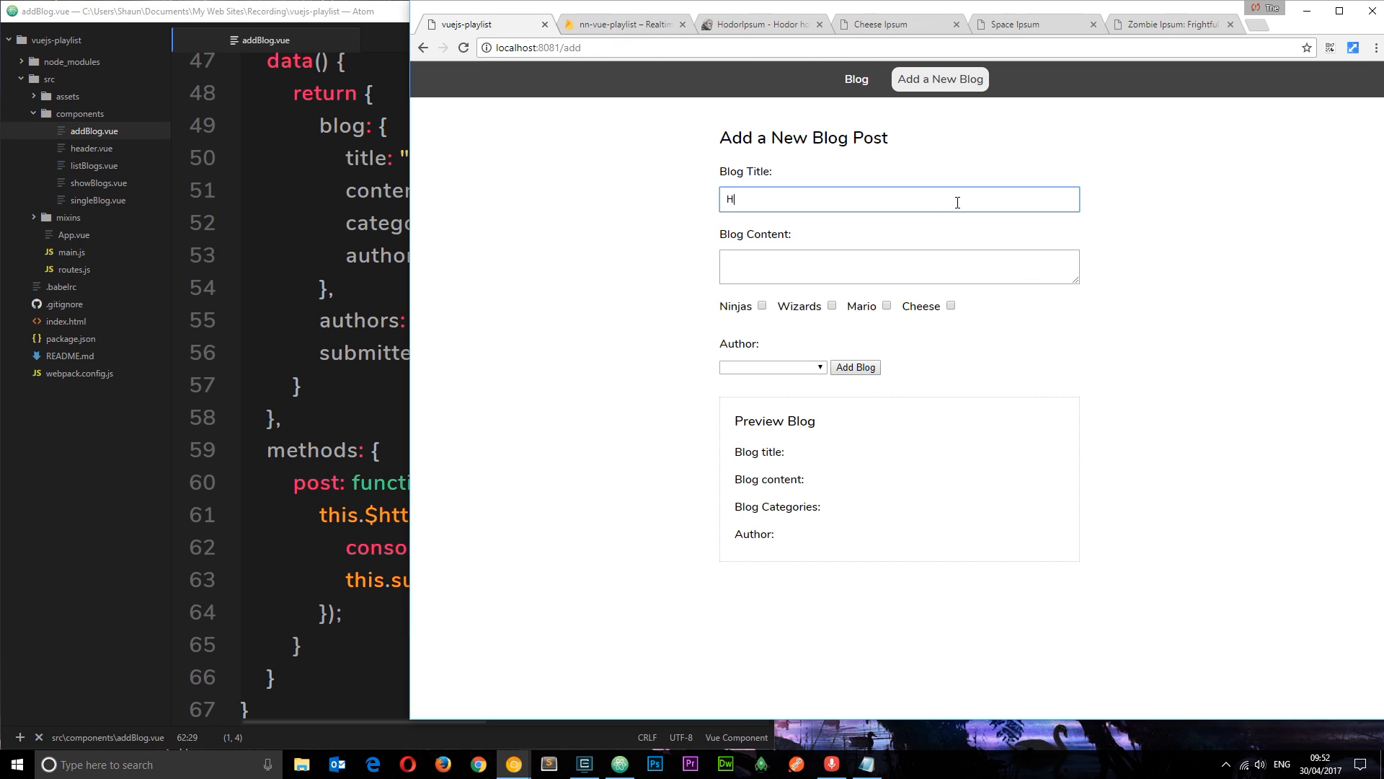
{"action": "type", "text": "odor!"}
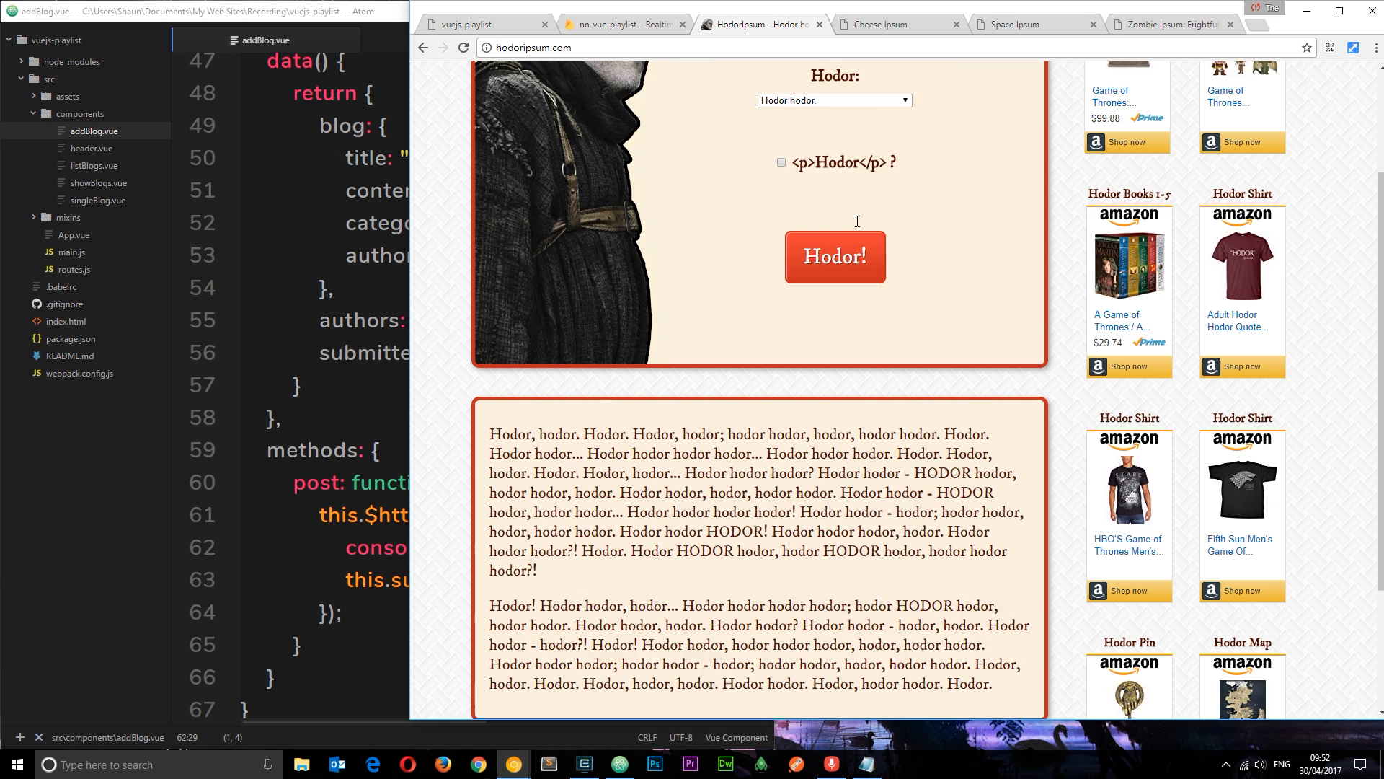
{"action": "left_click_drag", "start_coordinate": [491, 372], "coordinate": [539, 508]}
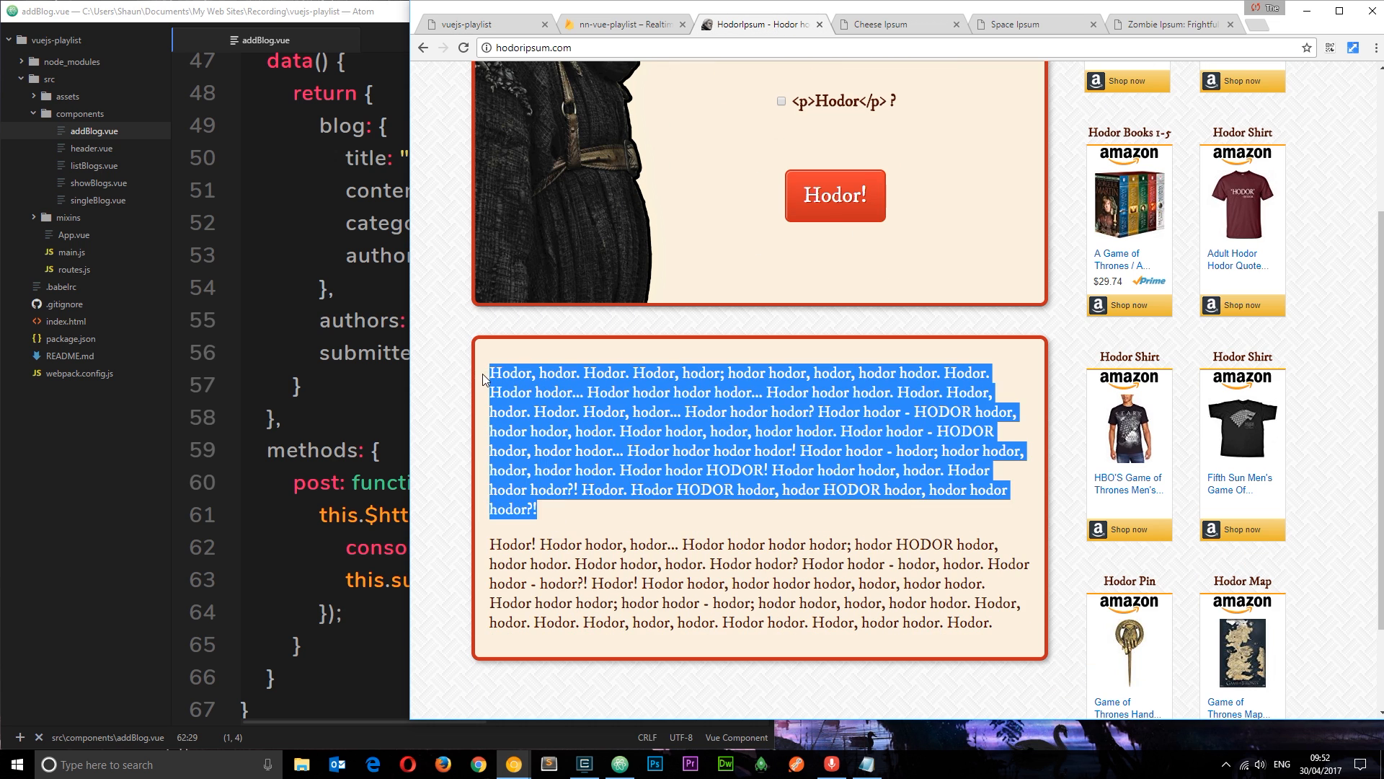
{"action": "left_click", "coordinate": [481, 24]}
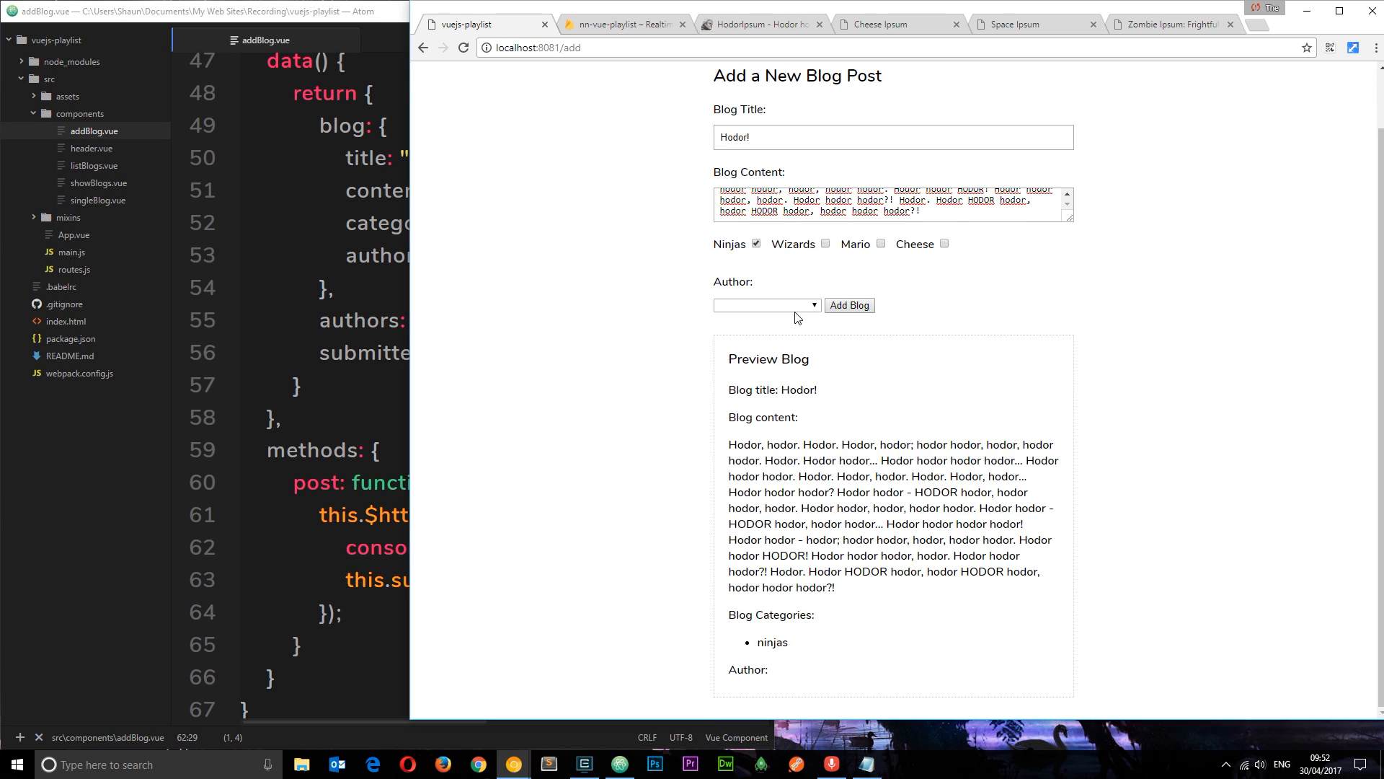
- Choose The Net Ninja as author and submit the Hodor! post
{"action": "left_click", "coordinate": [764, 305]}
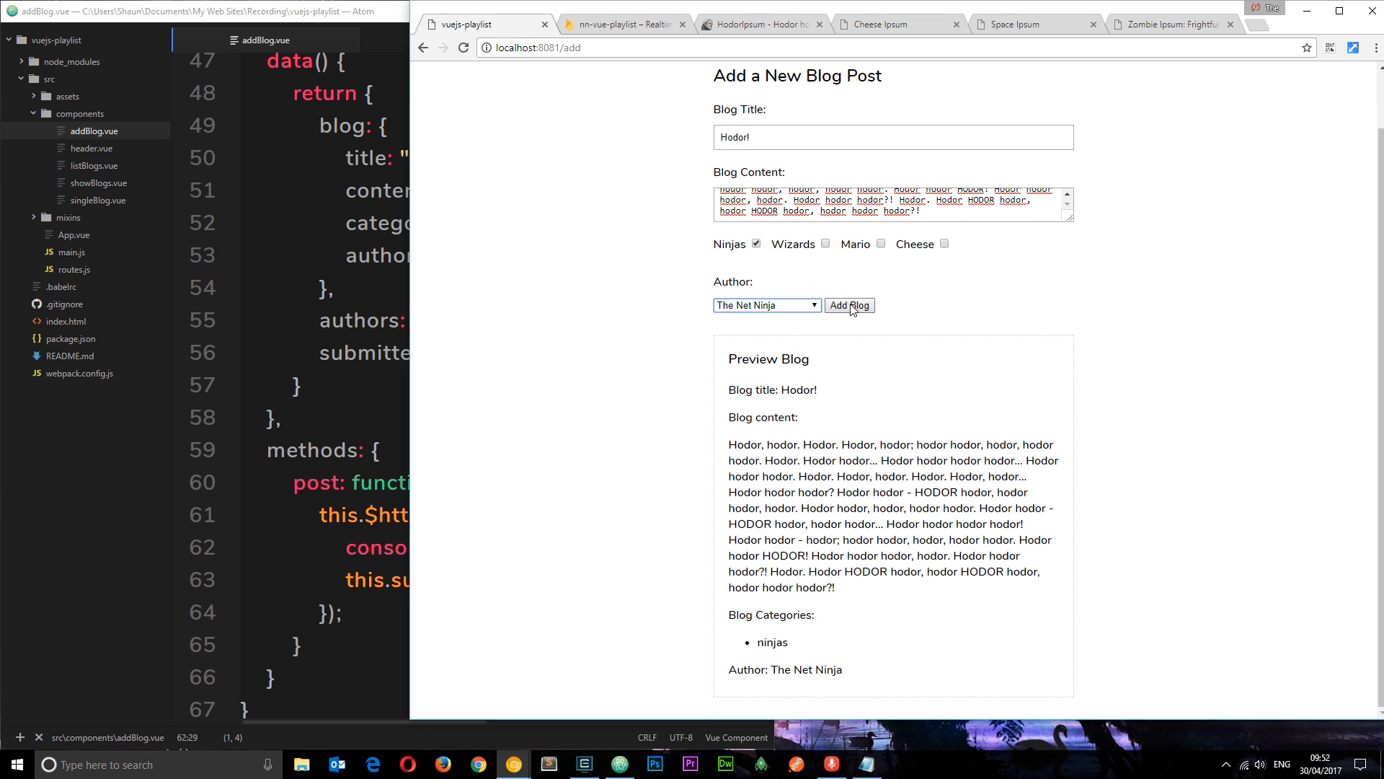
{"action": "left_click", "coordinate": [848, 304]}
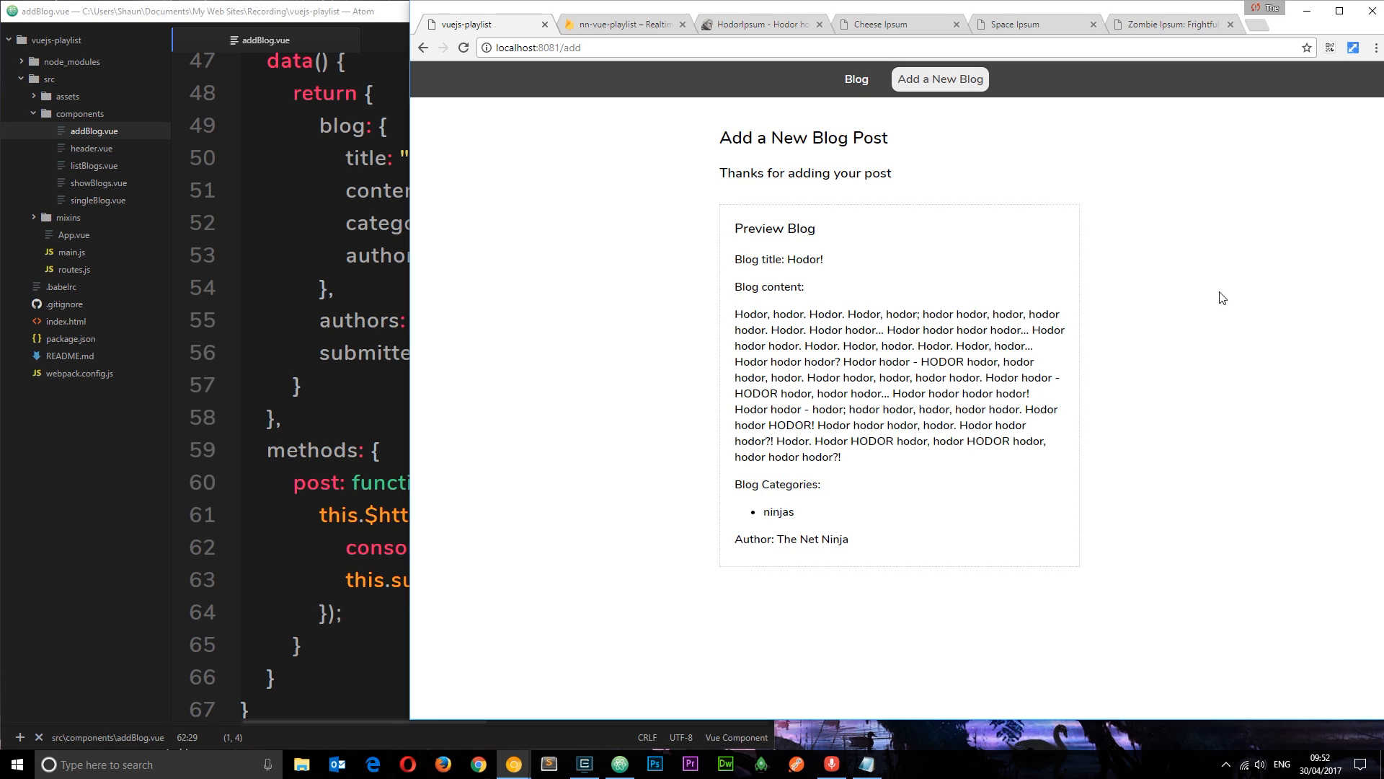
{"action": "right_click", "coordinate": [1222, 298]}
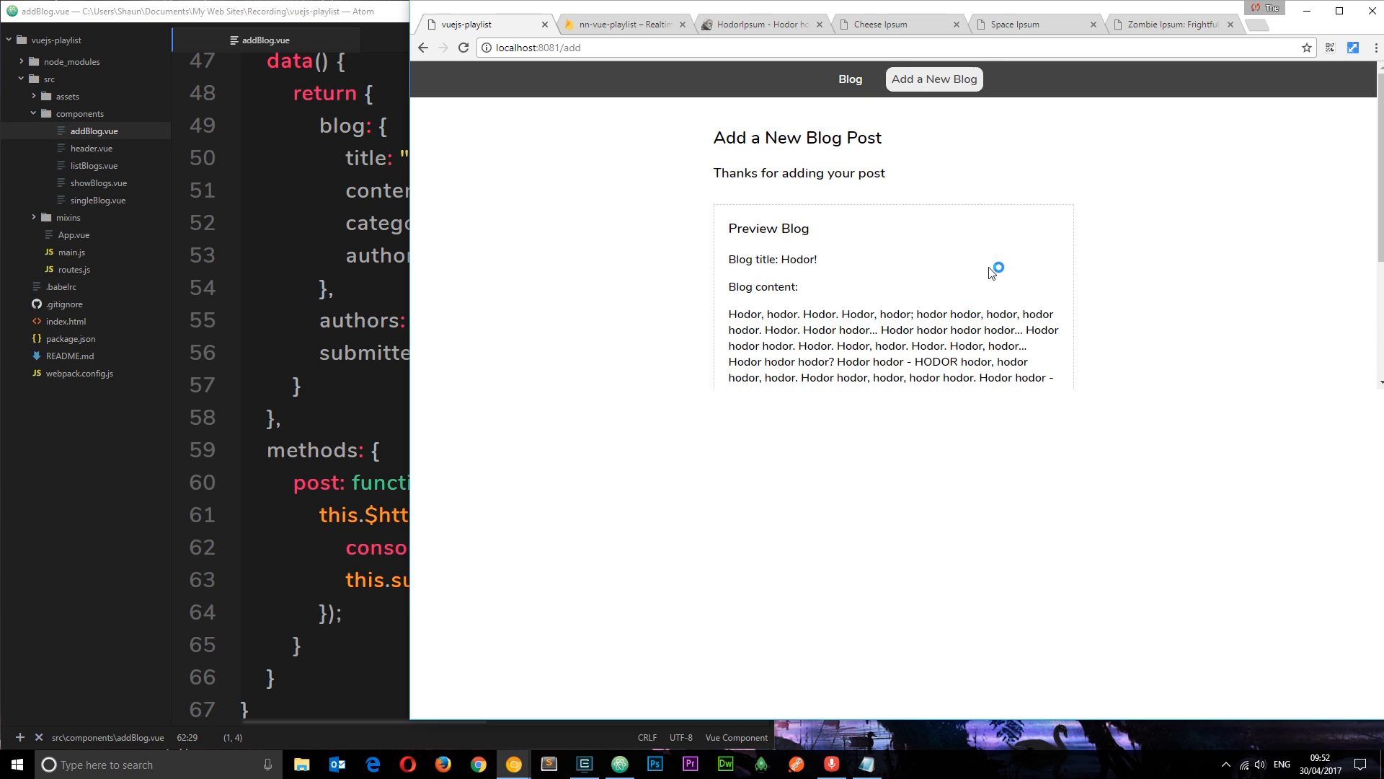
- Inspect the logged 200 OK response from posts.json in the console, then check the Firebase database
{"action": "key", "text": "F12"}
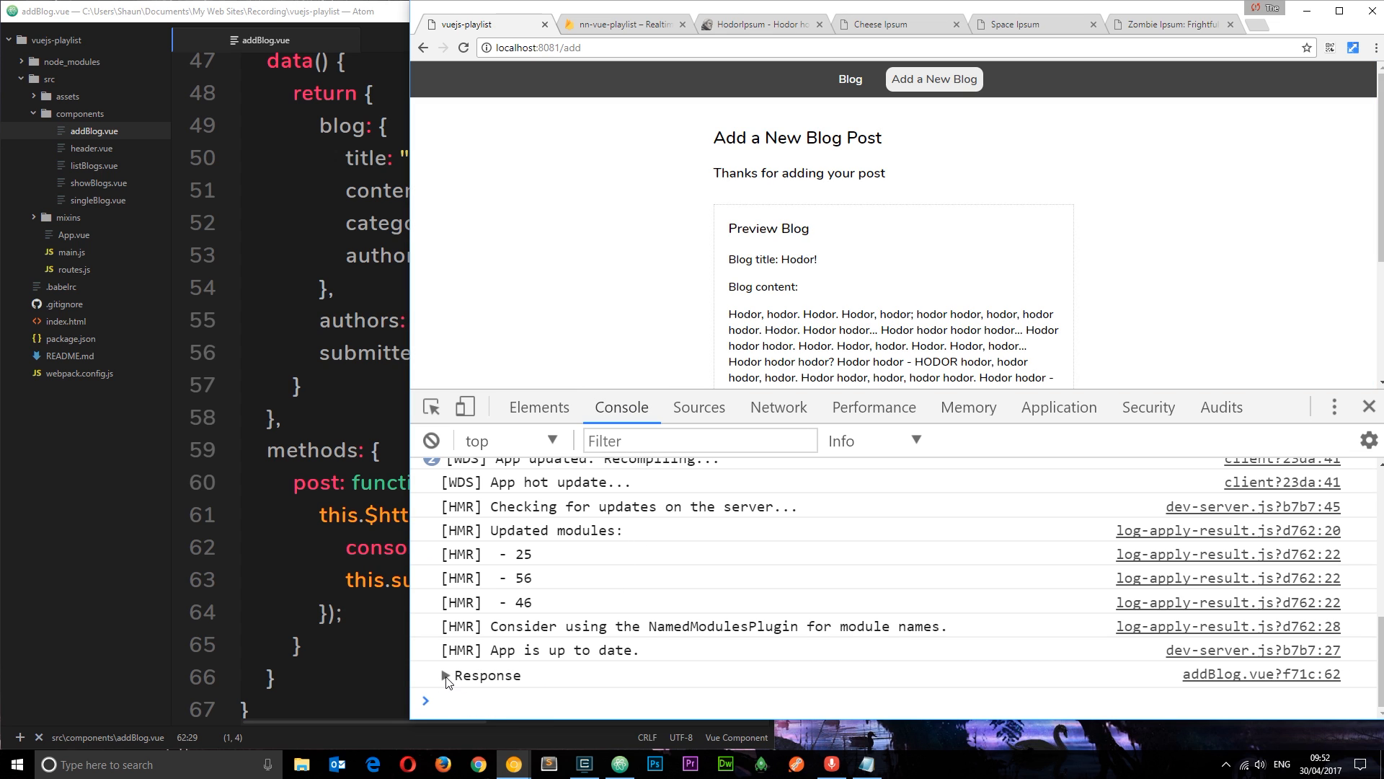
{"action": "left_click", "coordinate": [444, 676]}
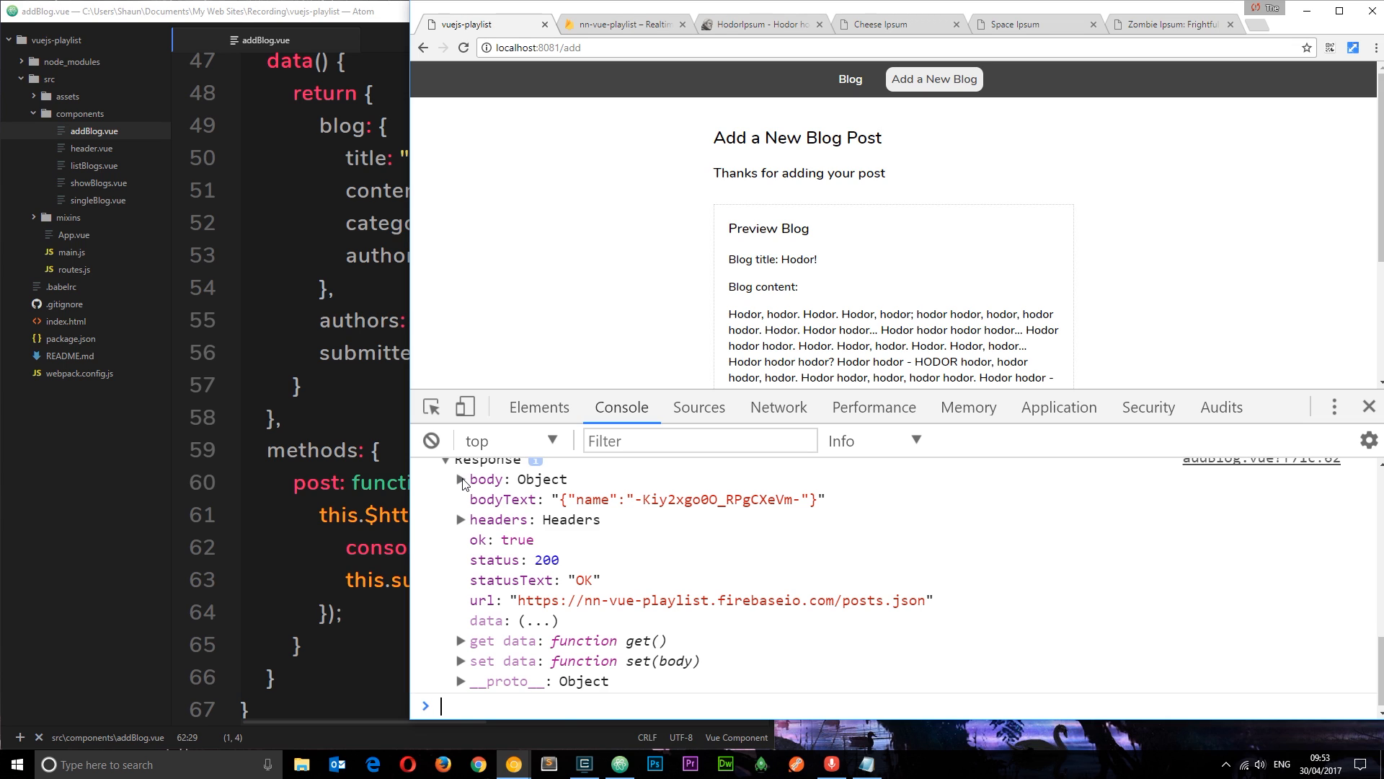
{"action": "left_click", "coordinate": [460, 479]}
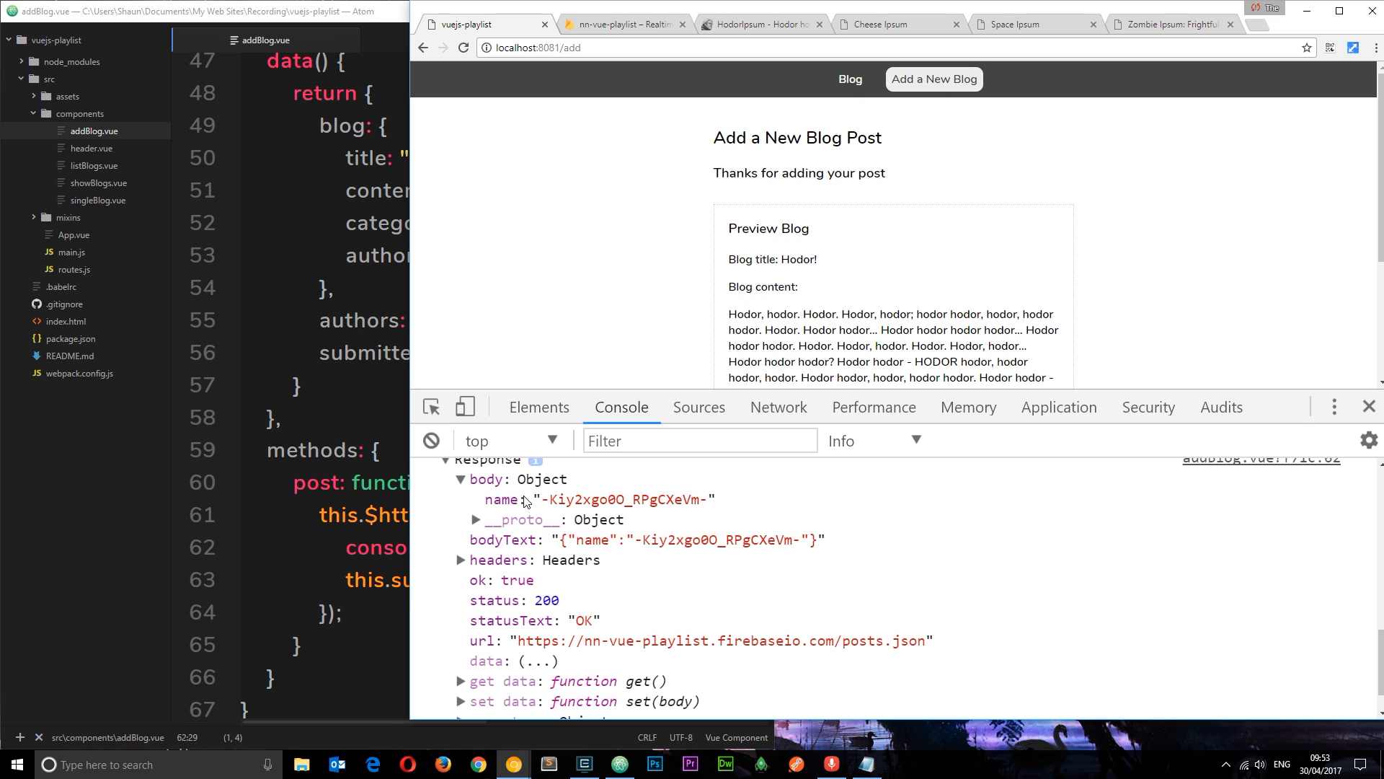
{"action": "mouse_move", "coordinate": [562, 546]}
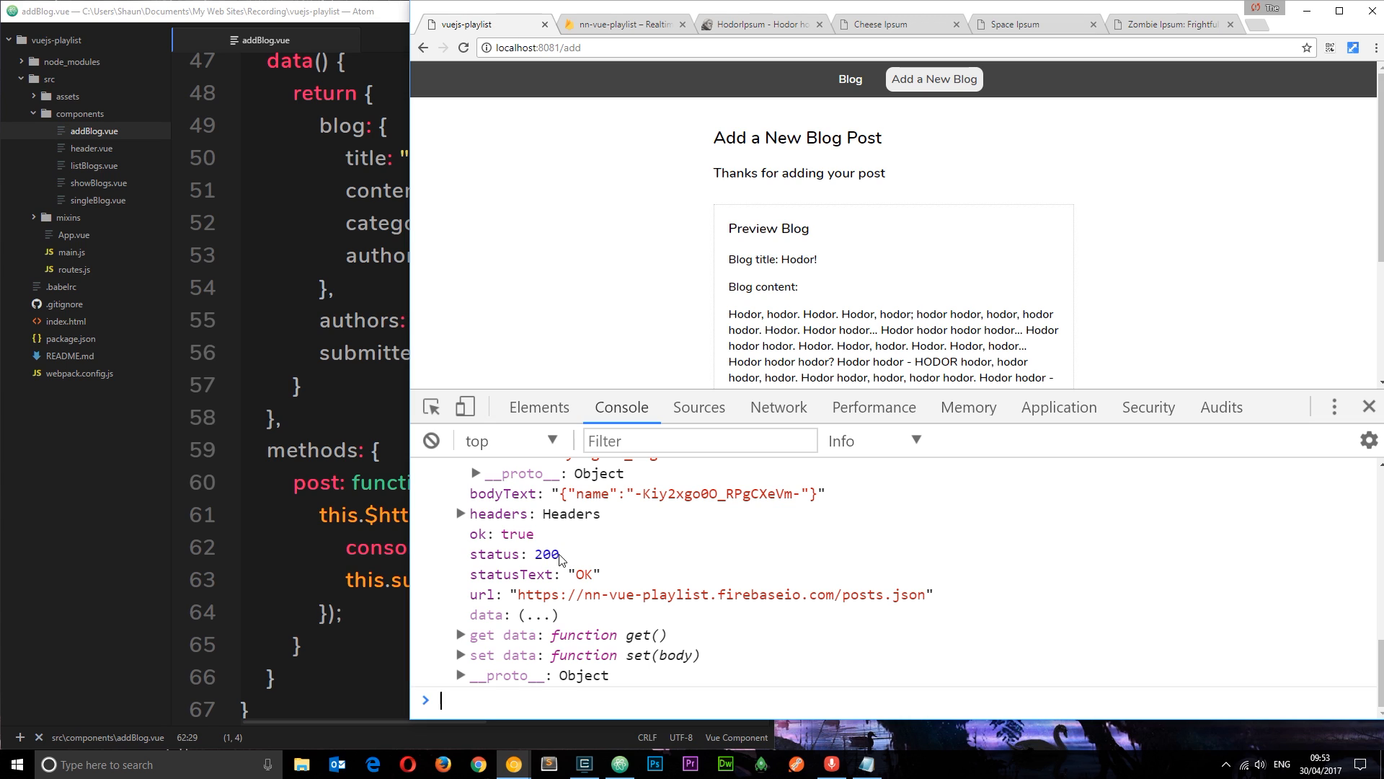
{"action": "mouse_move", "coordinate": [548, 564]}
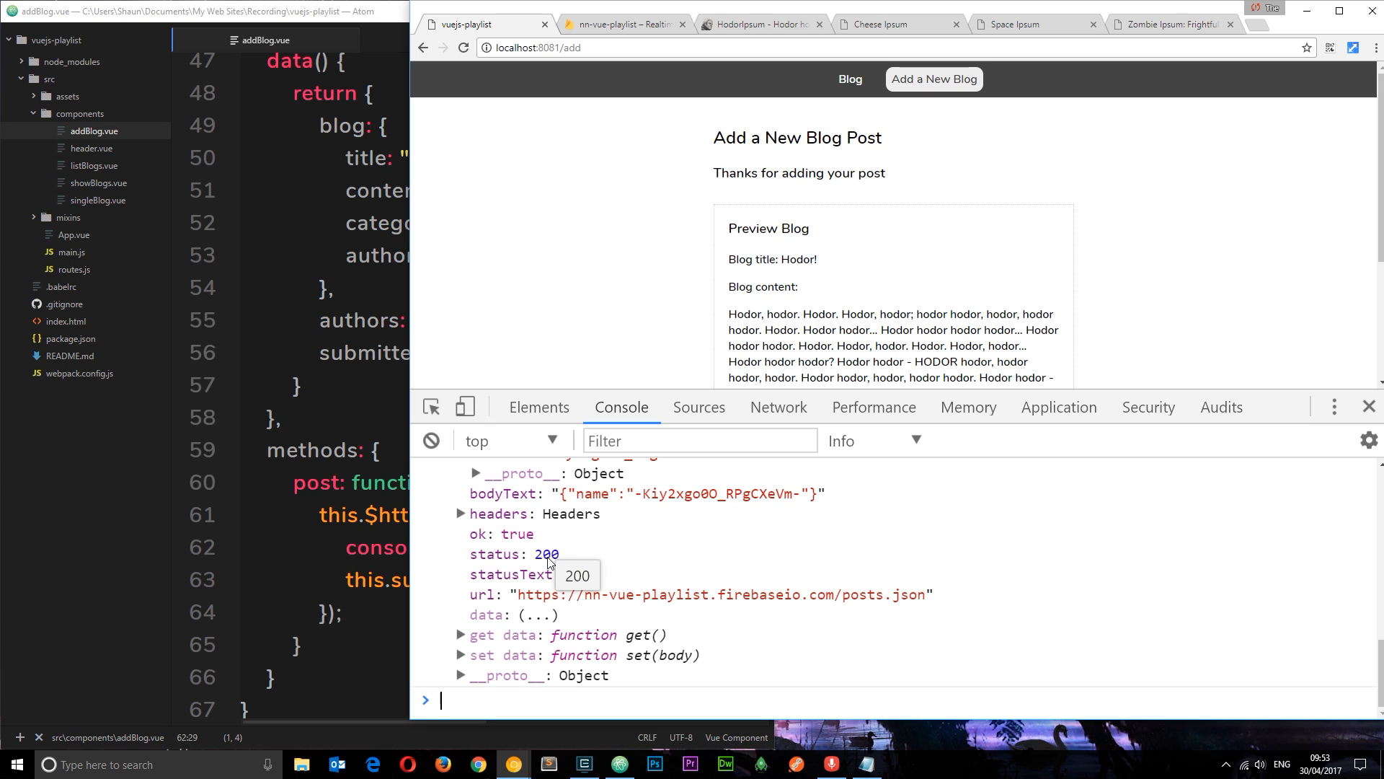
{"action": "left_click", "coordinate": [622, 24]}
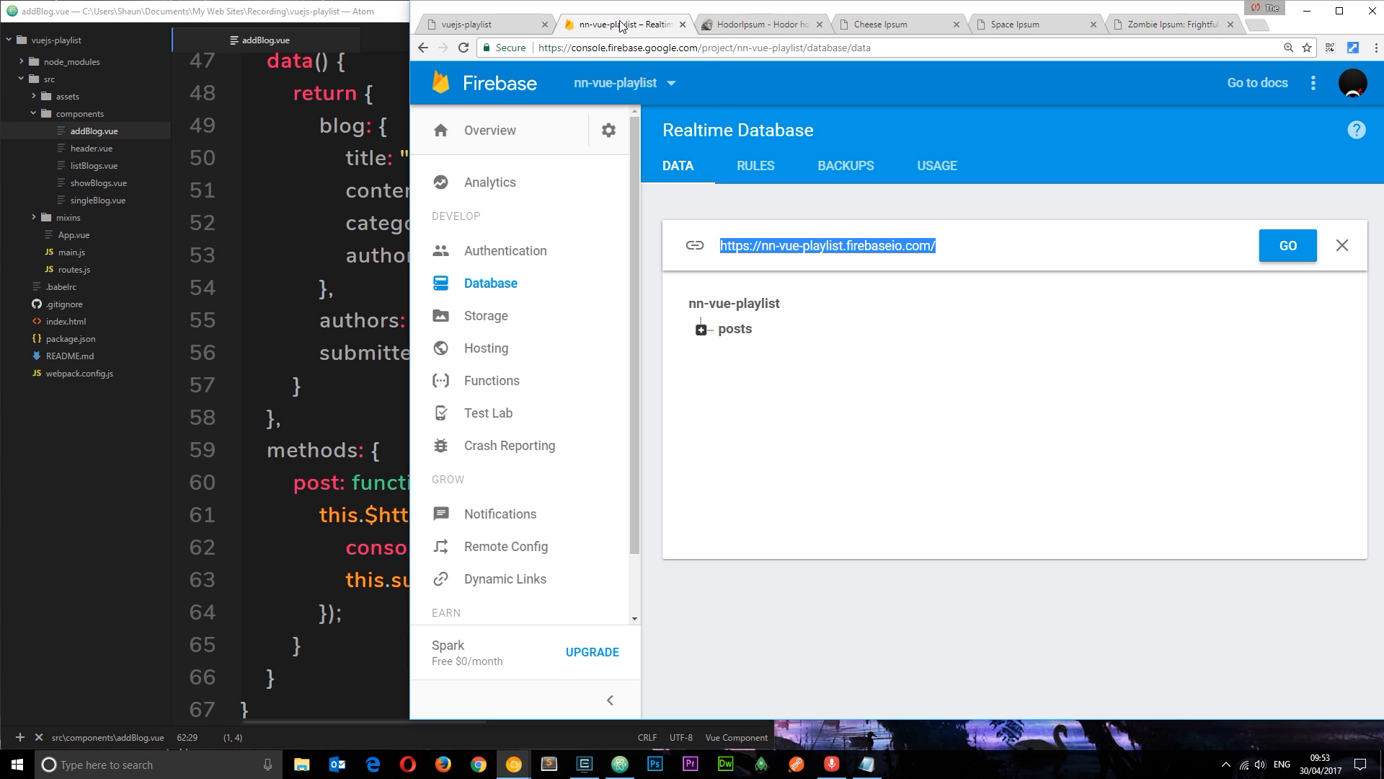
{"action": "mouse_move", "coordinate": [742, 329]}
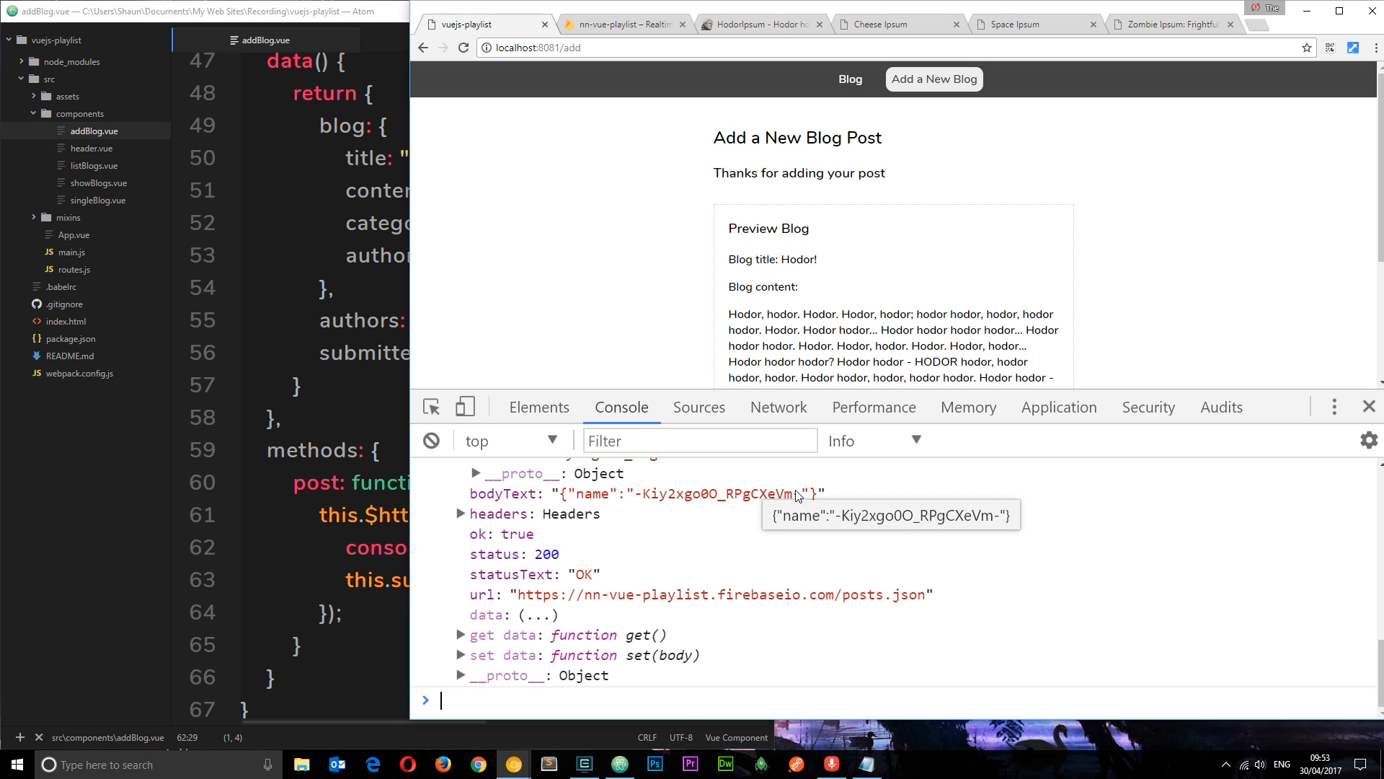
- Review the saved Hodor! entry under the posts node, then return to the blog app
{"action": "left_click", "coordinate": [624, 24]}
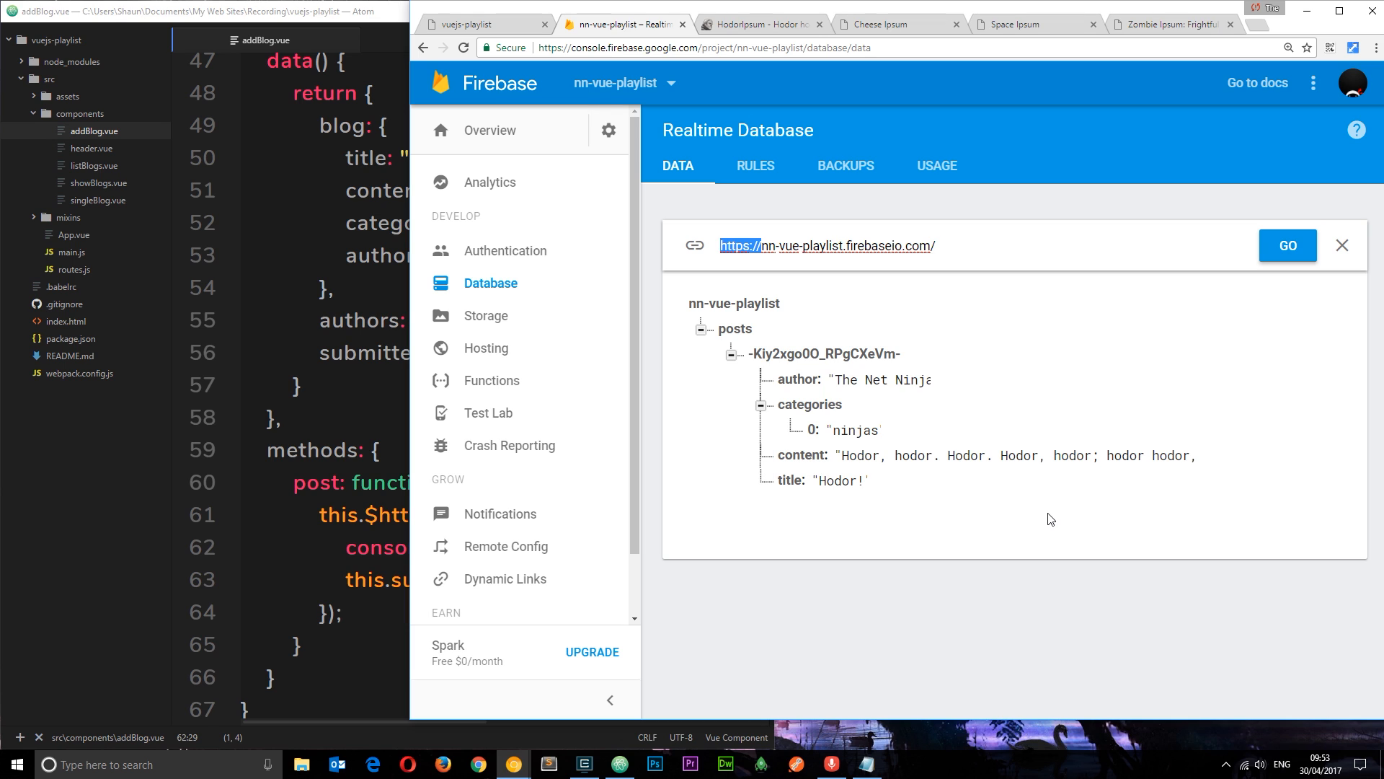
{"action": "mouse_move", "coordinate": [1045, 500]}
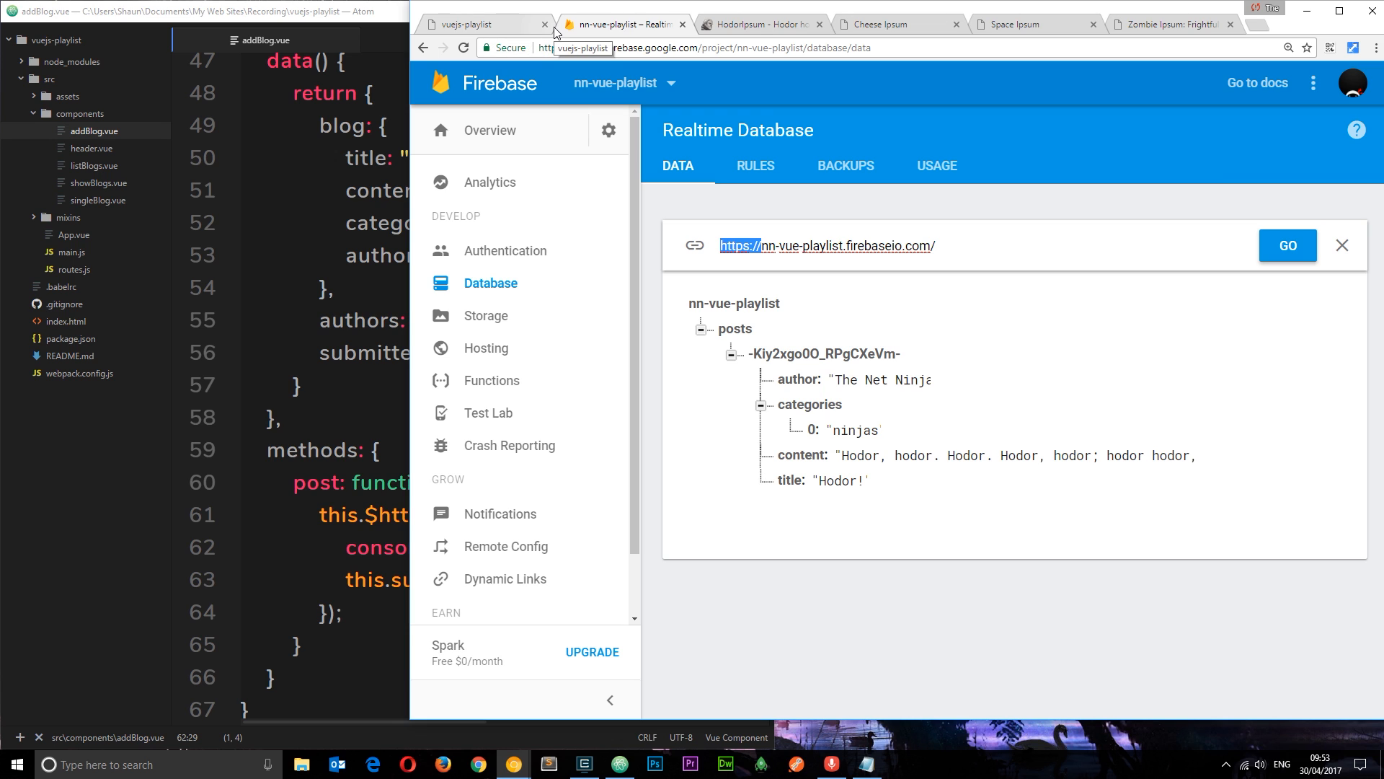
{"action": "left_click", "coordinate": [481, 23]}
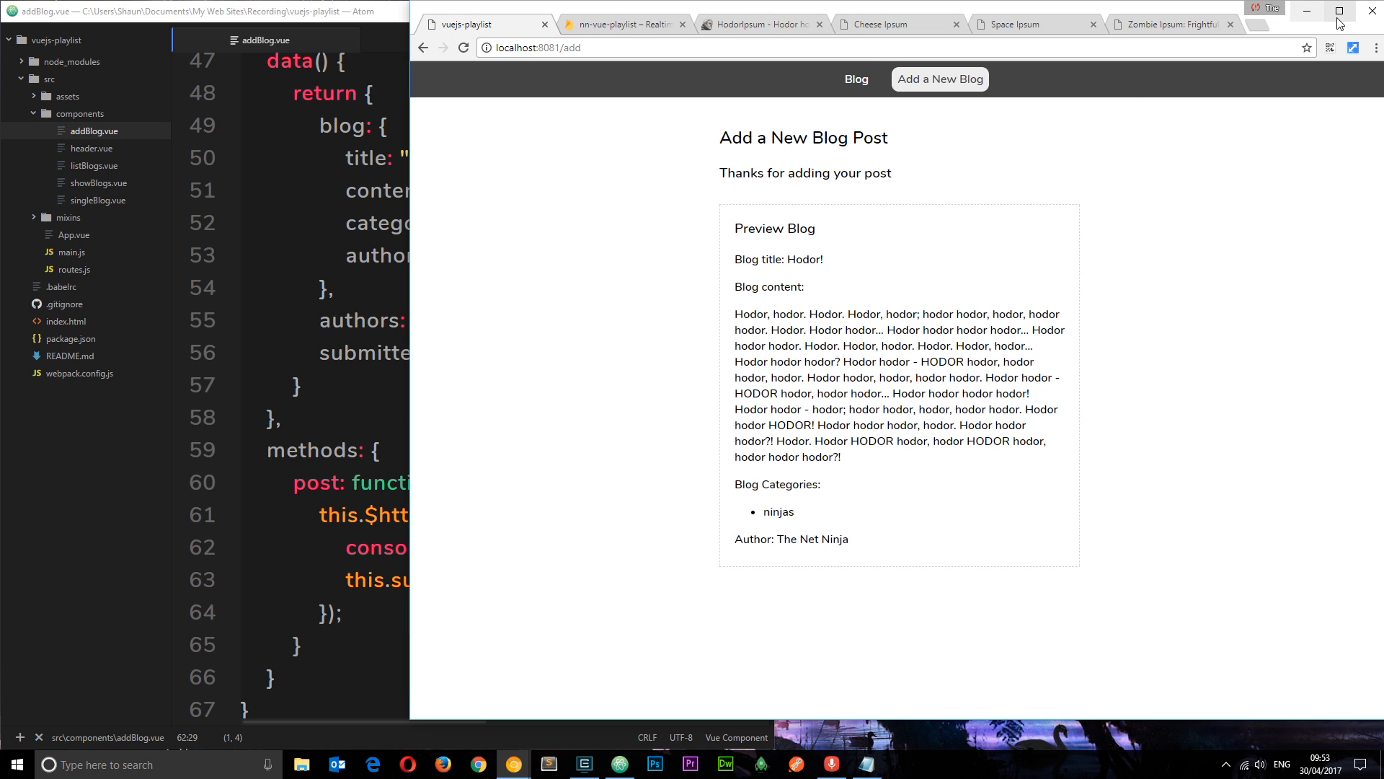
- Start a new post titled 'my fav cheeeeese' with generated Cheese Ipsum content
{"action": "left_click", "coordinate": [855, 79]}
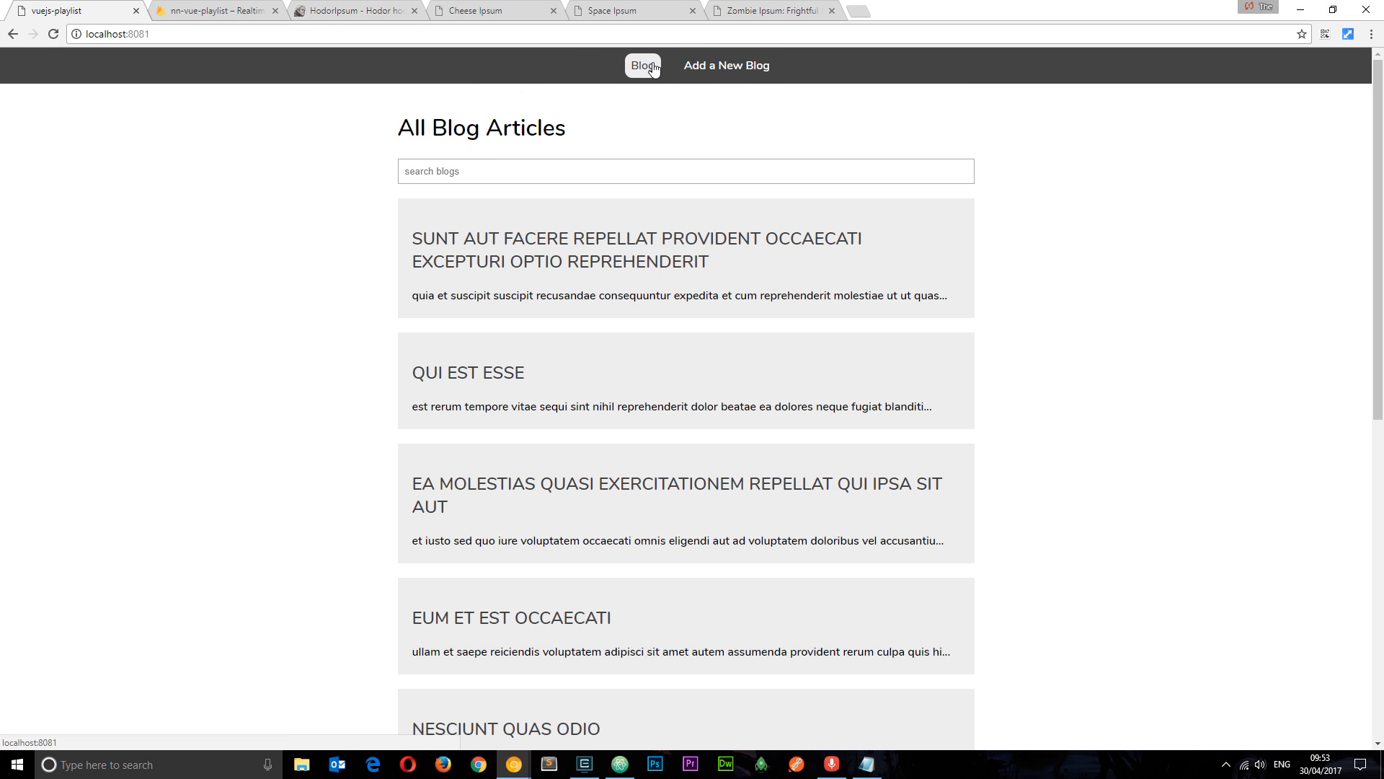
{"action": "left_click", "coordinate": [726, 66]}
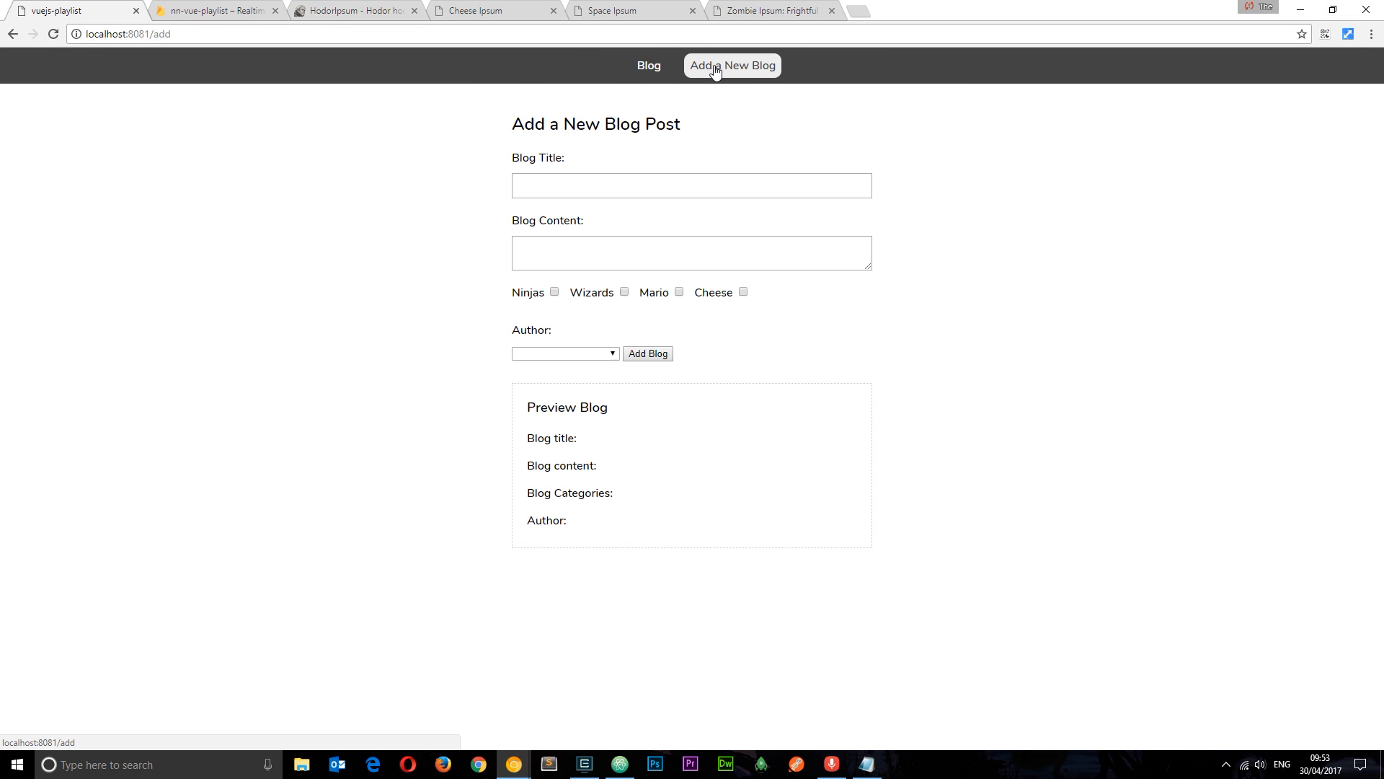
{"action": "mouse_move", "coordinate": [687, 146]}
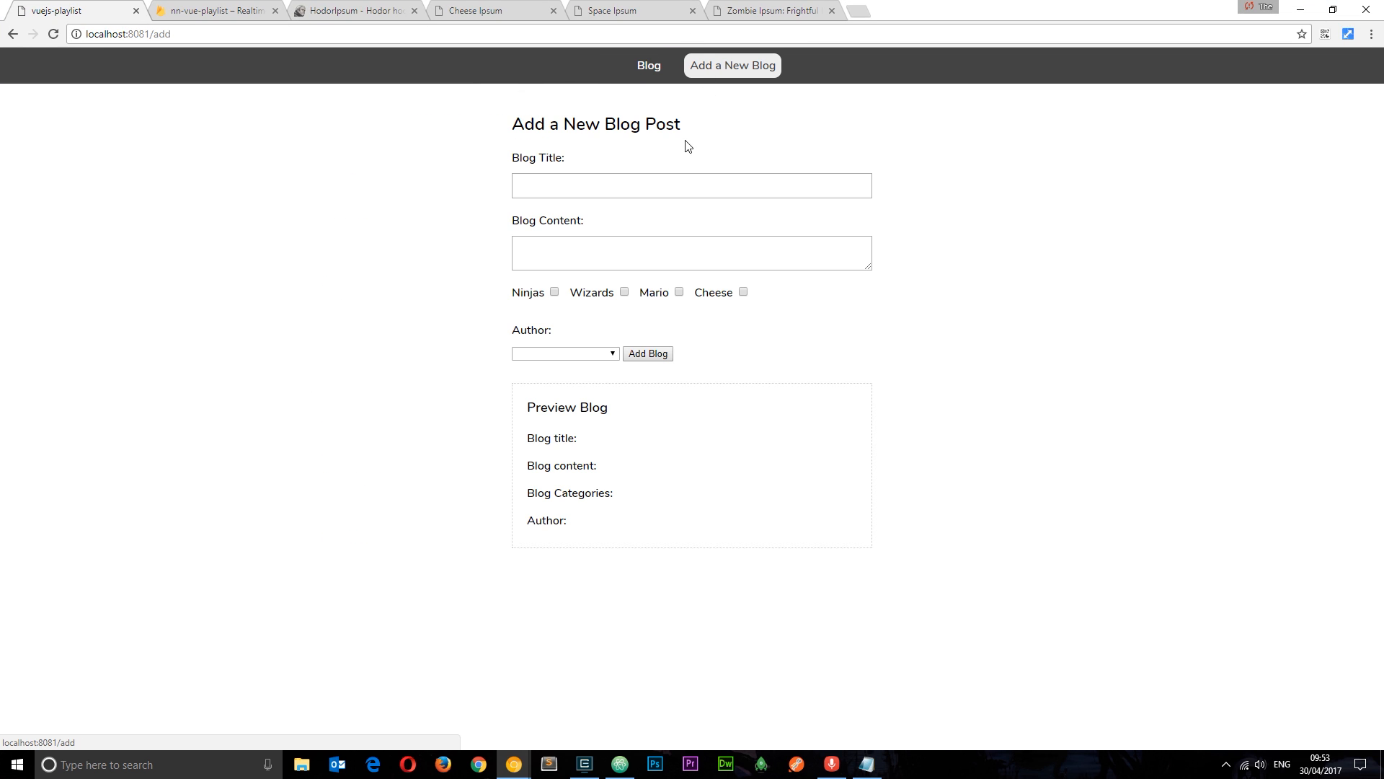
{"action": "left_click", "coordinate": [481, 11]}
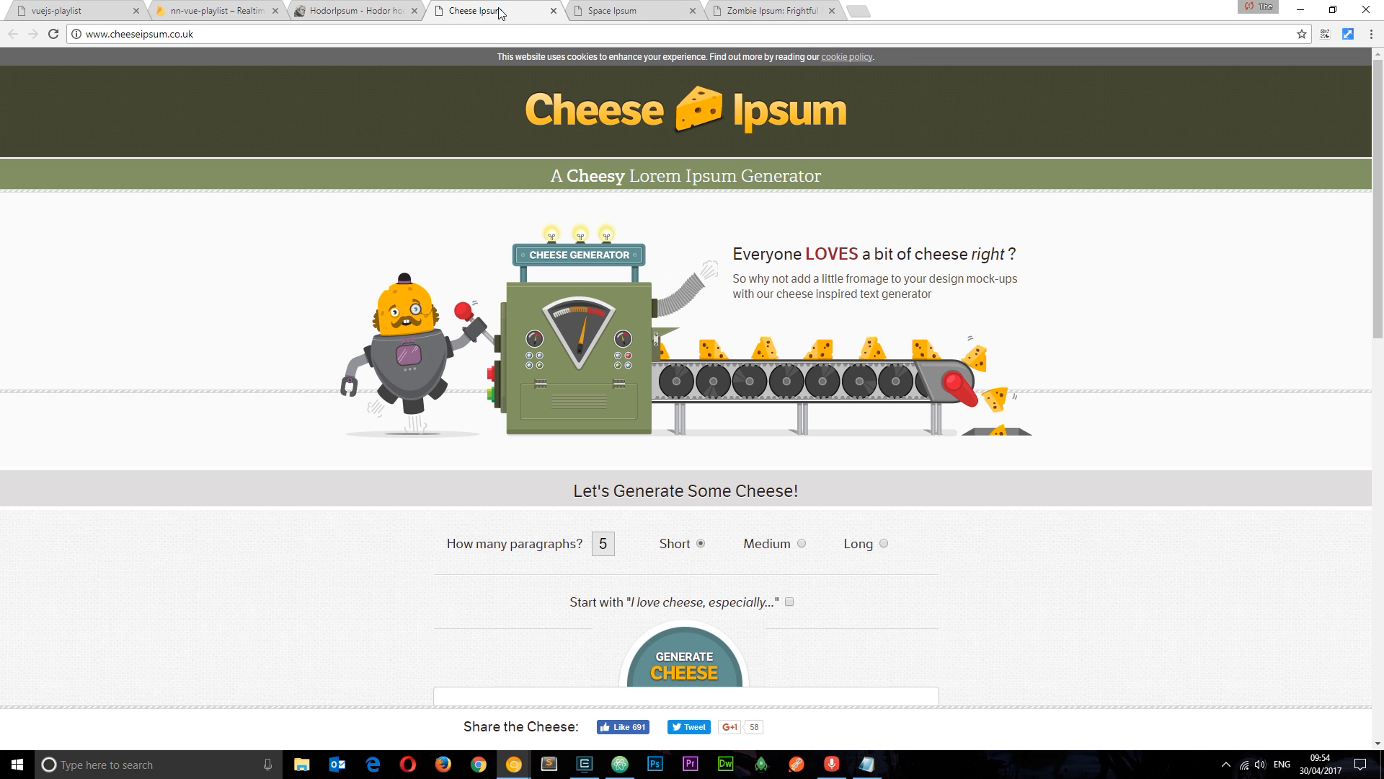
{"action": "left_click", "coordinate": [684, 657]}
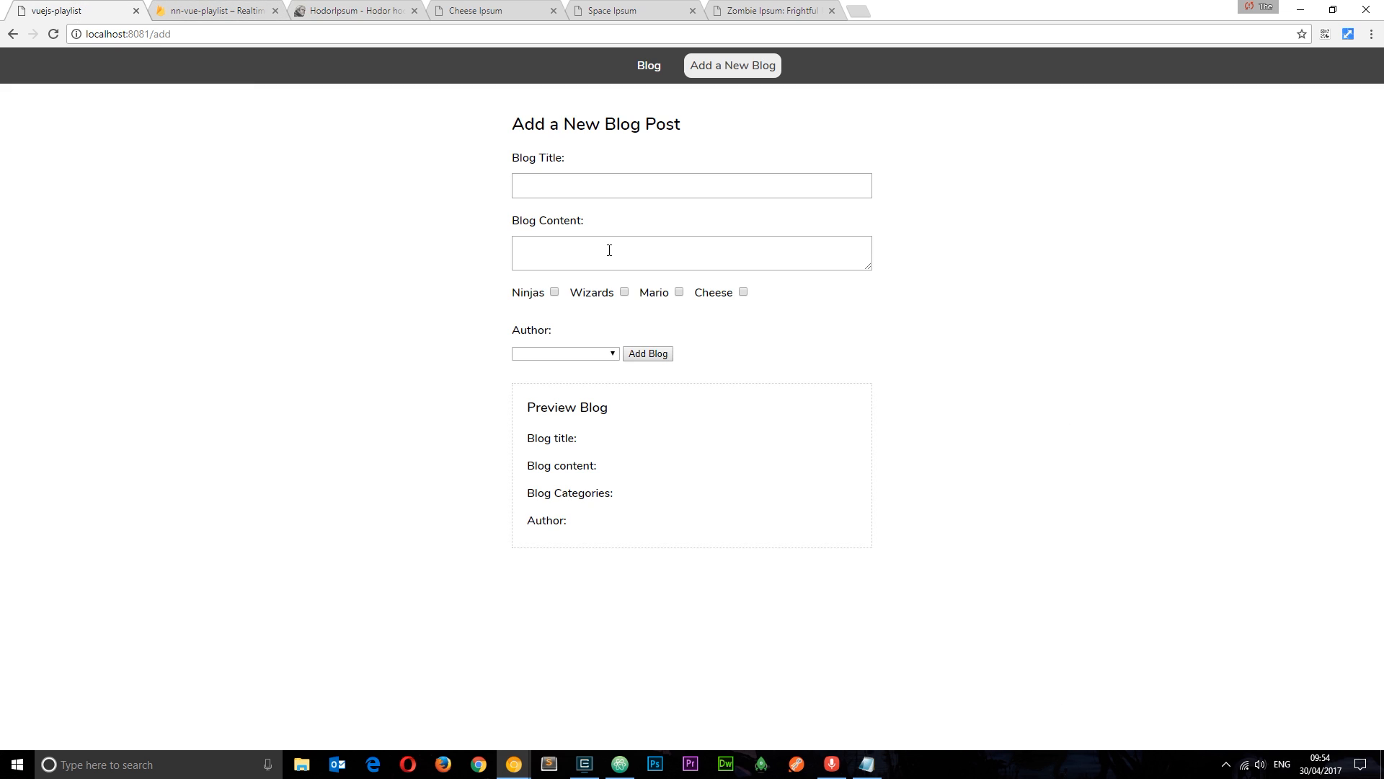
{"action": "type", "text": "my fav cheeeeese"}
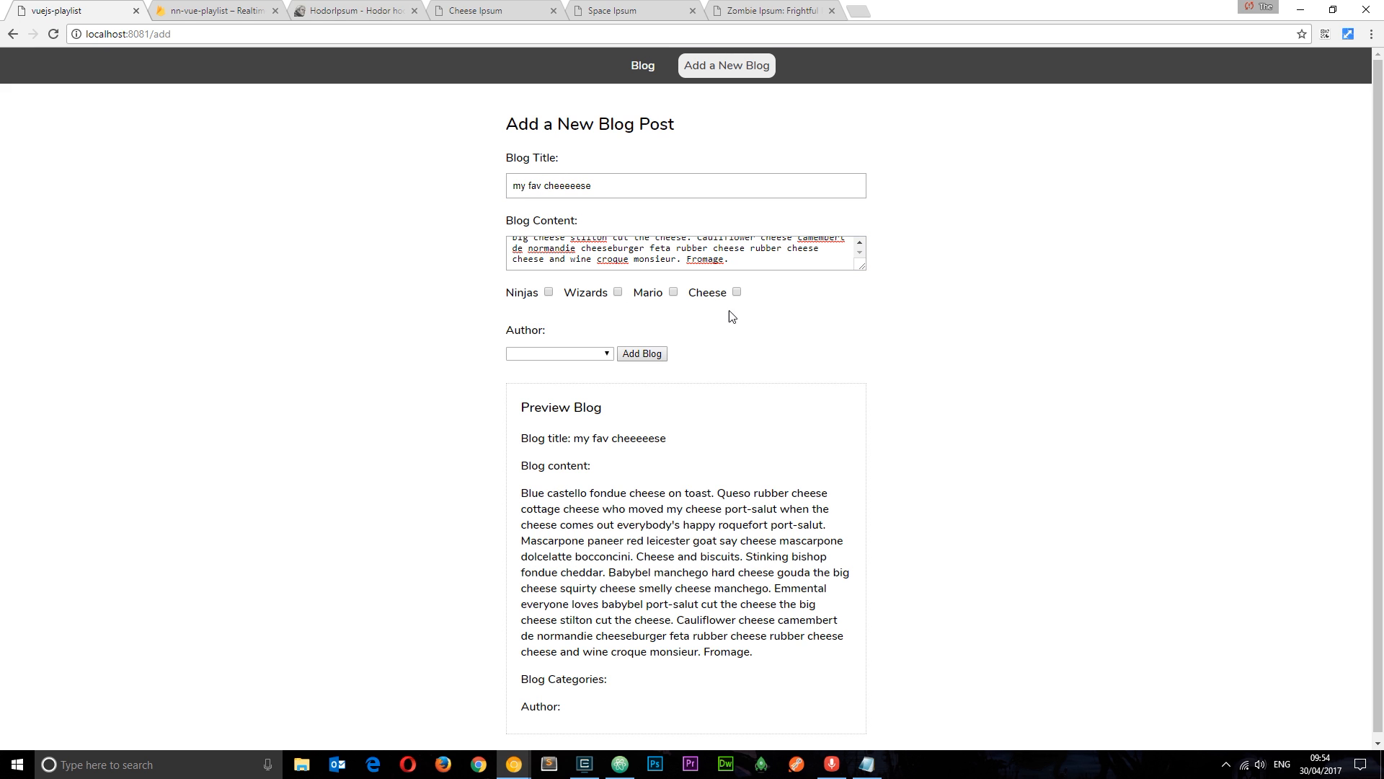
- Tag the post cheese, submit it, and refresh the form for another post
{"action": "left_click", "coordinate": [735, 291]}
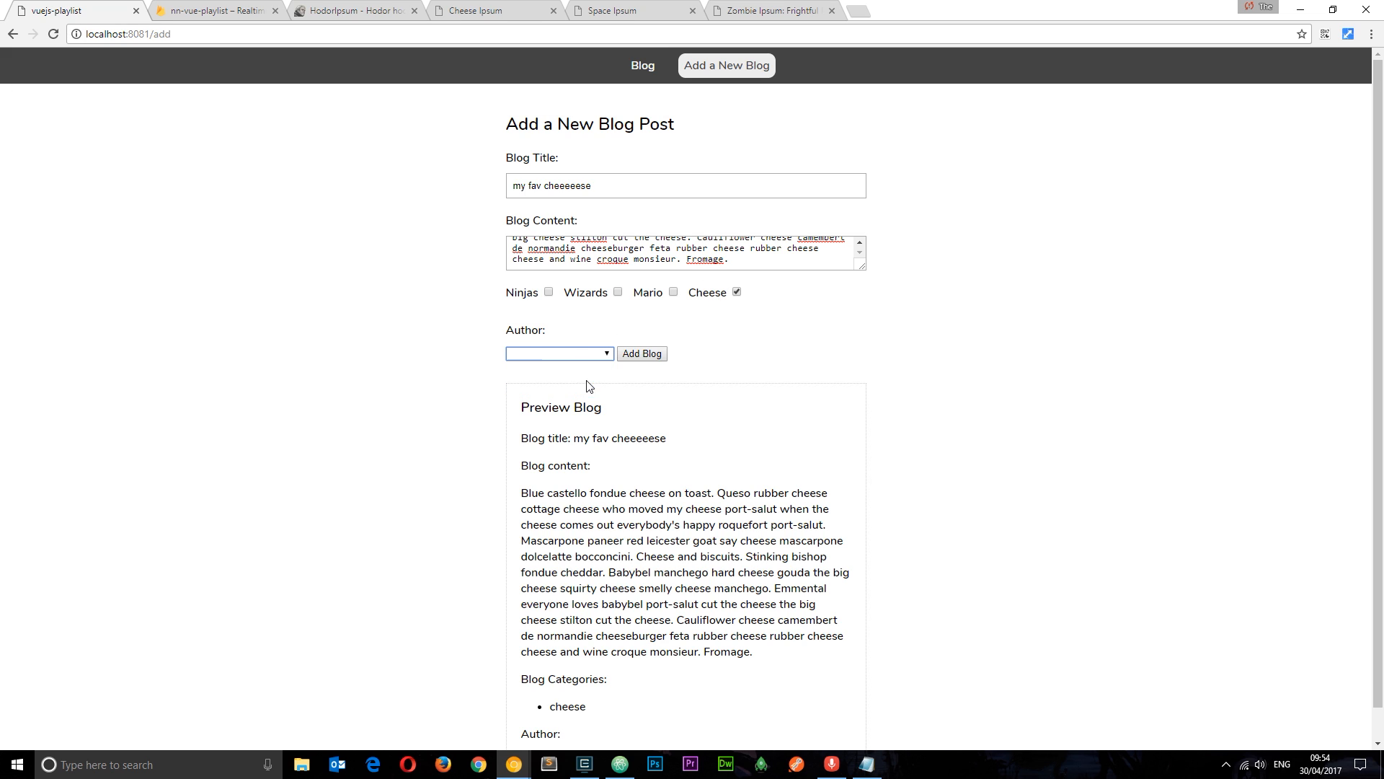
{"action": "left_click", "coordinate": [641, 354]}
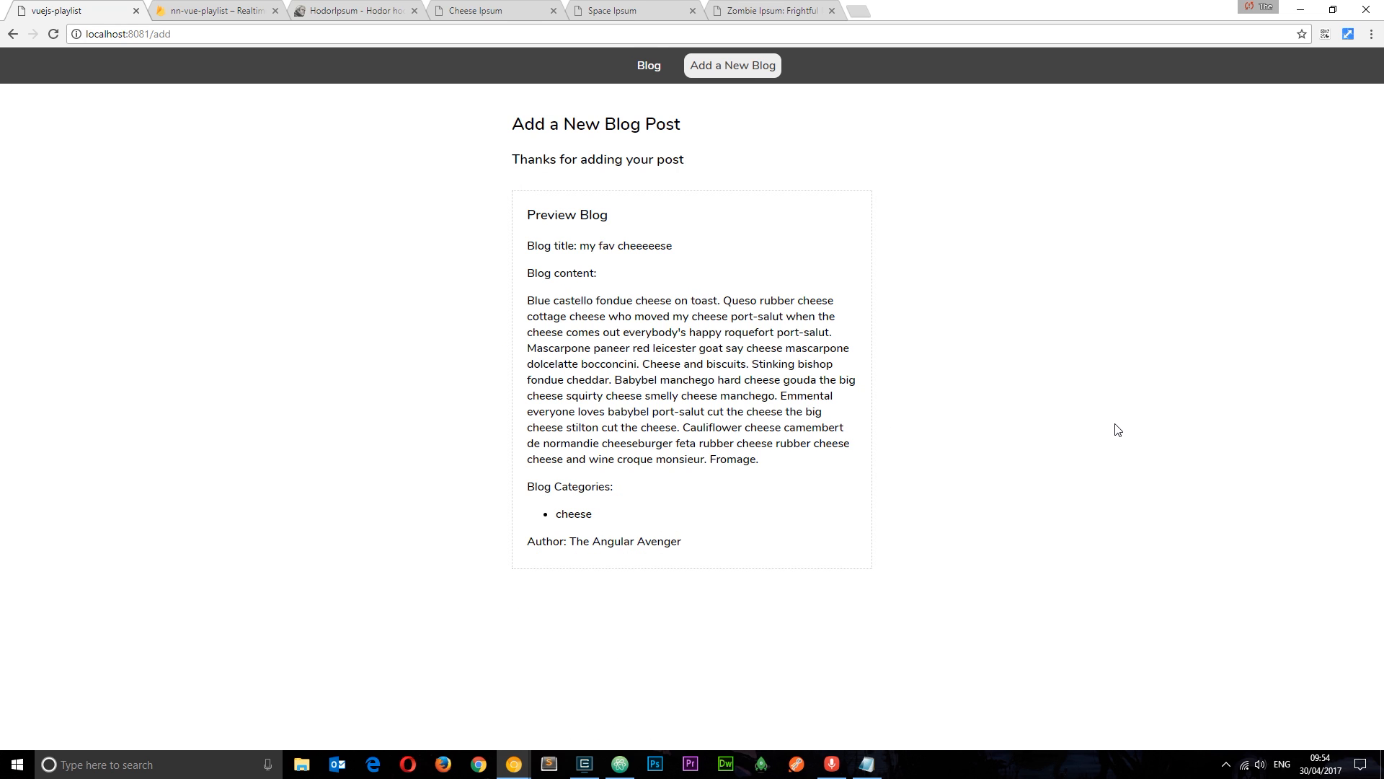
{"action": "left_click", "coordinate": [732, 65]}
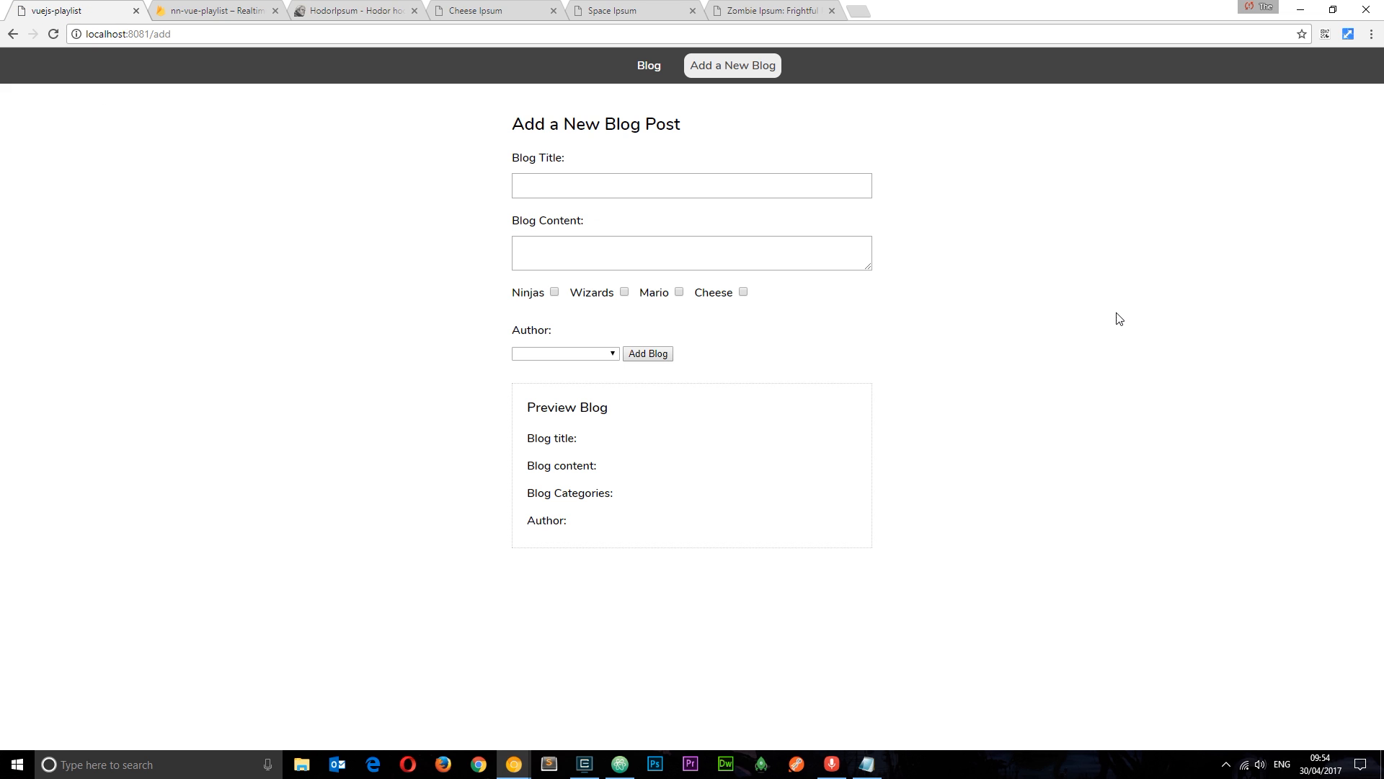
- Submit a 'Lost in space' post with Space Ipsum content, wizards and mario tags, by The Net Ninja
{"action": "left_click", "coordinate": [621, 10]}
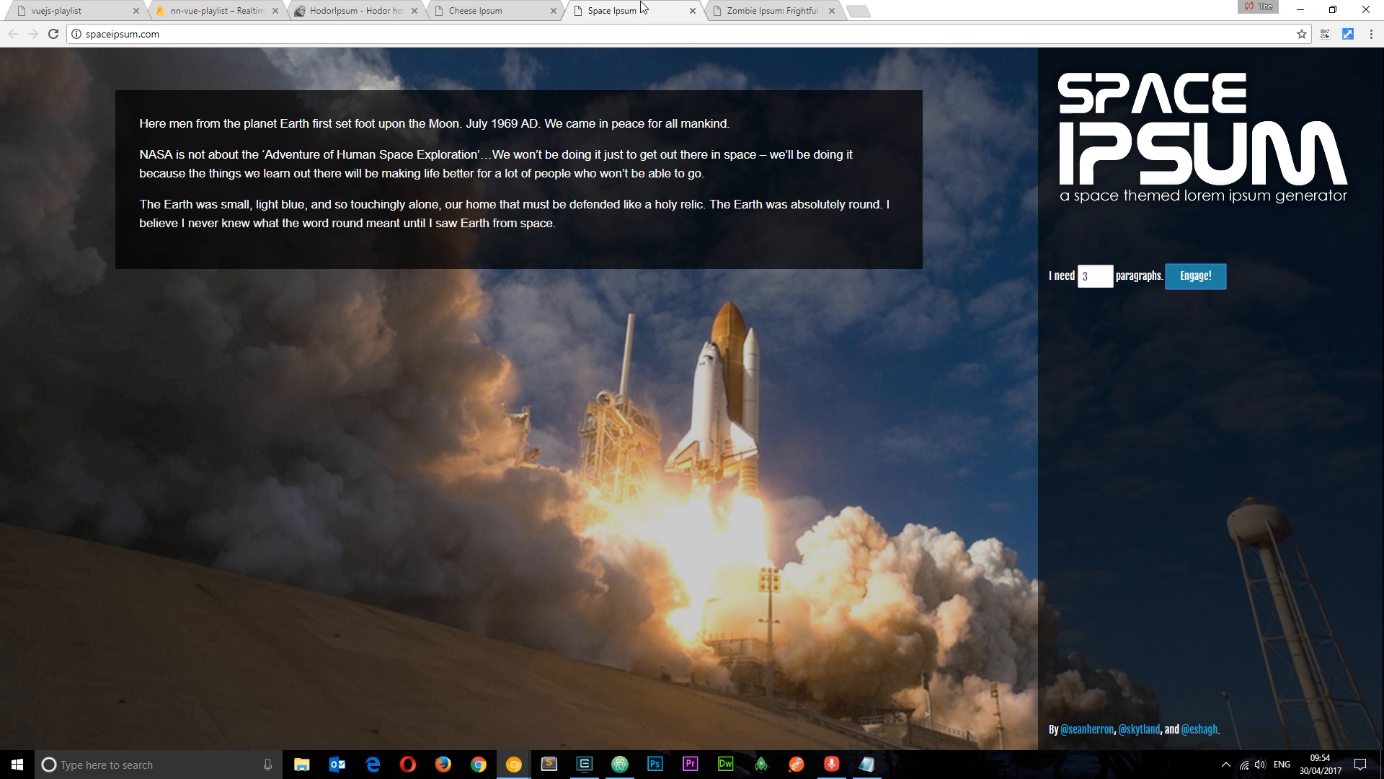
{"action": "left_click_drag", "start_coordinate": [140, 122], "coordinate": [556, 223]}
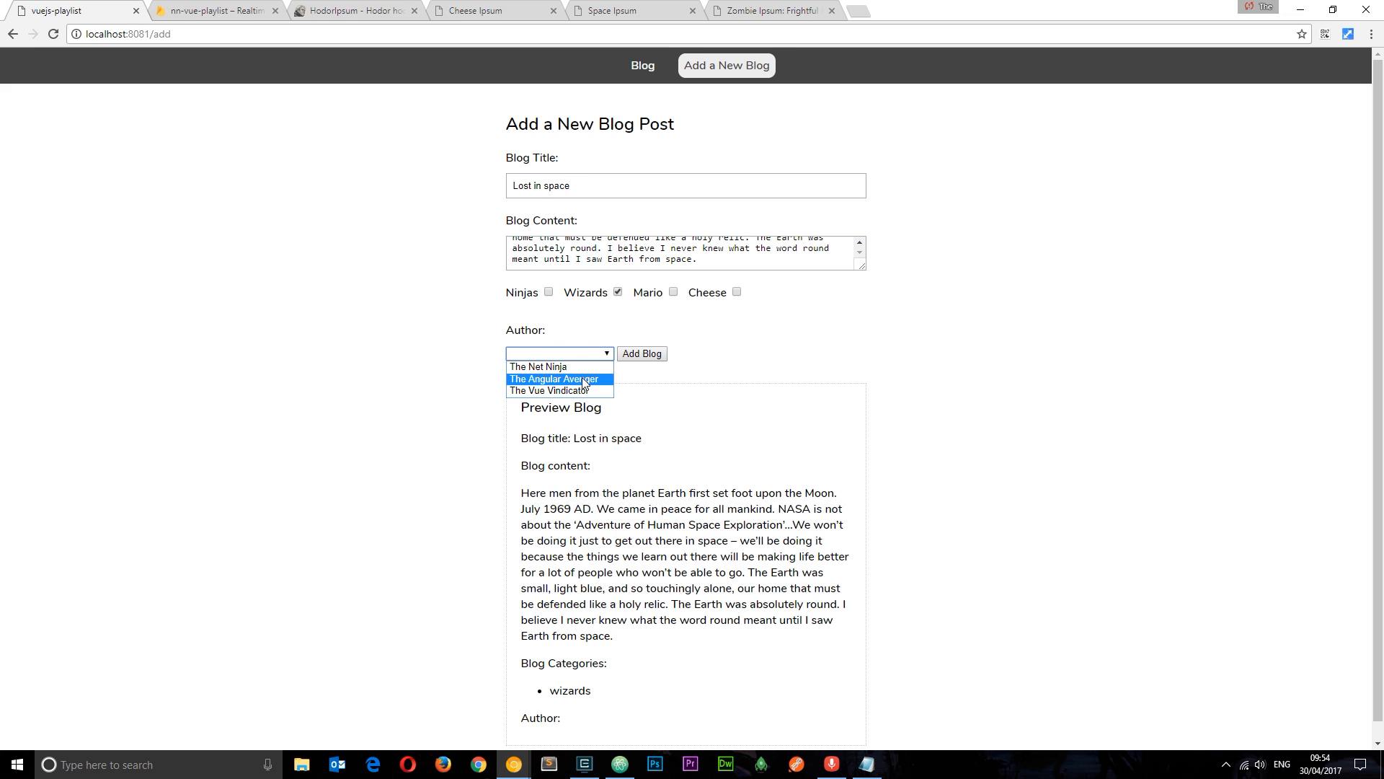
{"action": "left_click", "coordinate": [537, 366]}
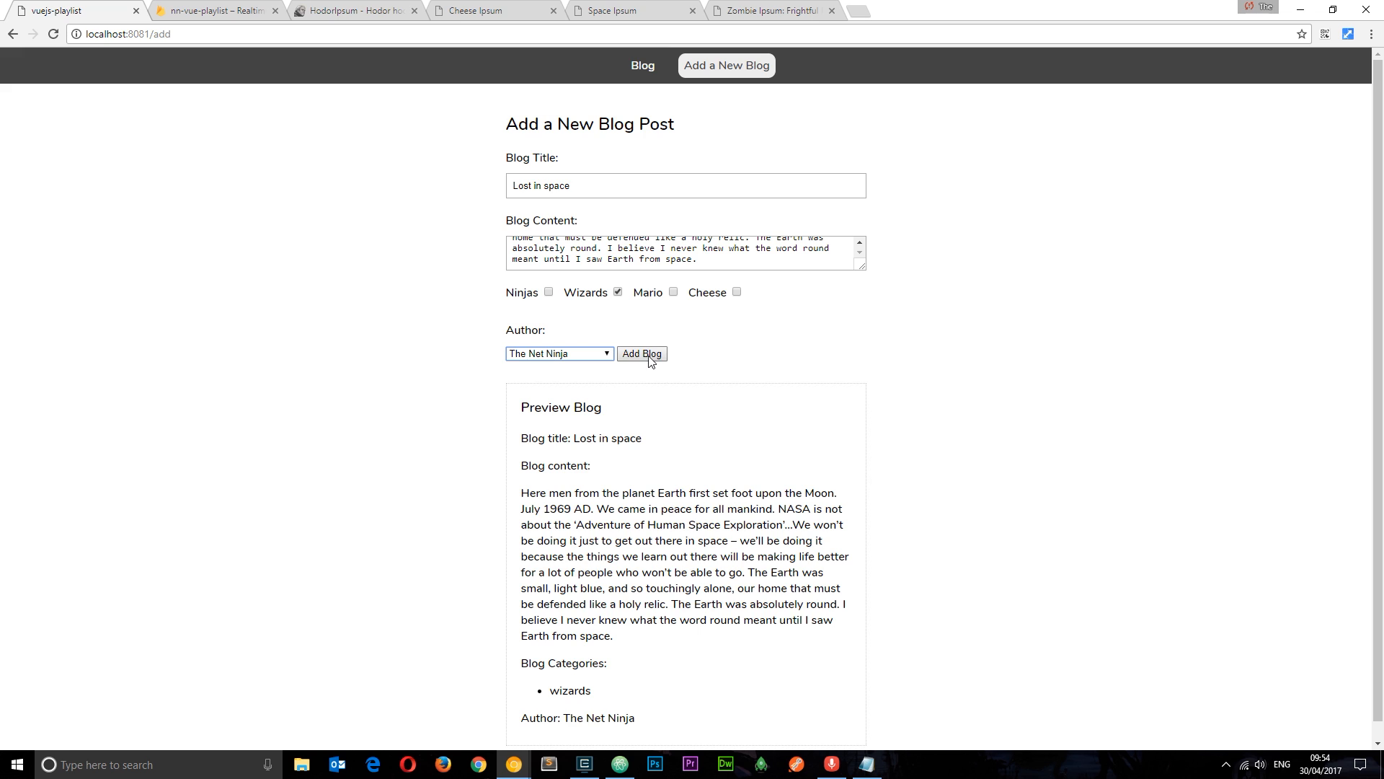
{"action": "left_click", "coordinate": [672, 292]}
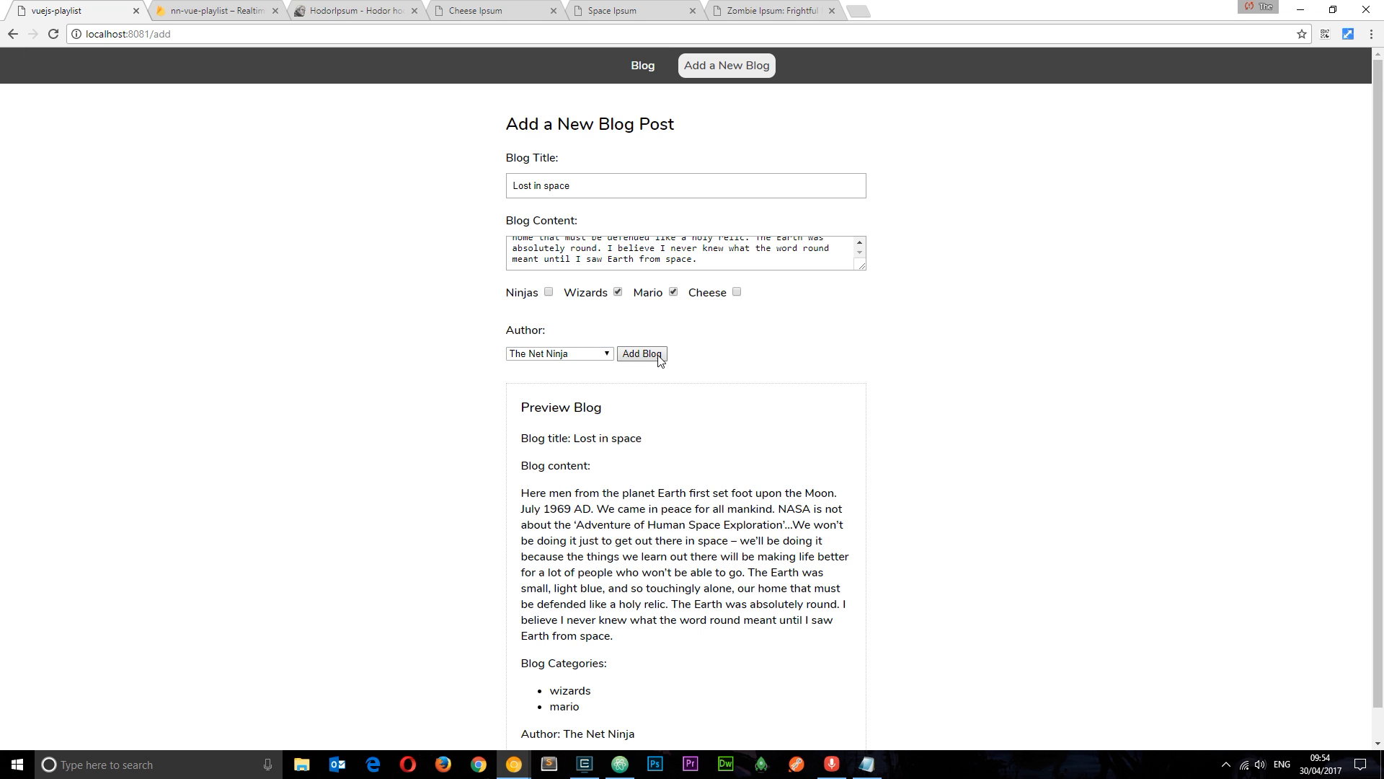
{"action": "left_click", "coordinate": [641, 353]}
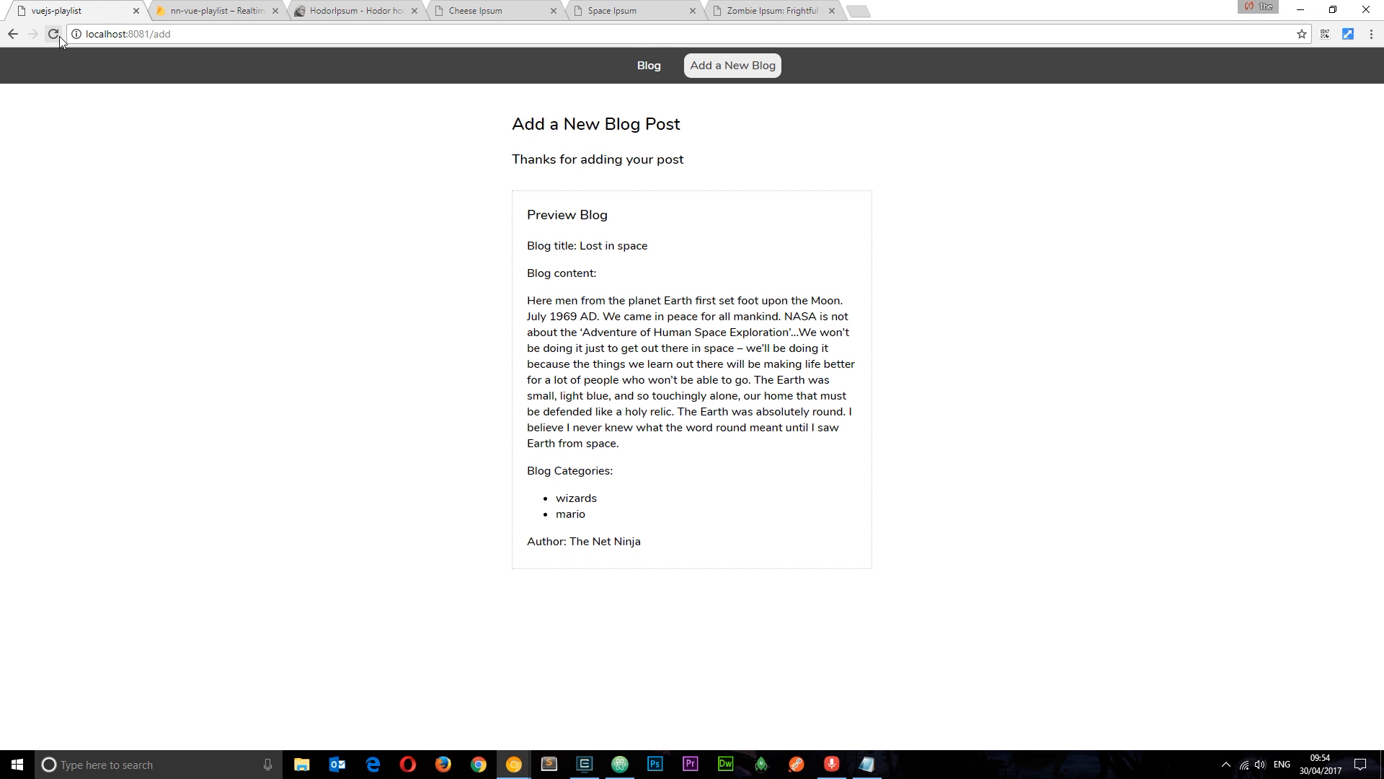
- Grab Zombie Ipsum placeholder text and title the new post 'run for ya life'
{"action": "left_click", "coordinate": [771, 11]}
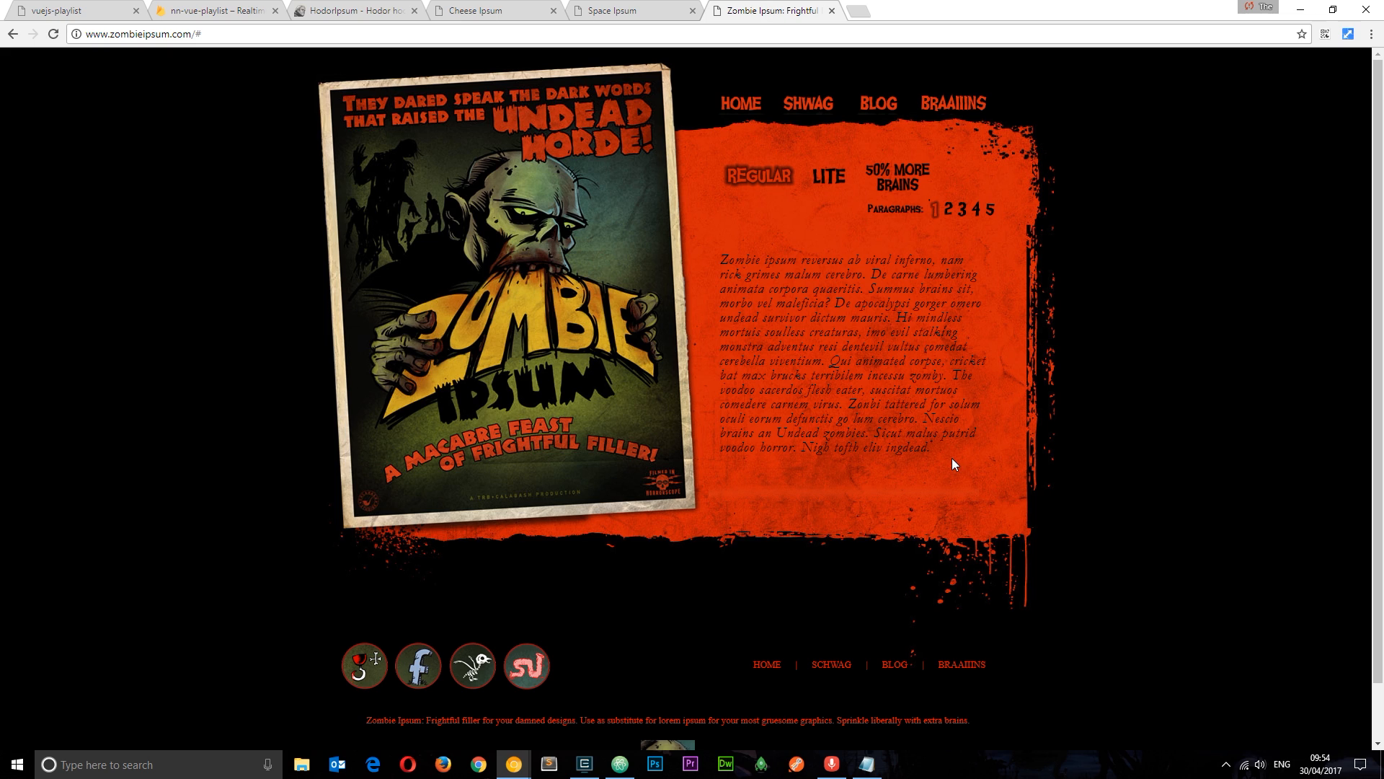
{"action": "left_click_drag", "start_coordinate": [717, 259], "coordinate": [955, 448]}
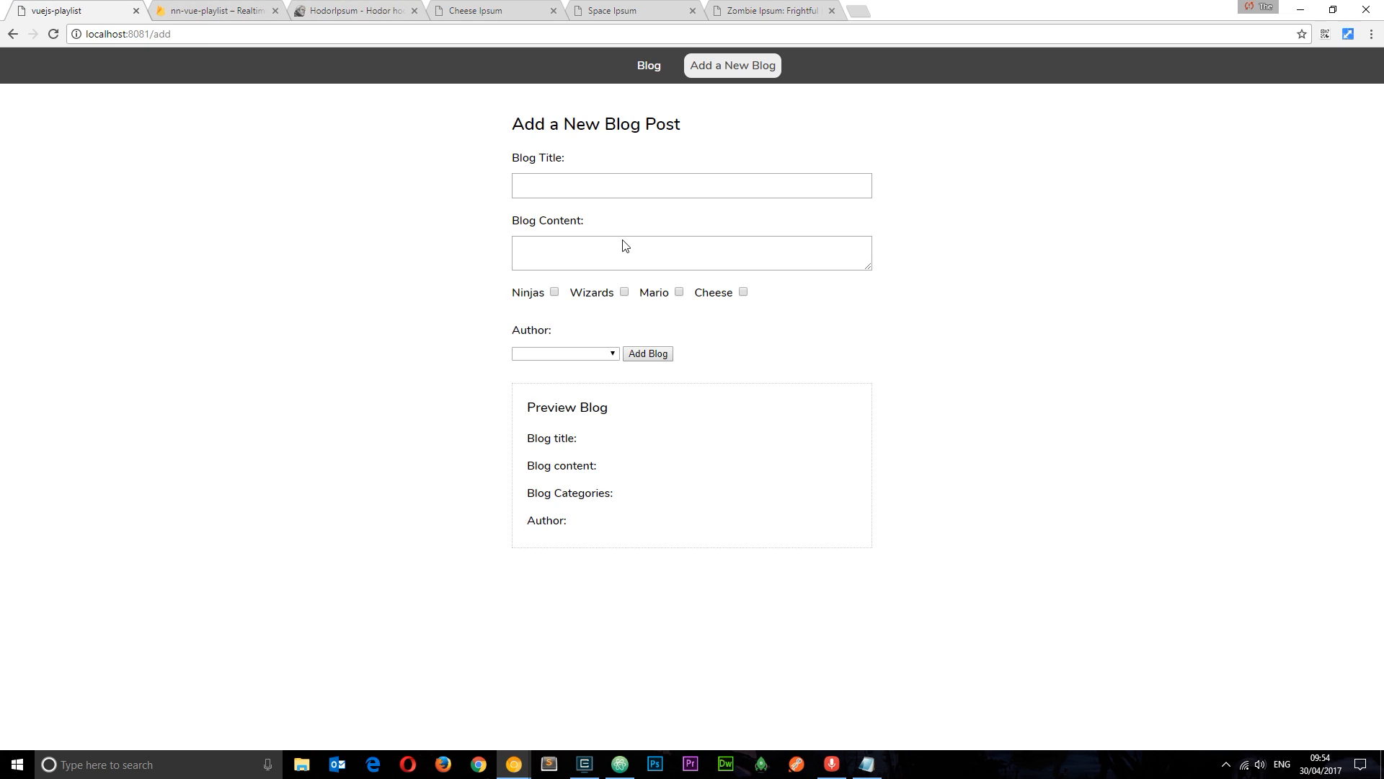
{"action": "left_click", "coordinate": [692, 186]}
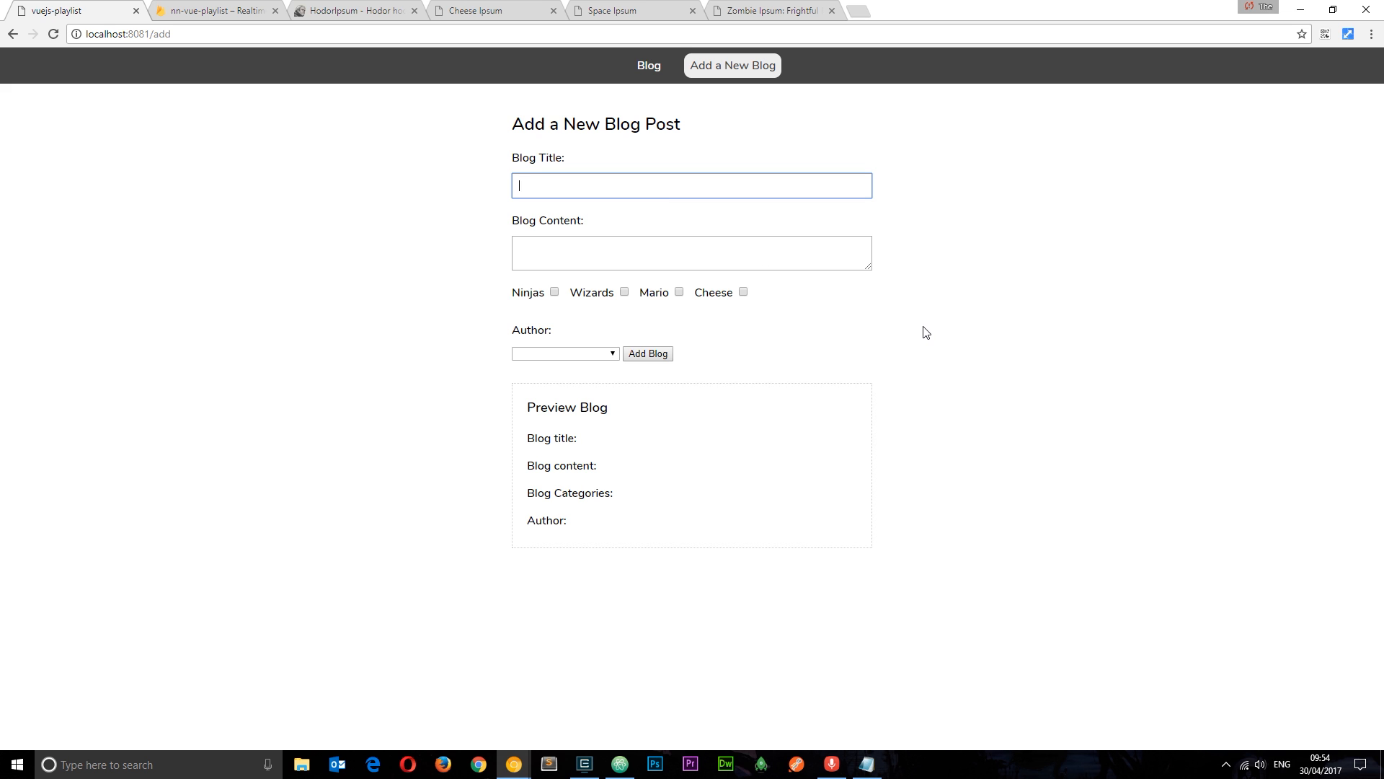
{"action": "type", "text": "run for ya"}
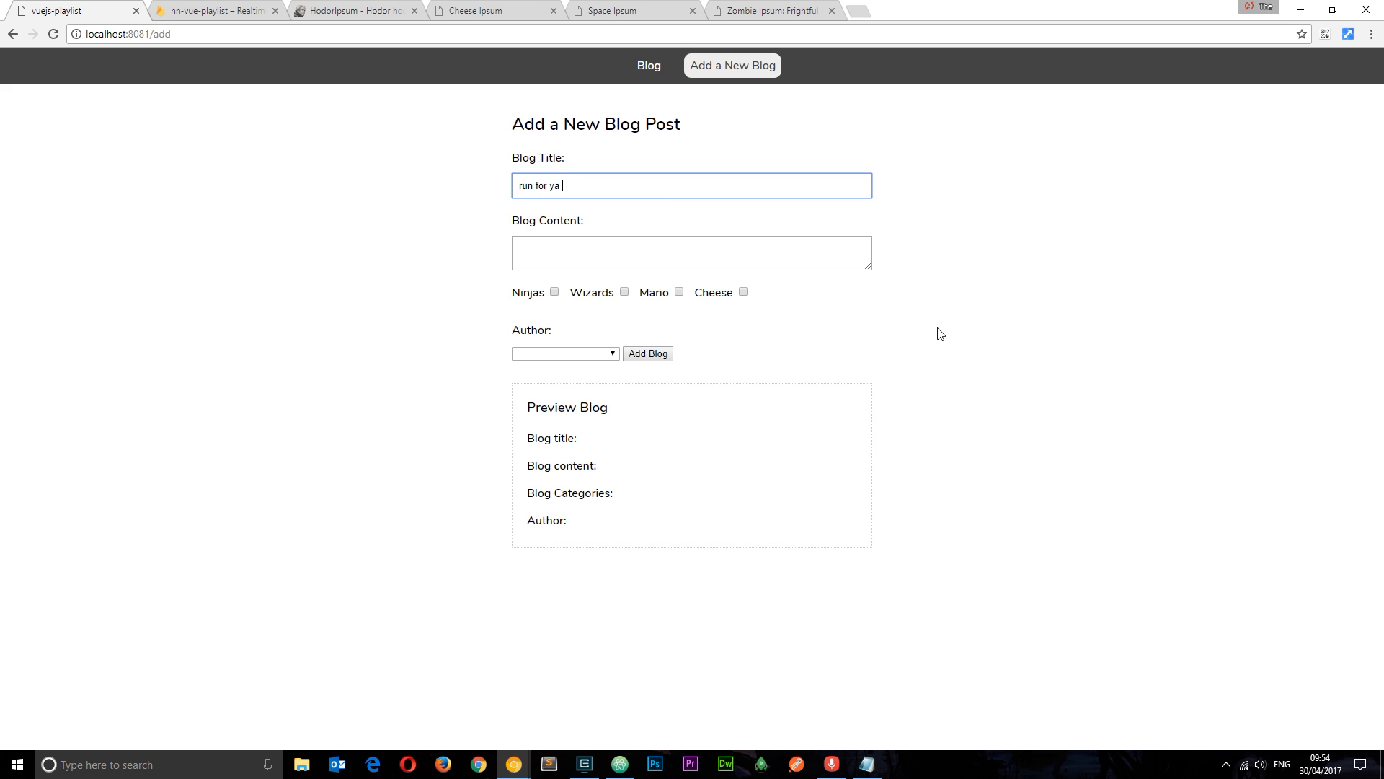
{"action": "type", "text": "life"}
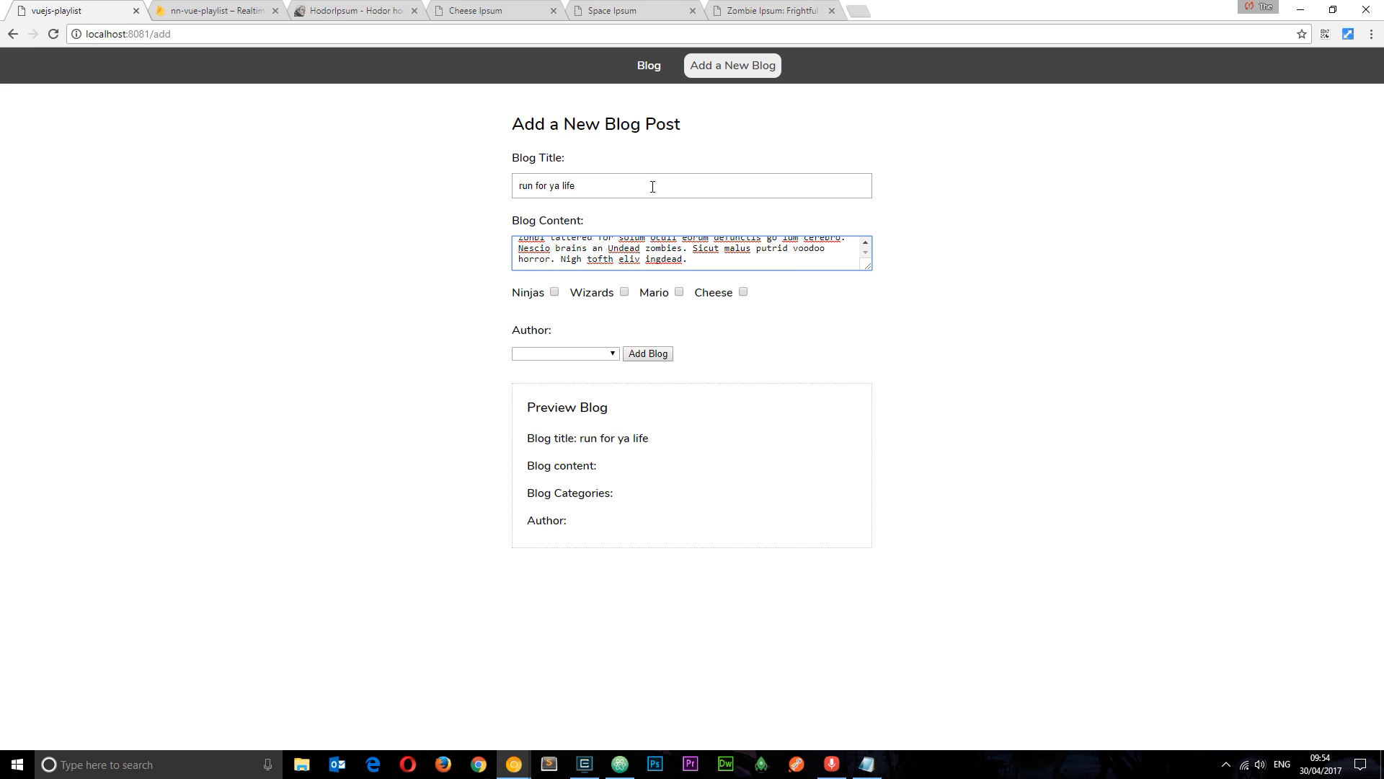
- Tag the post cheese, set The Vue Vindicator as author and submit it
{"action": "left_click", "coordinate": [743, 292]}
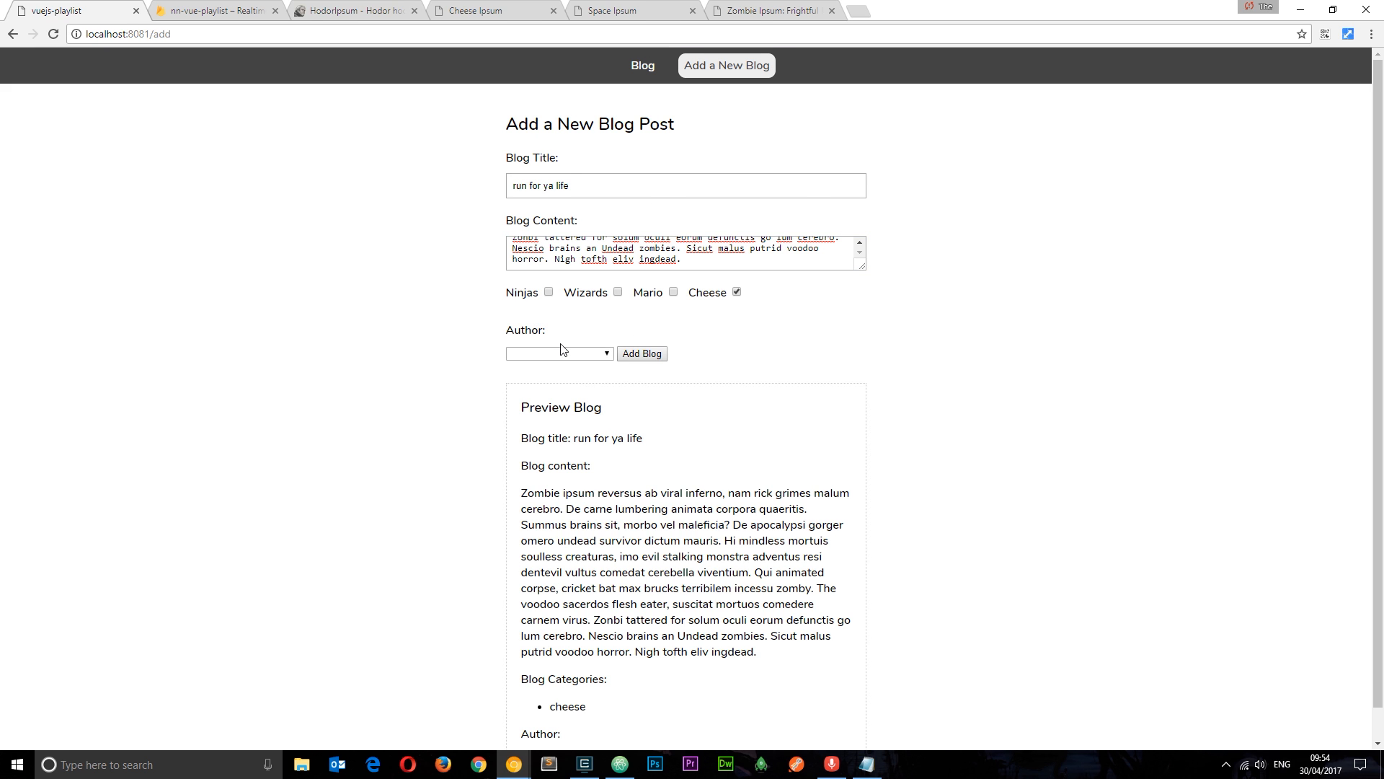
{"action": "left_click", "coordinate": [559, 353]}
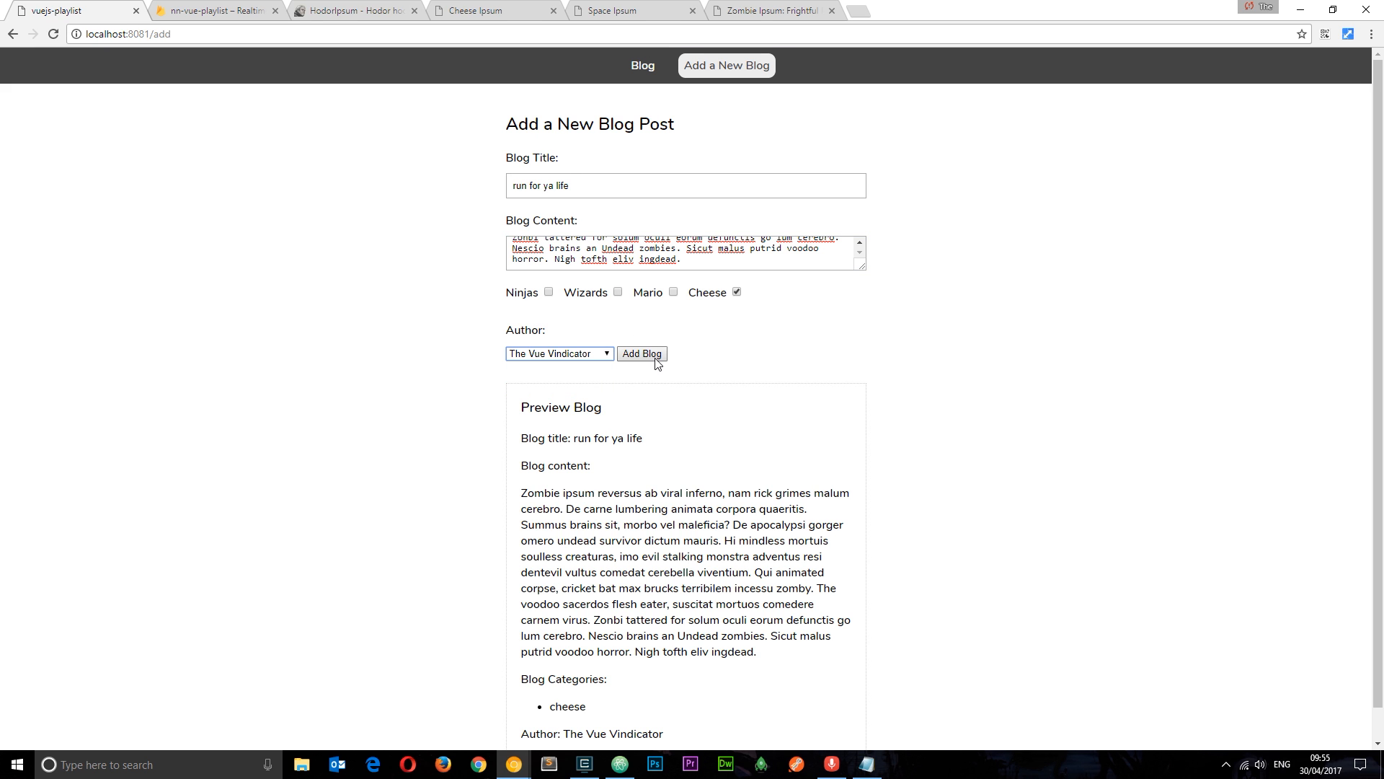
{"action": "left_click", "coordinate": [642, 353]}
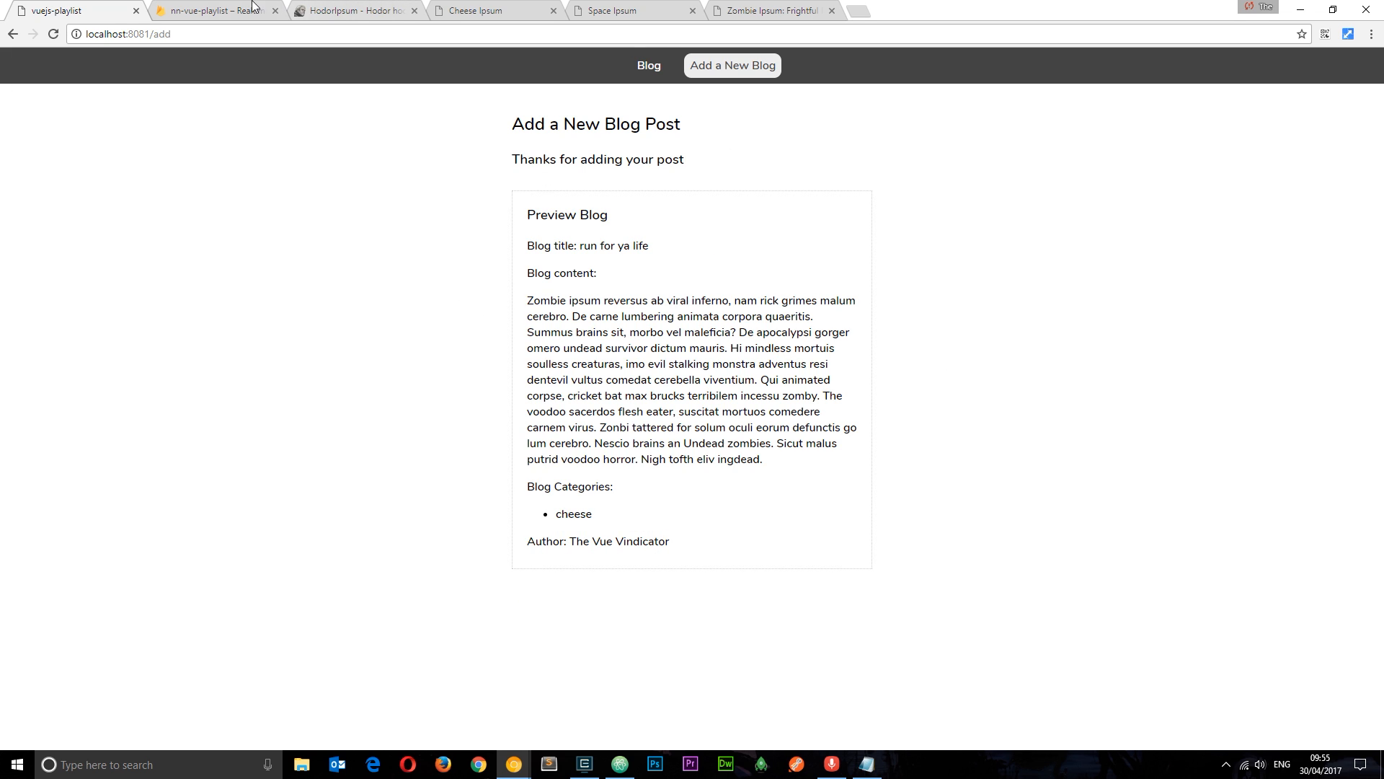
- Inspect all four posts in the Firebase console, then return to the blog's article list
{"action": "left_click", "coordinate": [212, 10]}
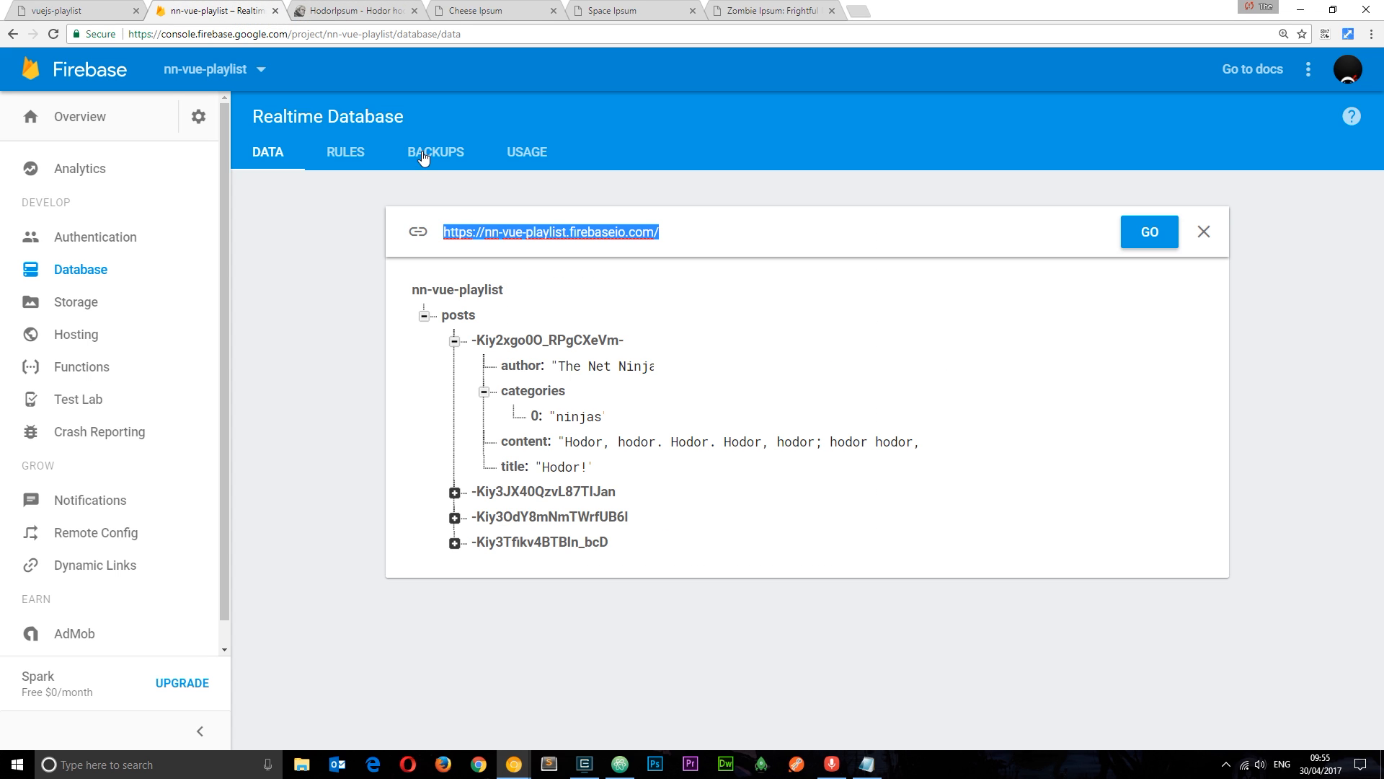
{"action": "left_click", "coordinate": [455, 342]}
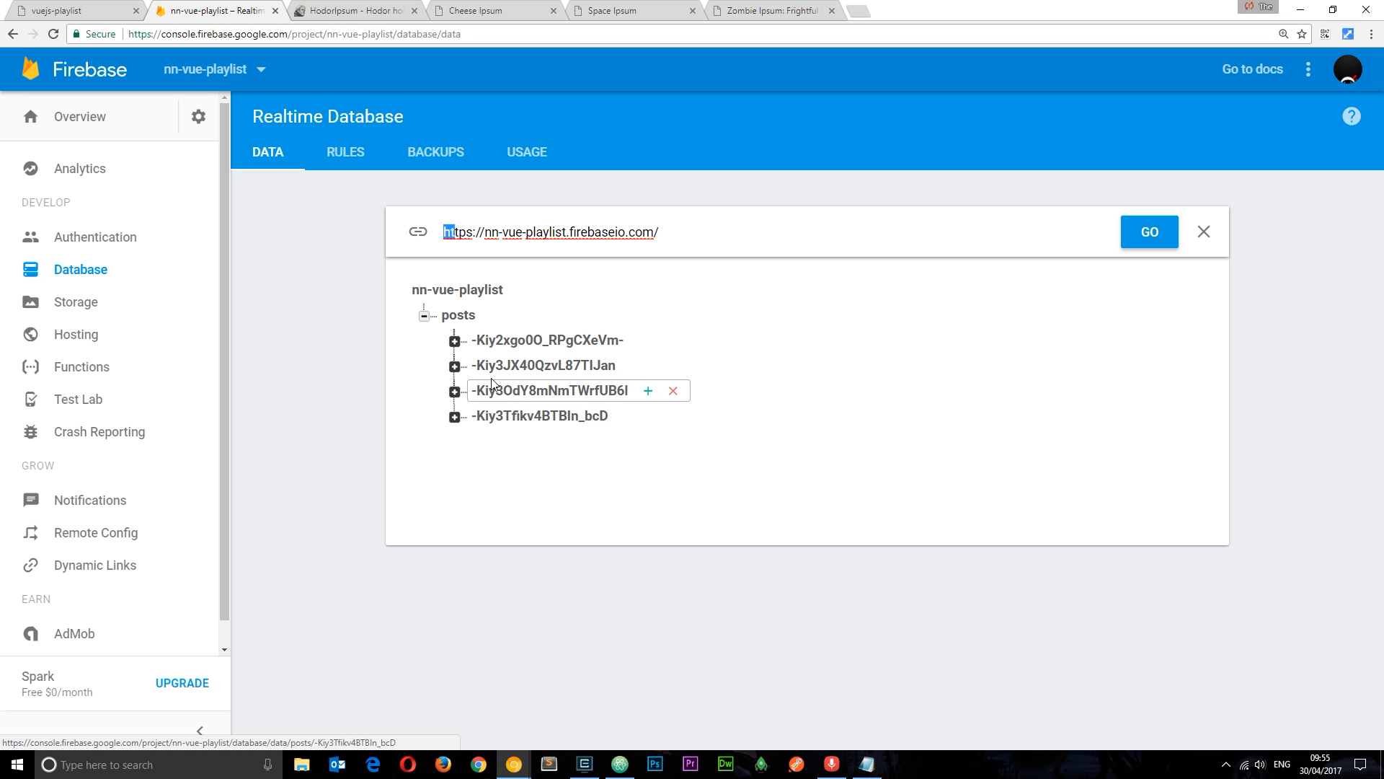
{"action": "left_click", "coordinate": [455, 340]}
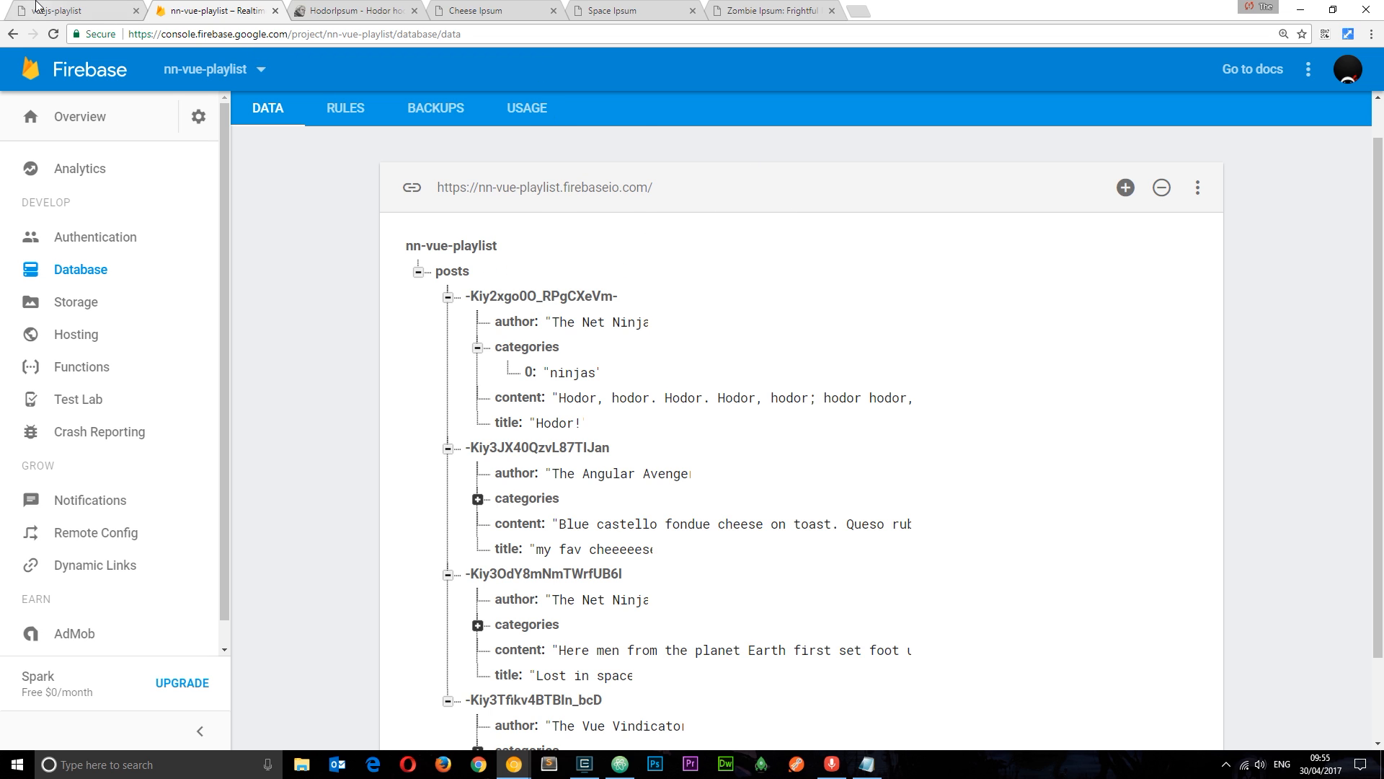
{"action": "left_click", "coordinate": [66, 11]}
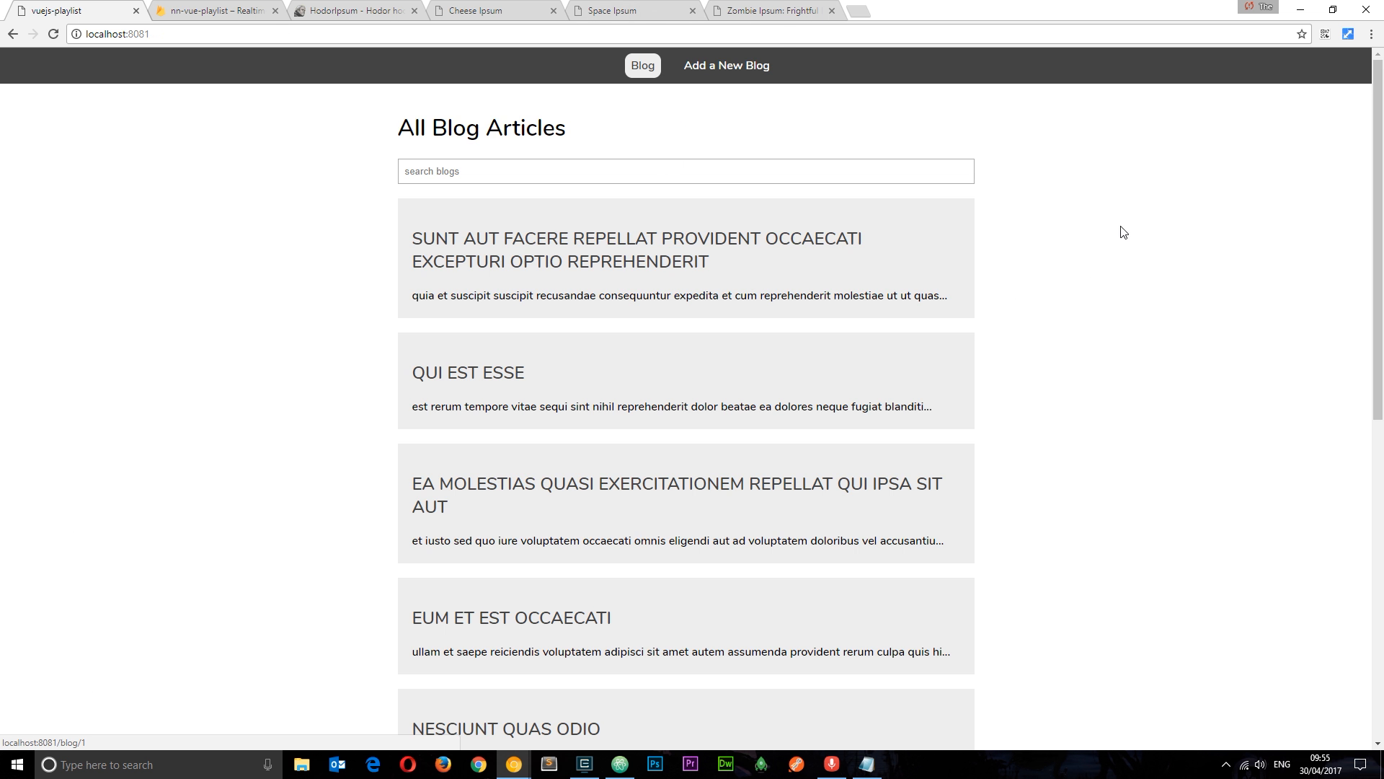